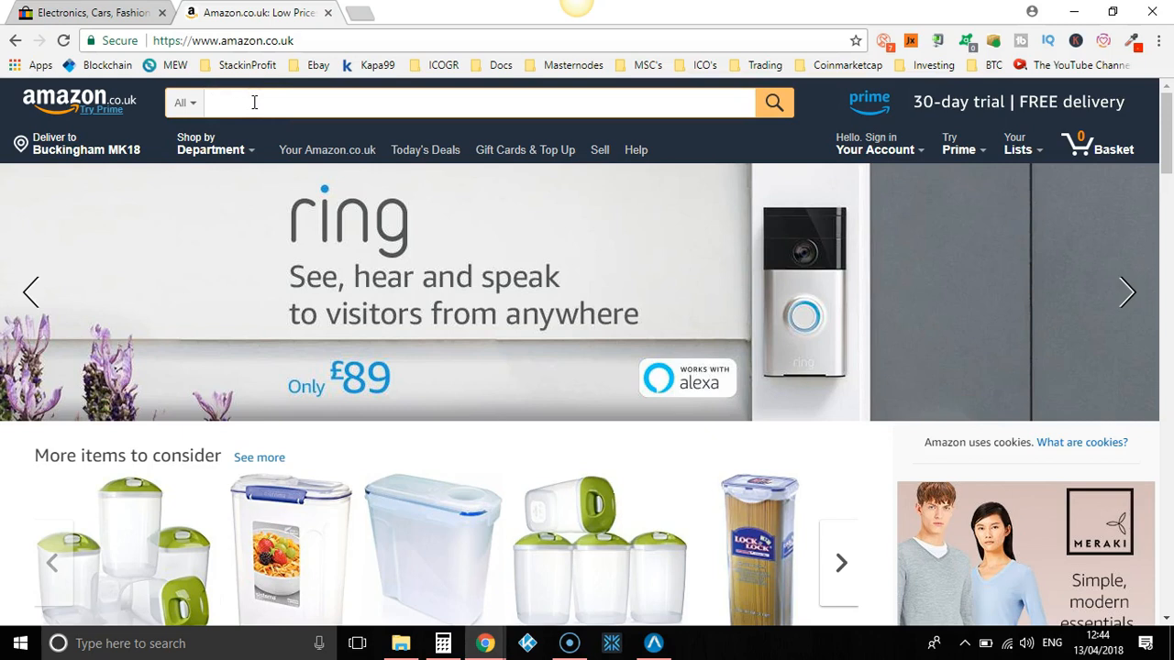
Step: Search Amazon for 'storage box' via the suggestion shown after typing 'sto'
type("storage")
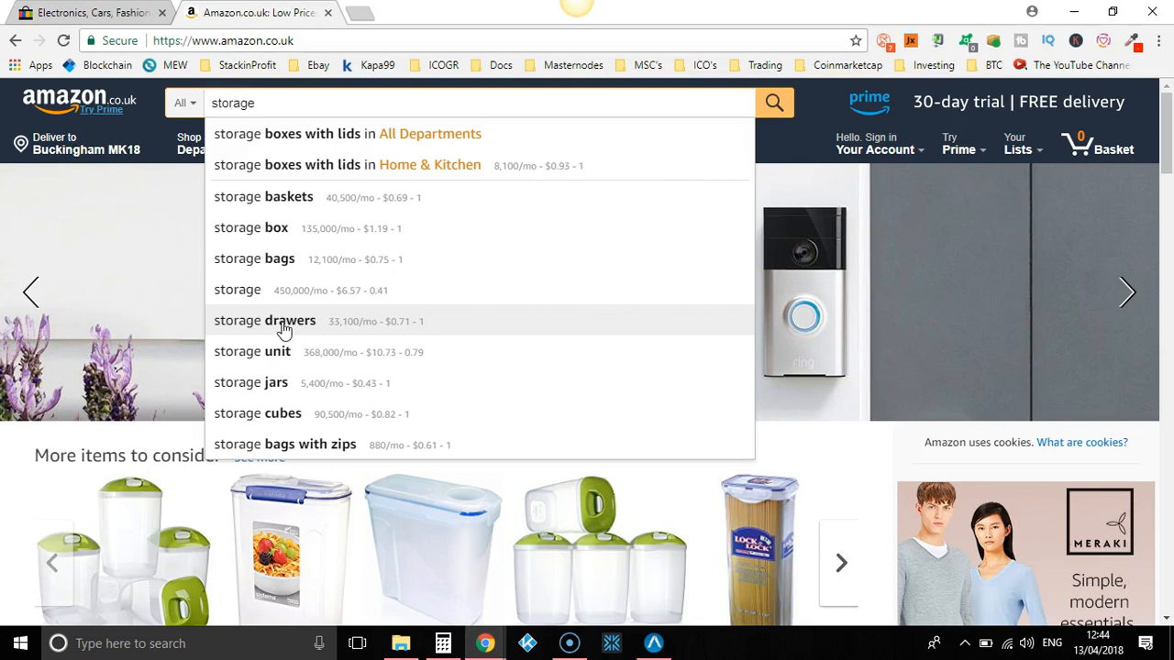
mouse_move(327, 381)
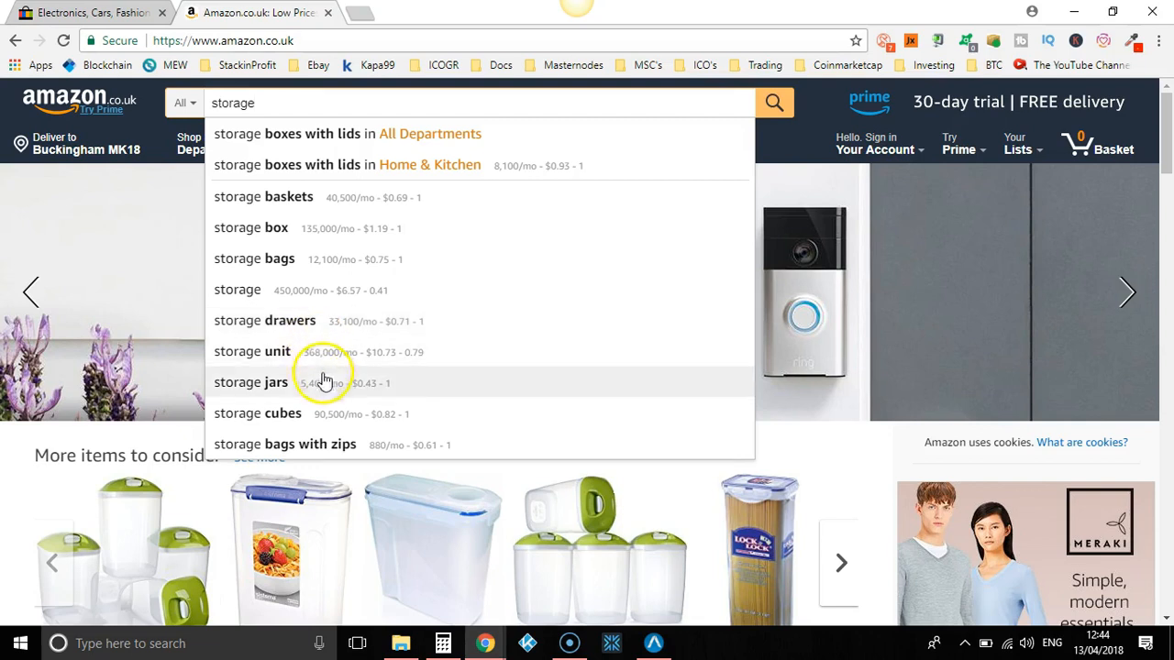
mouse_move(285, 227)
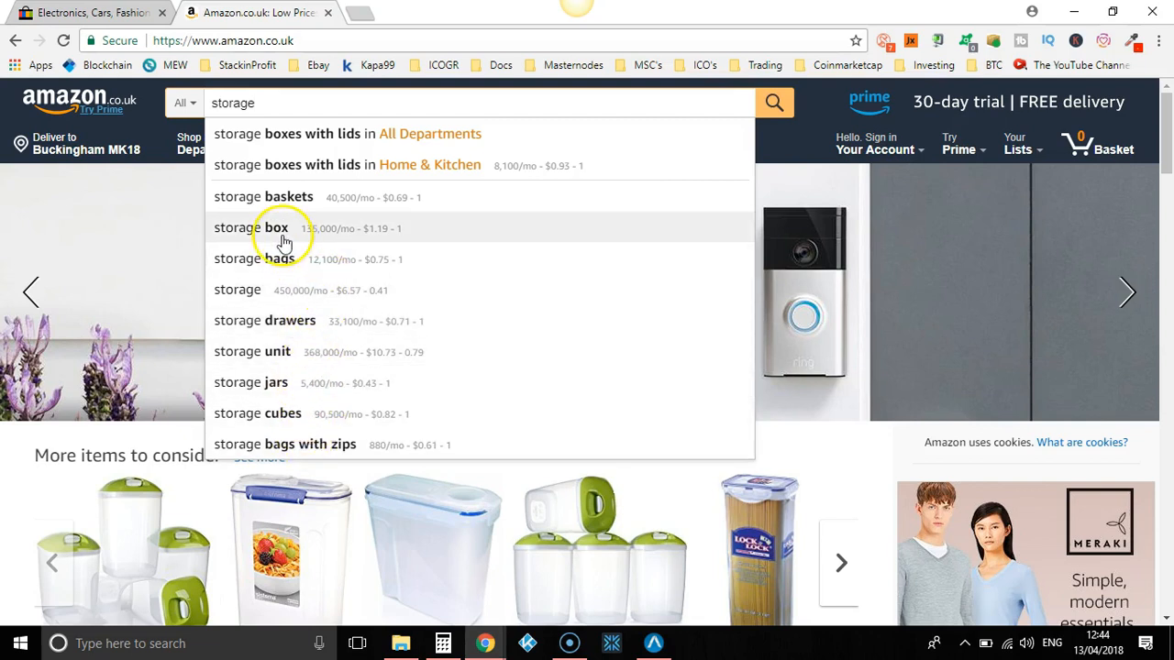
left_click(275, 227)
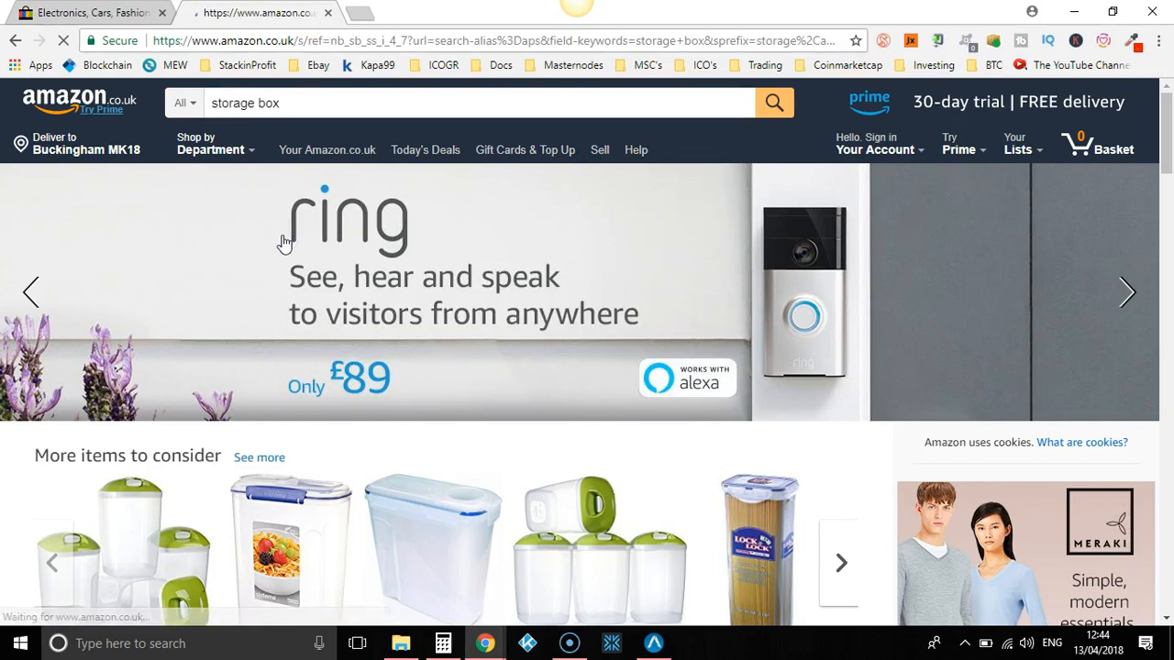
left_click(774, 103)
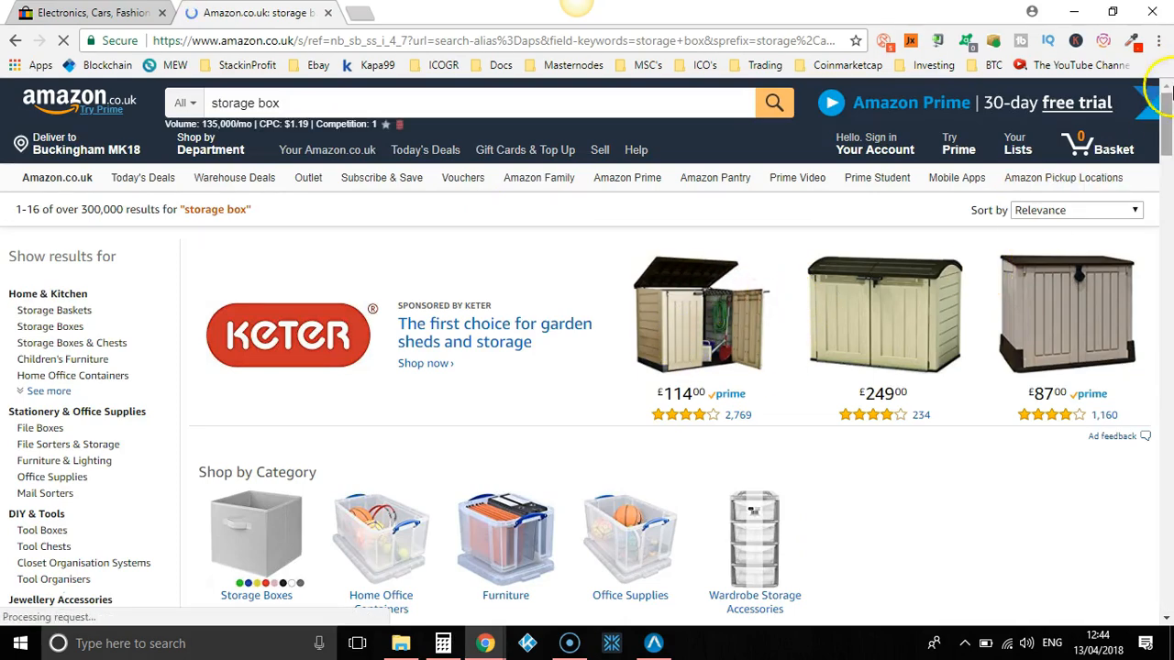
Step: Open the Really Useful Storage Box 64 Litre Ref 64C listing and select its full title
scroll("down", 3)
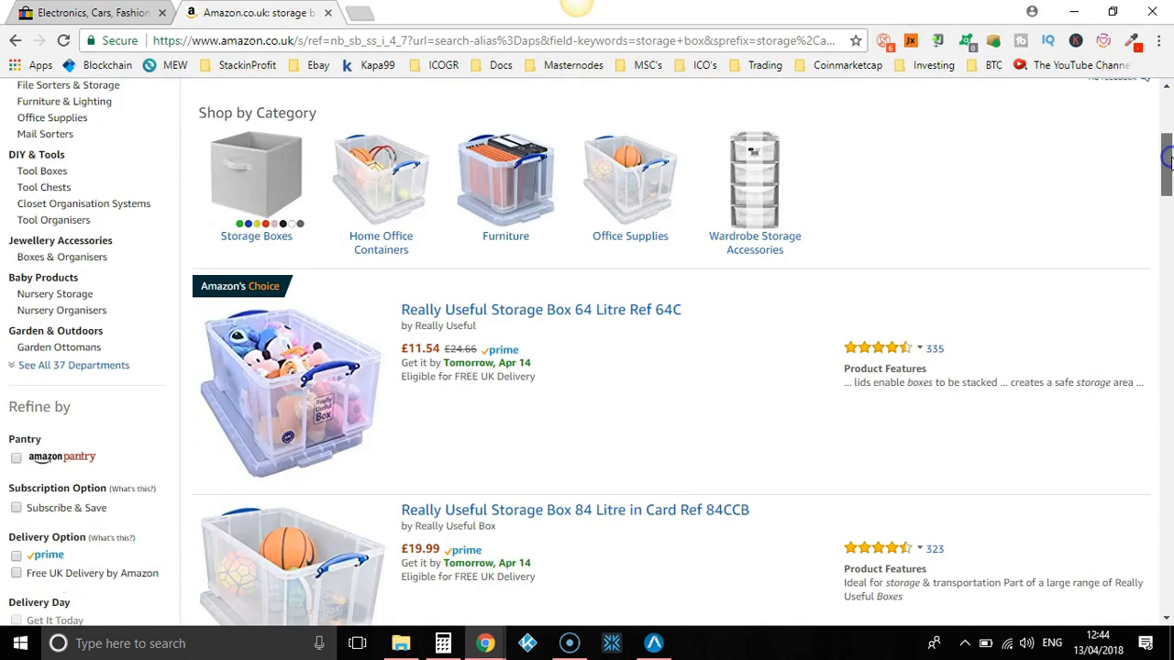
scroll("down", 3)
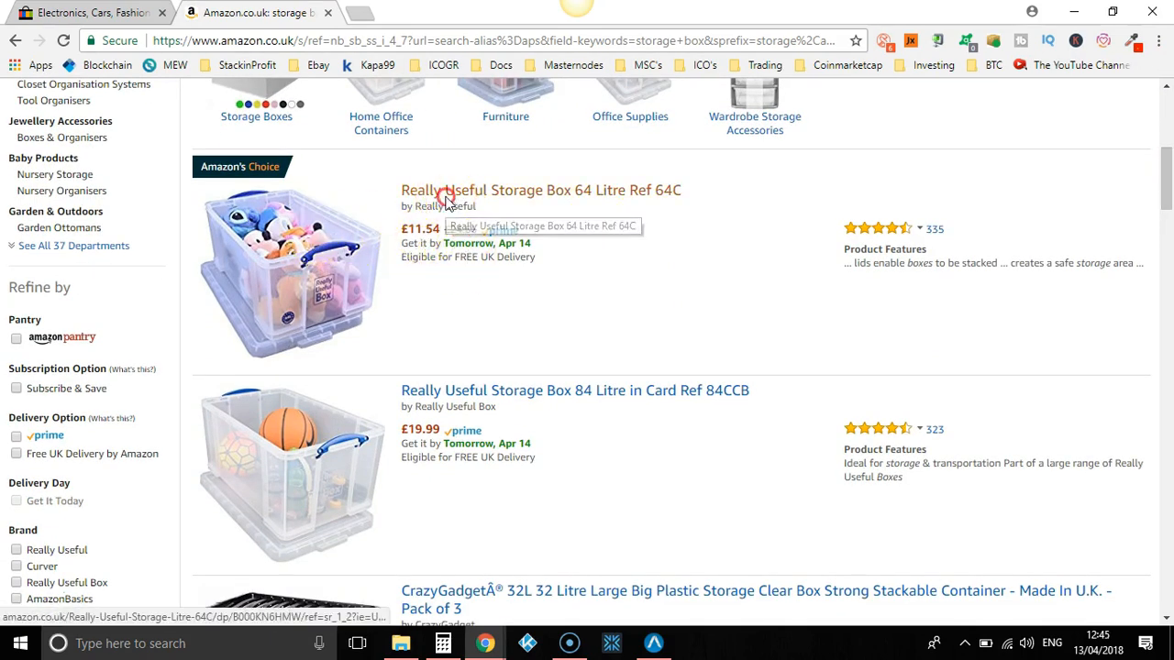
left_click(539, 188)
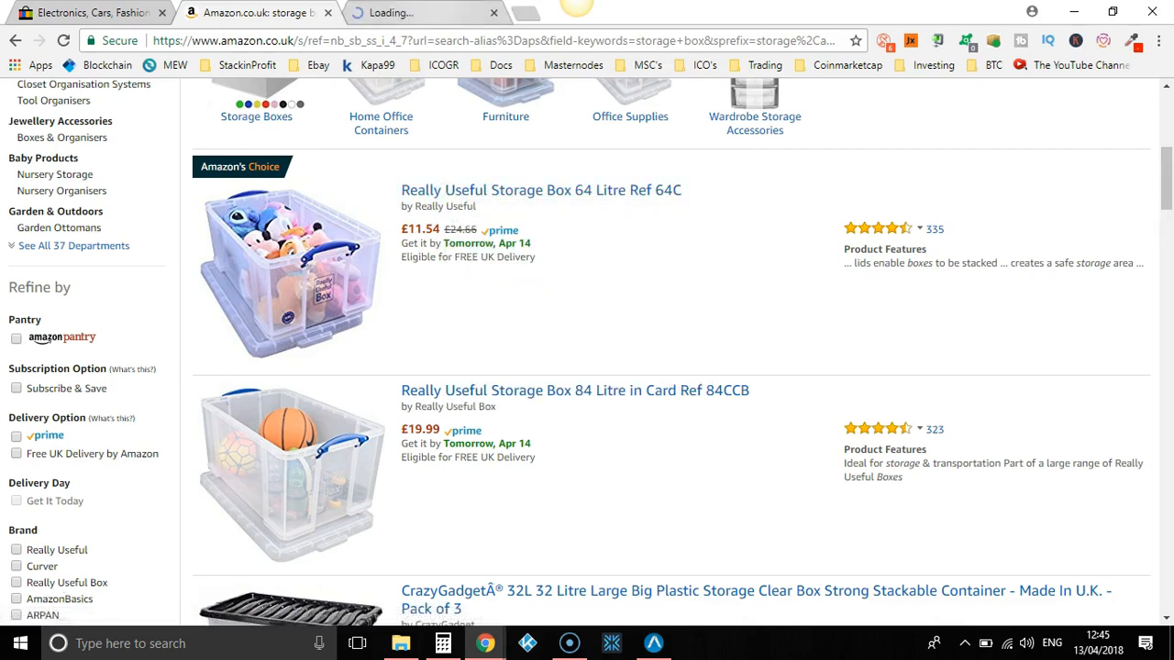
left_click(539, 189)
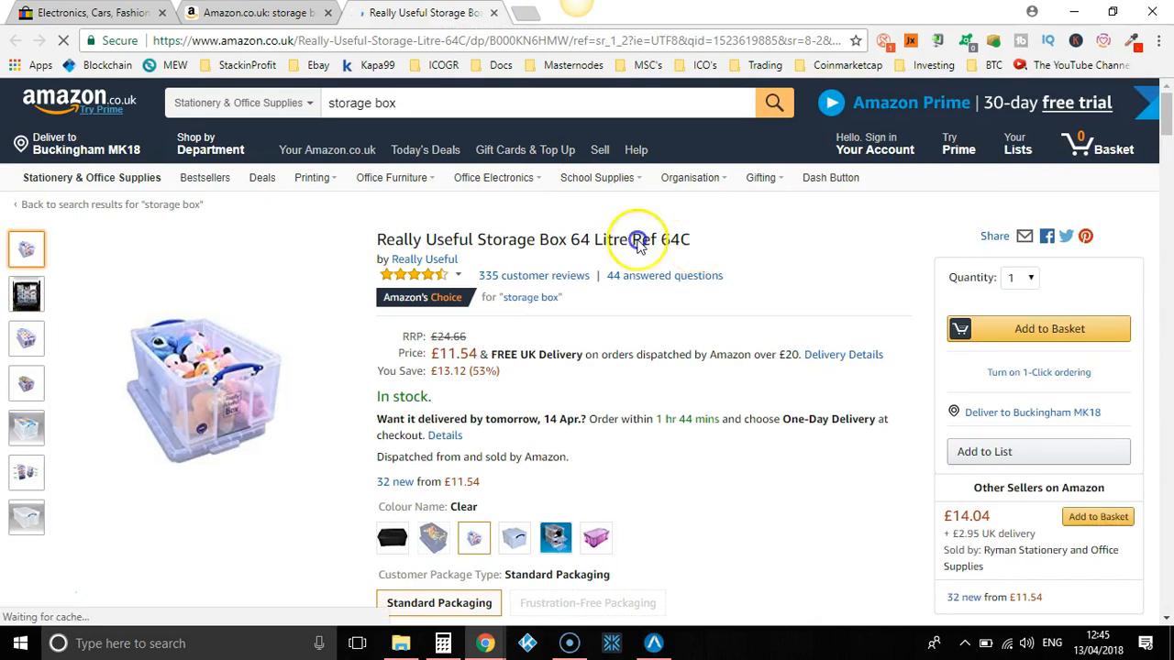
triple_click(532, 238)
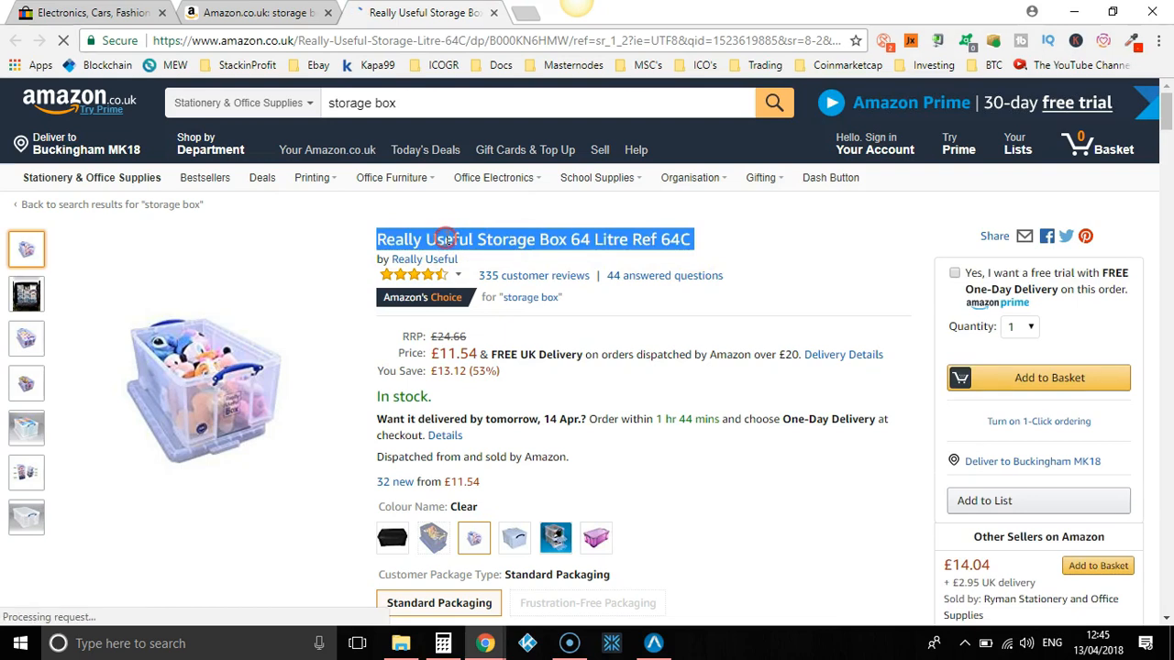
mouse_move(462, 257)
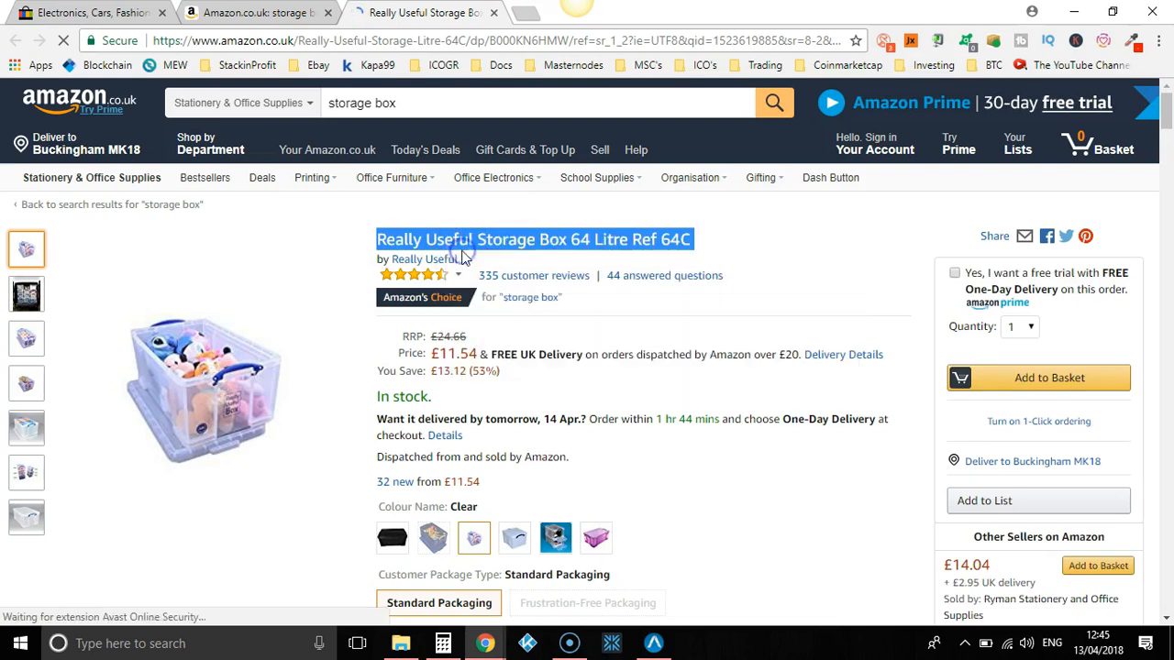
Step: Search eBay for the pasted 64C Amazon product title
left_click(257, 11)
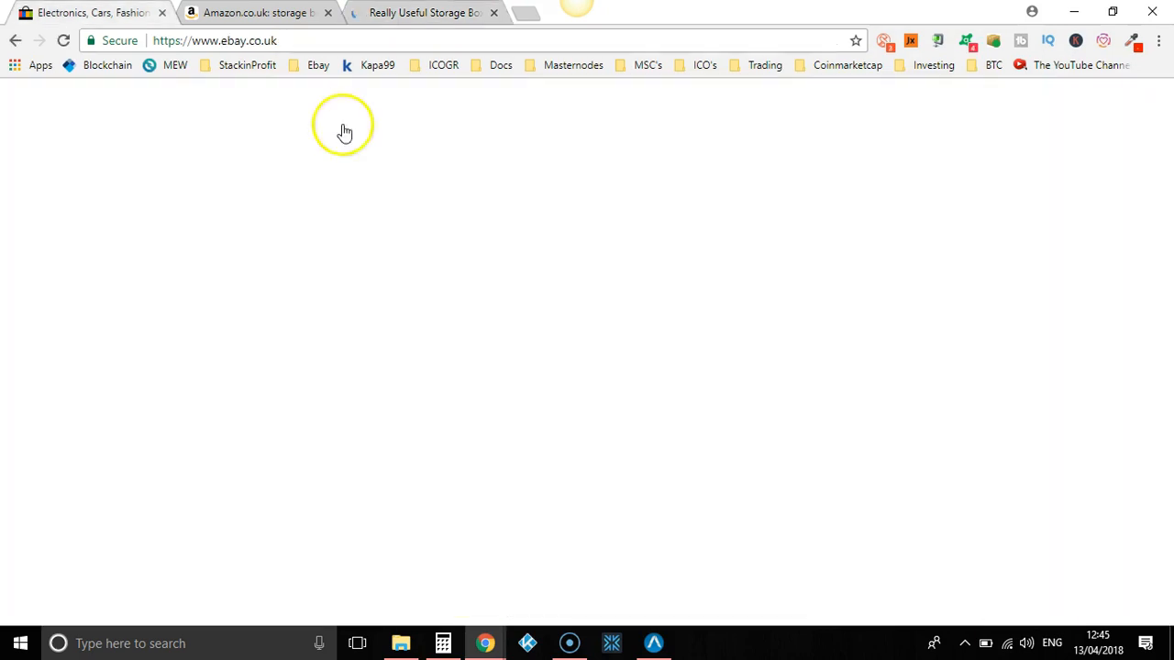
mouse_move(422, 193)
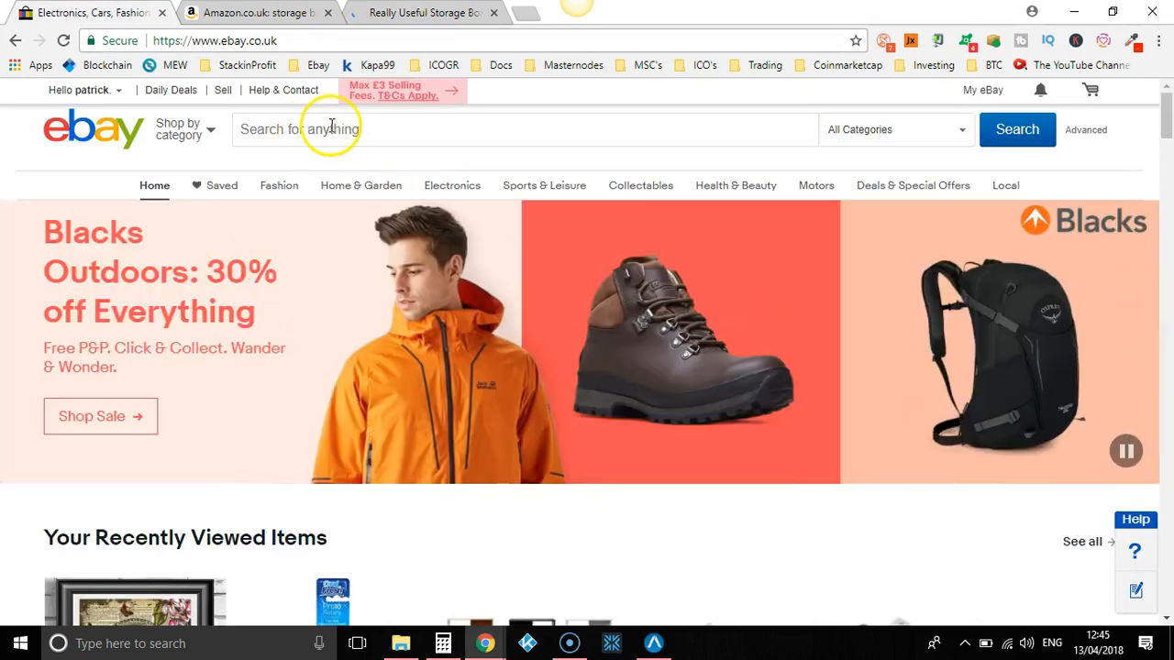
right_click(302, 128)
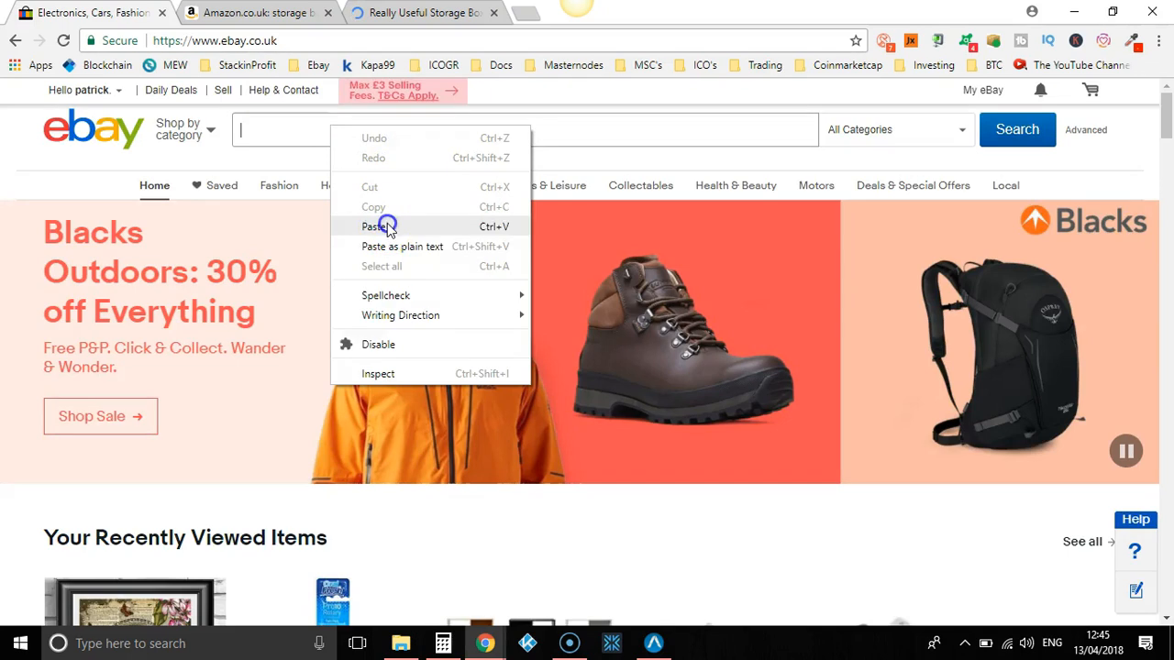
left_click(378, 227)
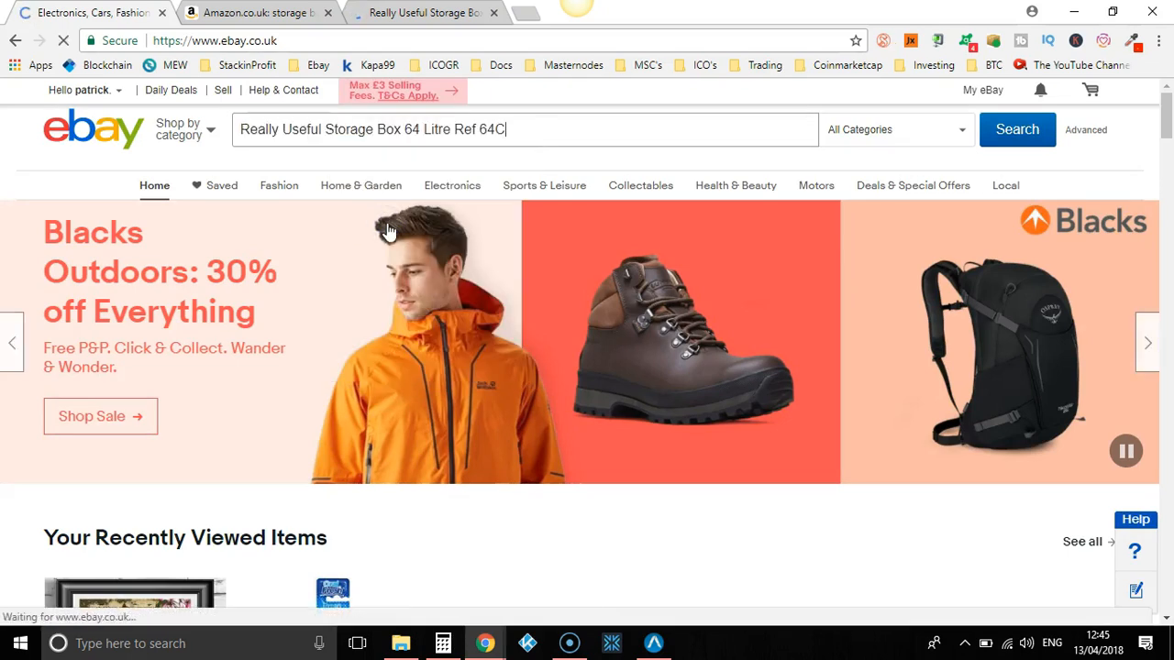
left_click(1015, 128)
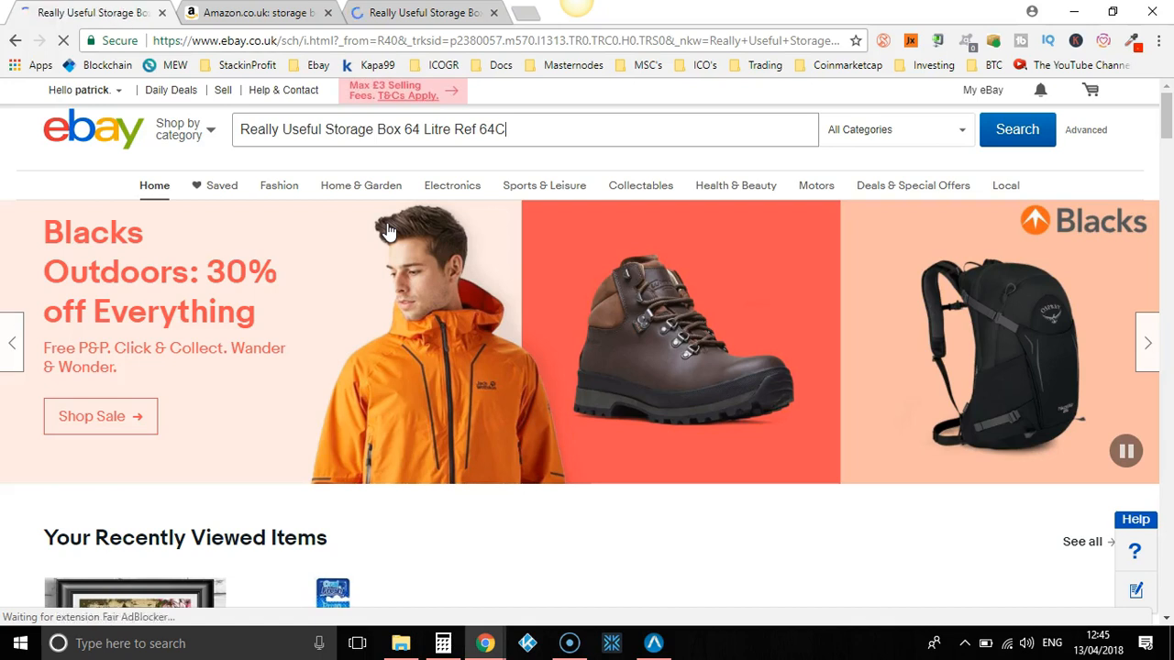
left_click(1015, 129)
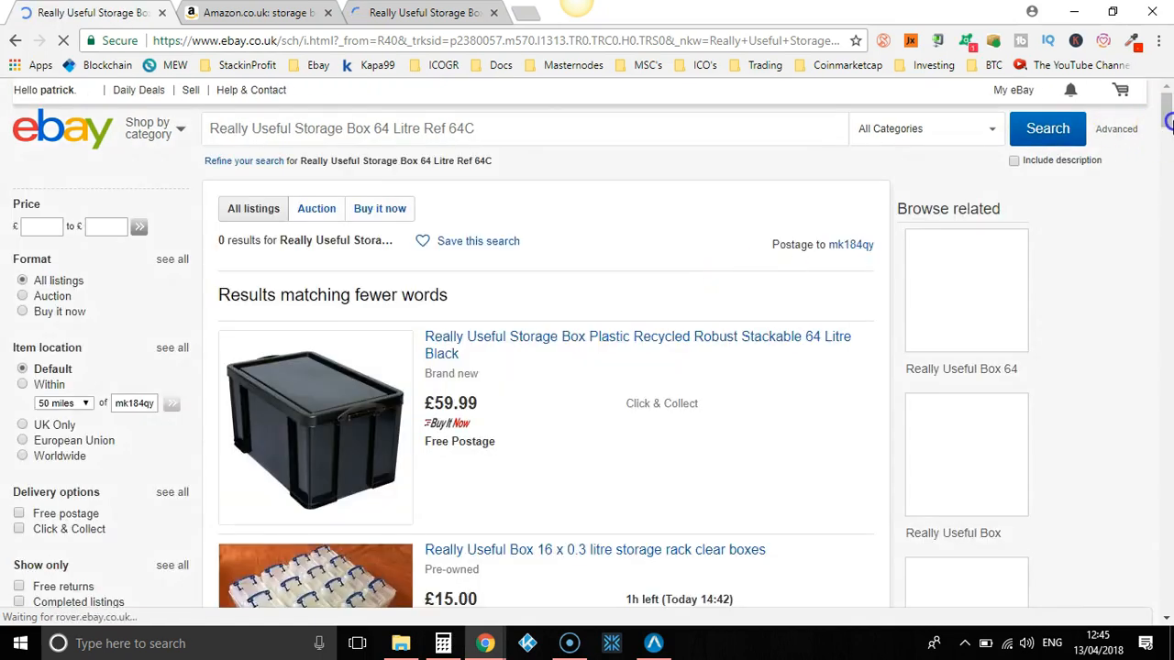
Step: Open the £15.92 50 Litre Under Bed Storage listing in a new tab and return to Amazon
scroll("down", 3)
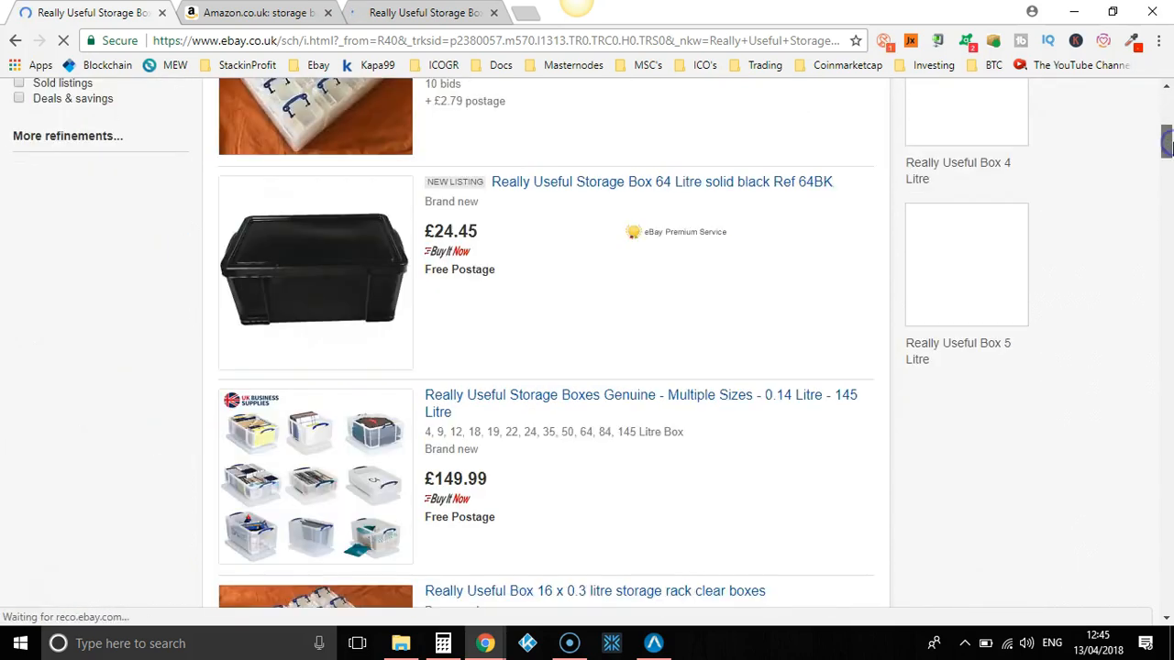
scroll("down", 3)
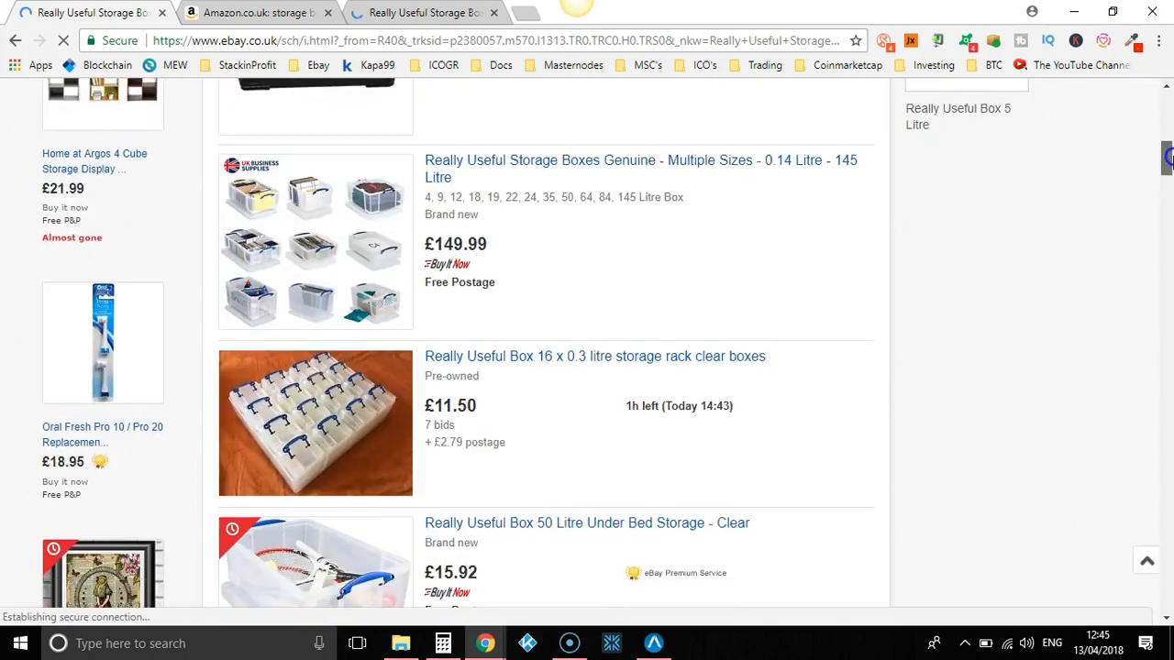
scroll("down", 3)
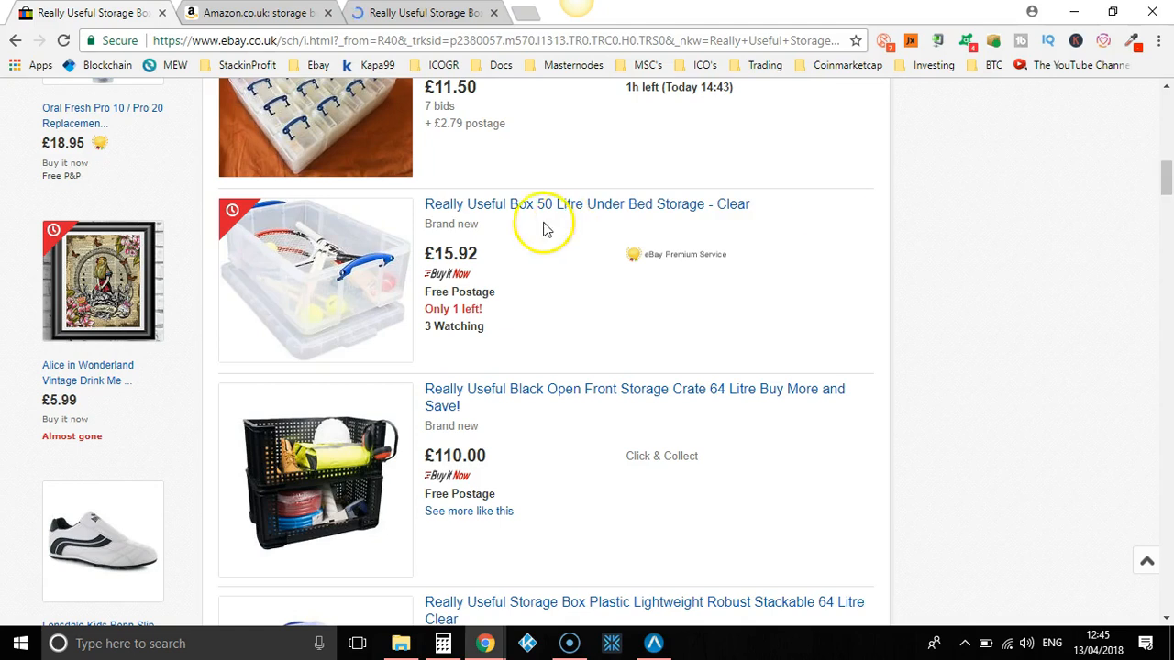
right_click(587, 204)
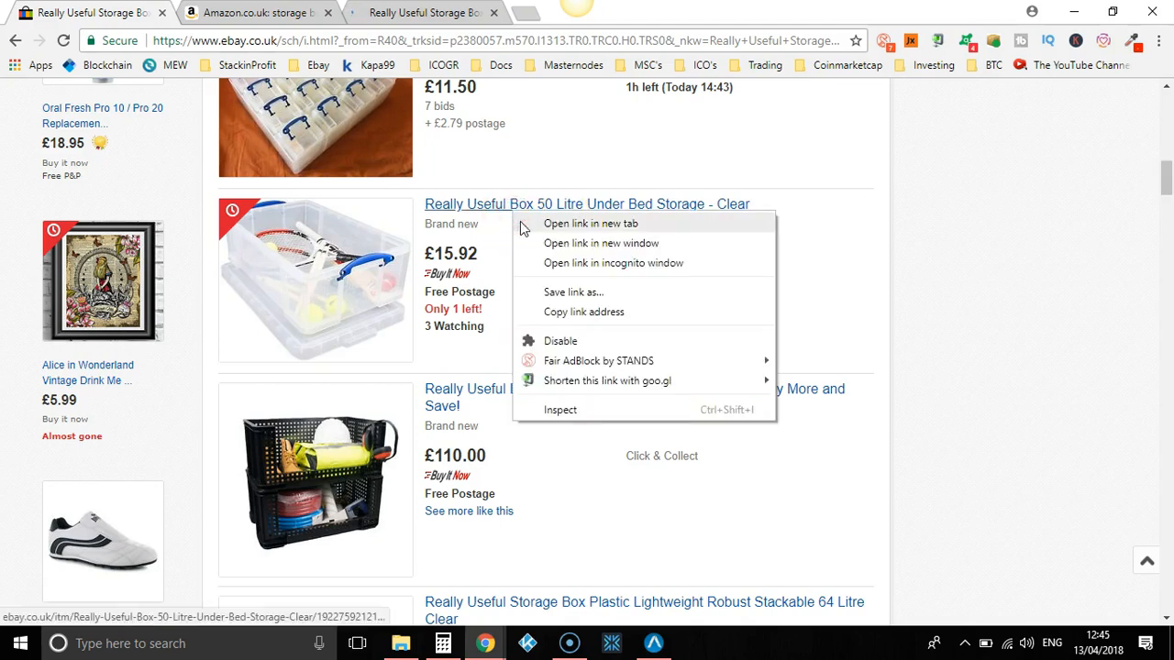
left_click(590, 224)
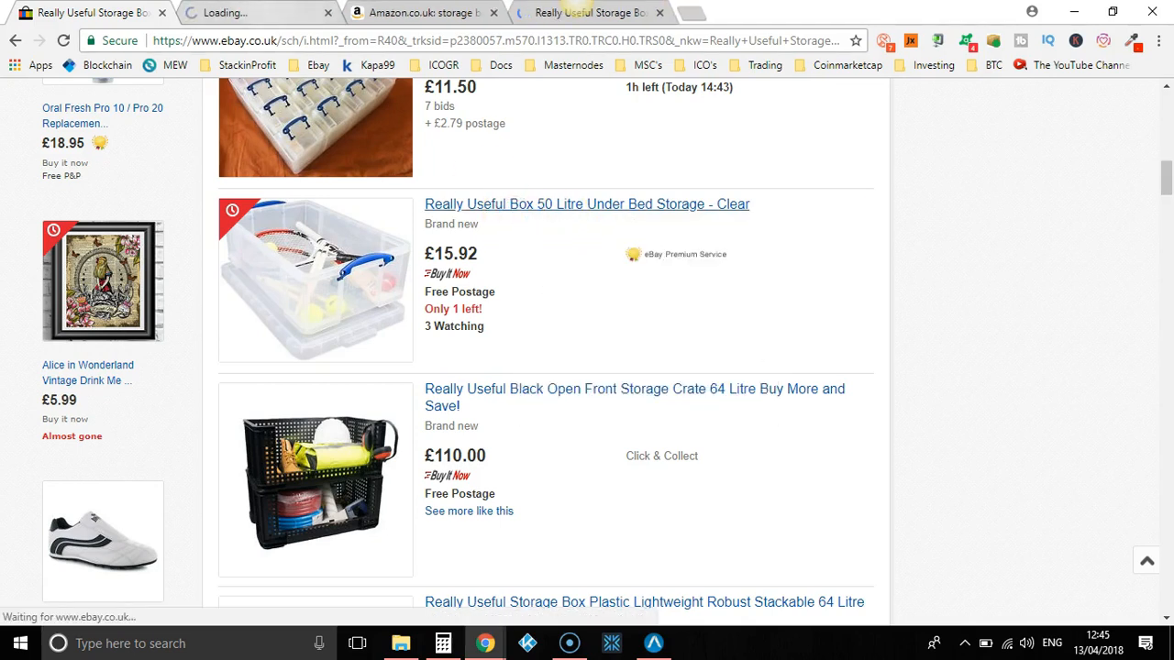
left_click(587, 203)
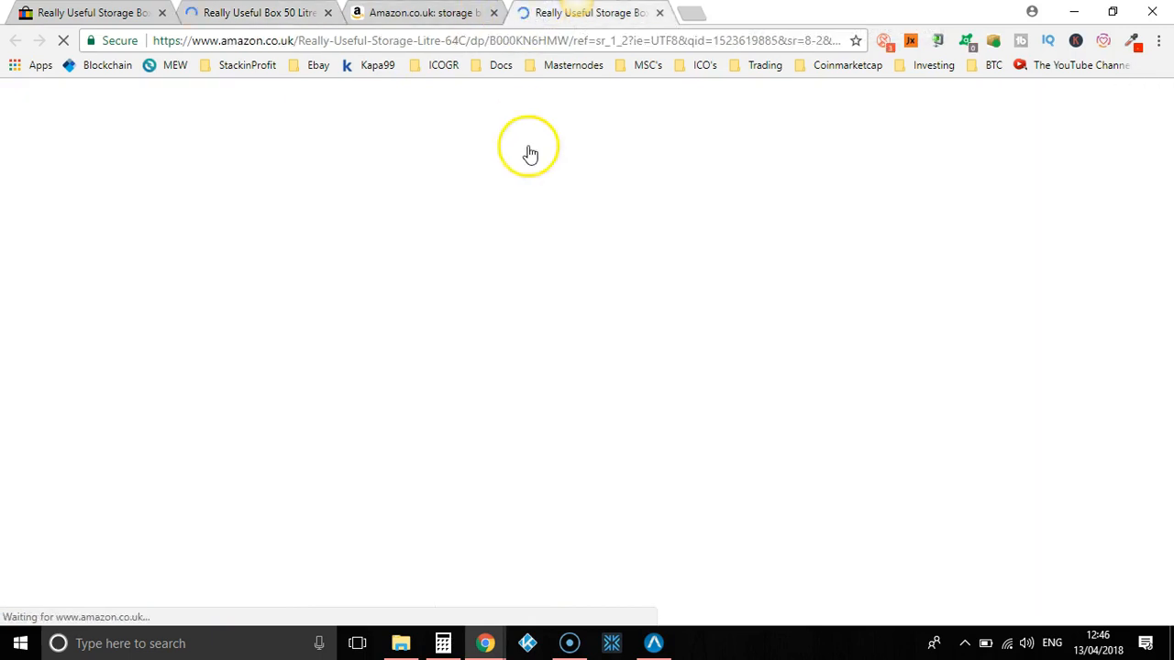
mouse_move(506, 272)
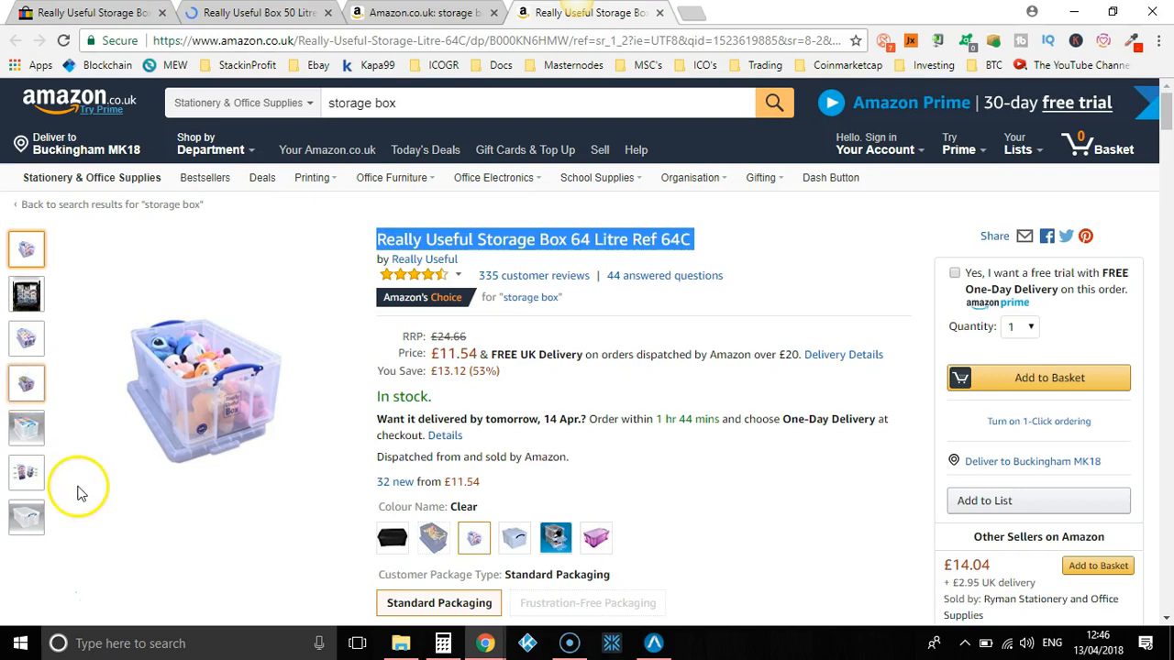
Step: Browse the 64C box's photo thumbnails, including the stacked-boxes shot, then return to eBay
left_click(25, 383)
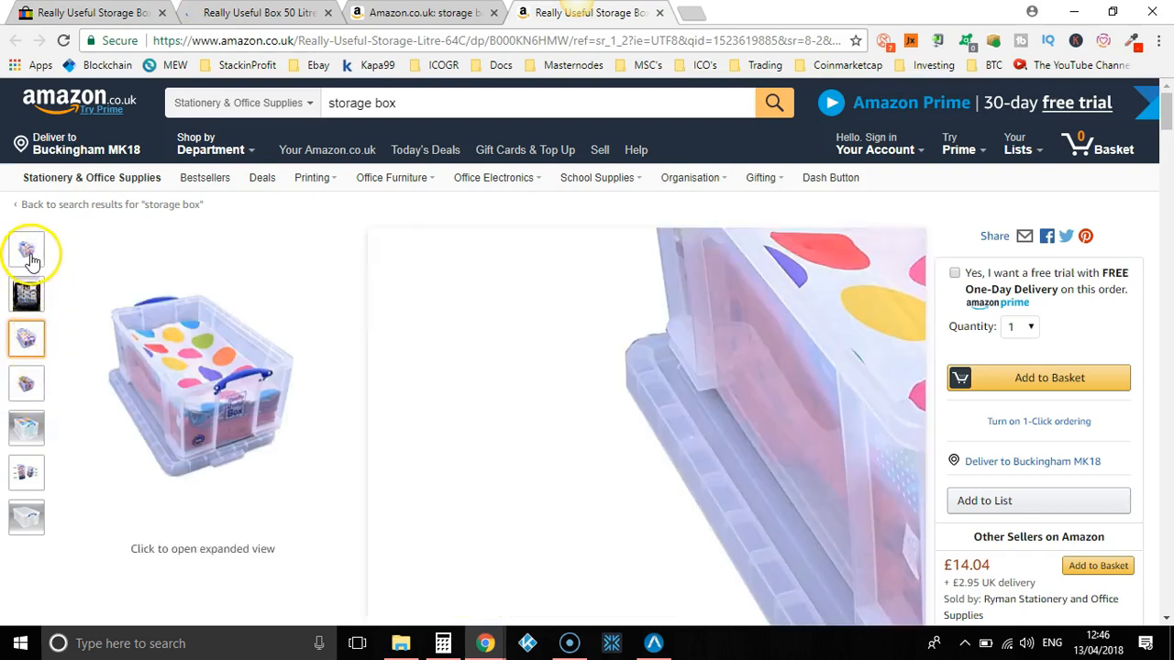
left_click(25, 249)
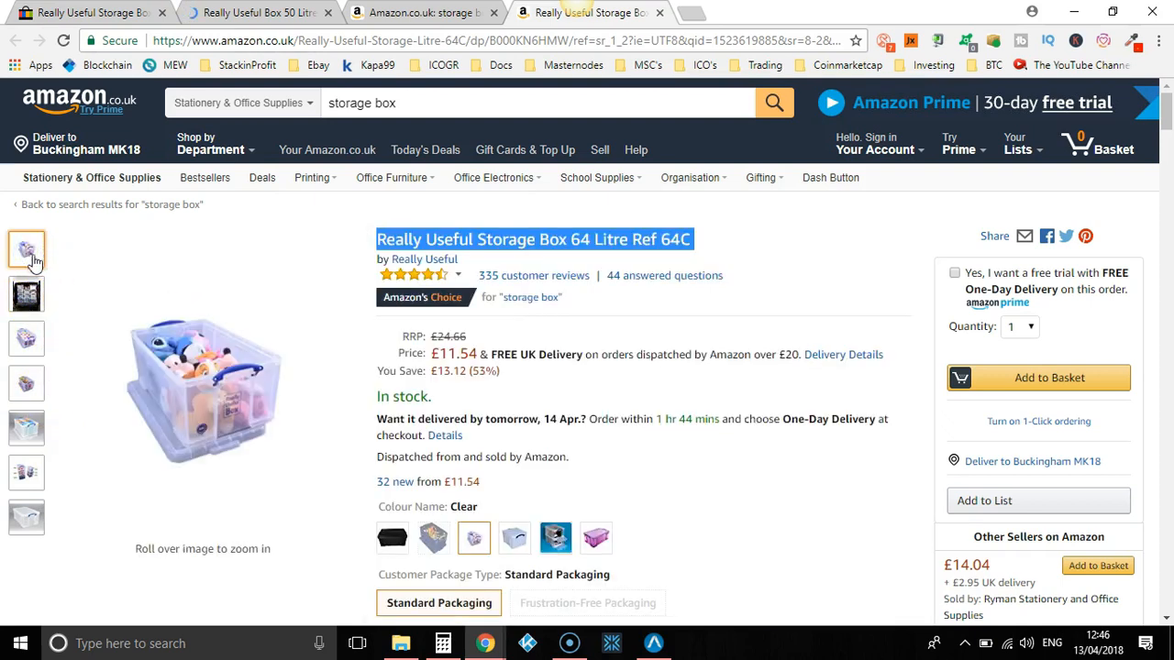
left_click(25, 383)
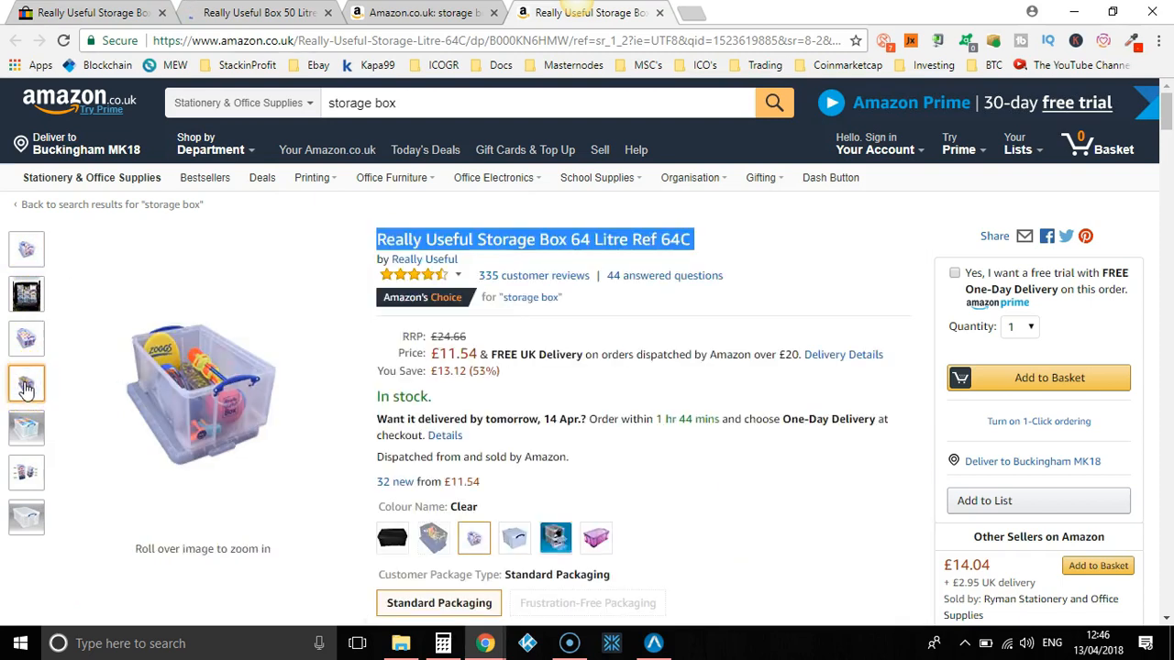
left_click(26, 473)
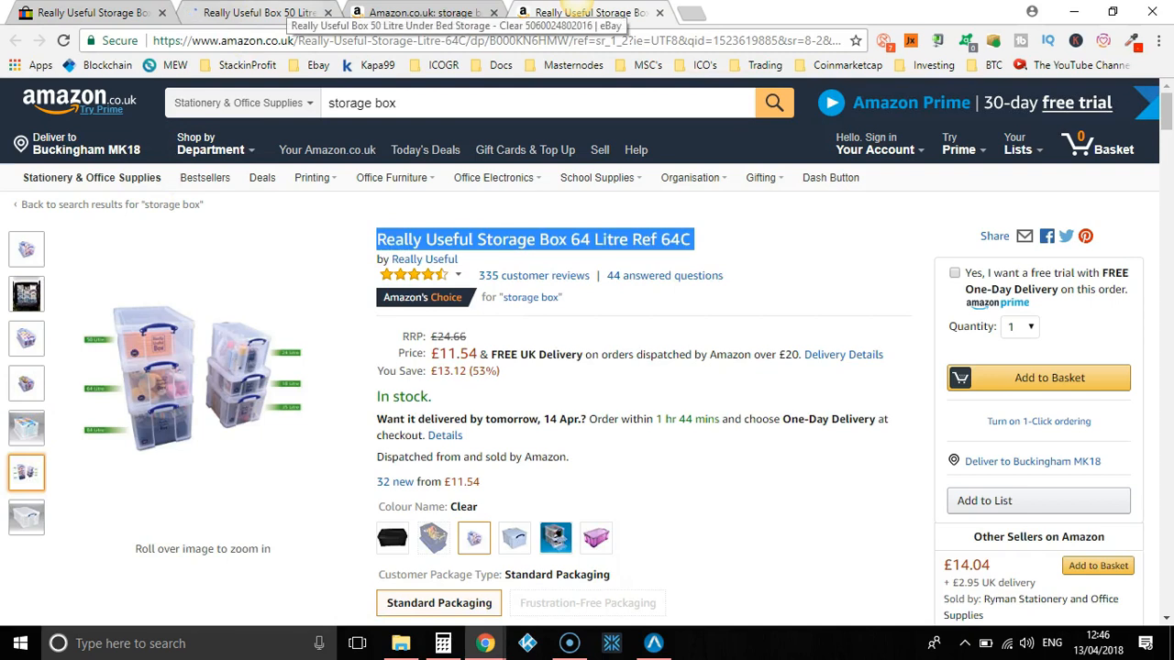
left_click(256, 11)
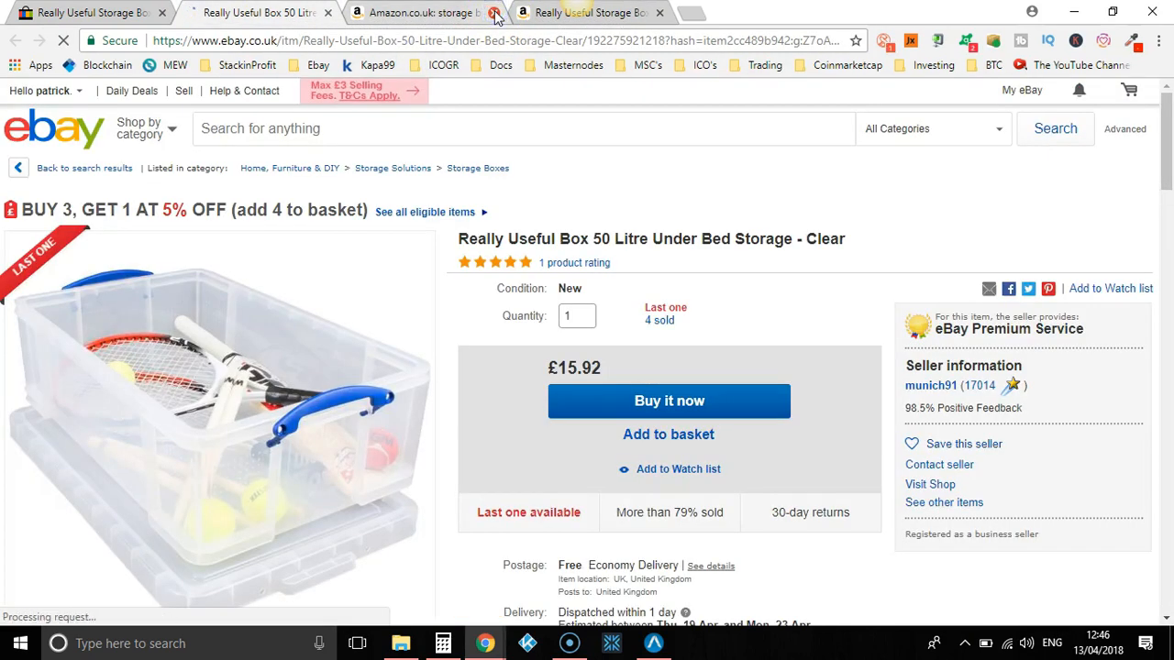
Step: Close both Amazon tabs and scroll to the eBay 50 Litre listing's description
left_click(495, 13)
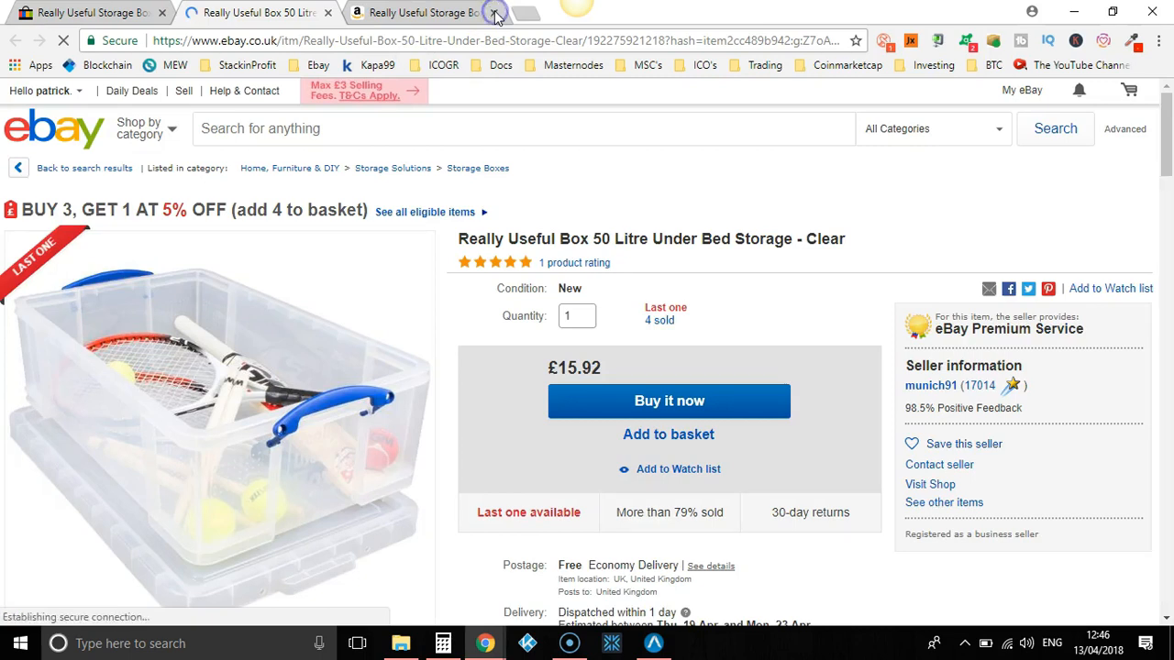
left_click(493, 12)
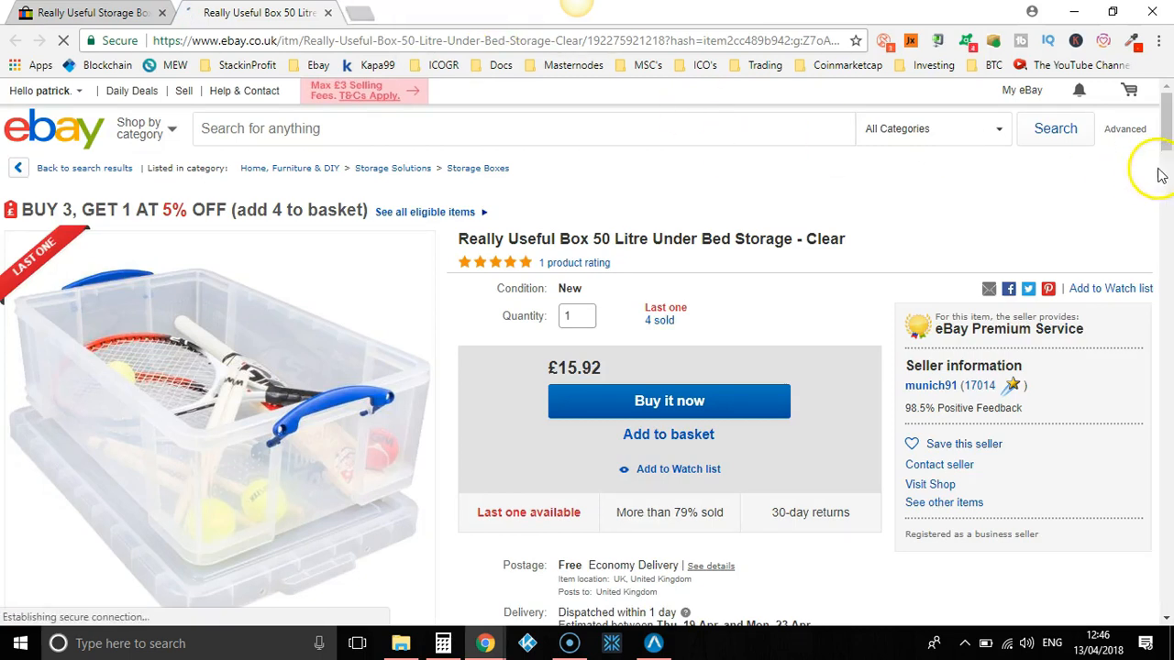
scroll("down", 3)
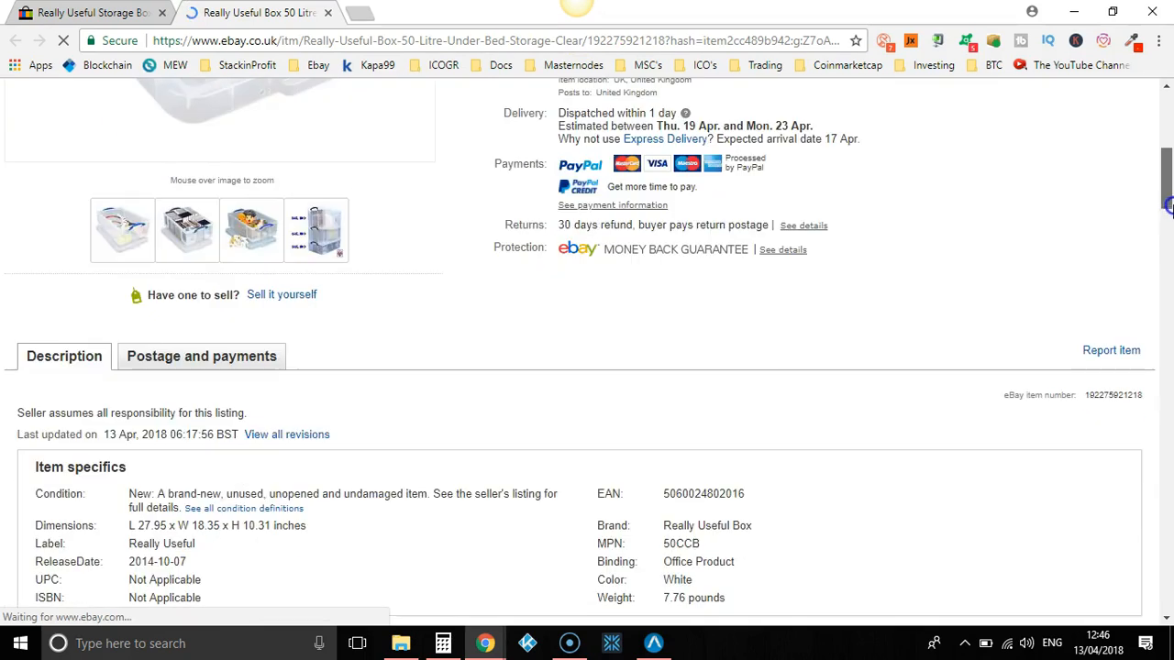
scroll("down", 3)
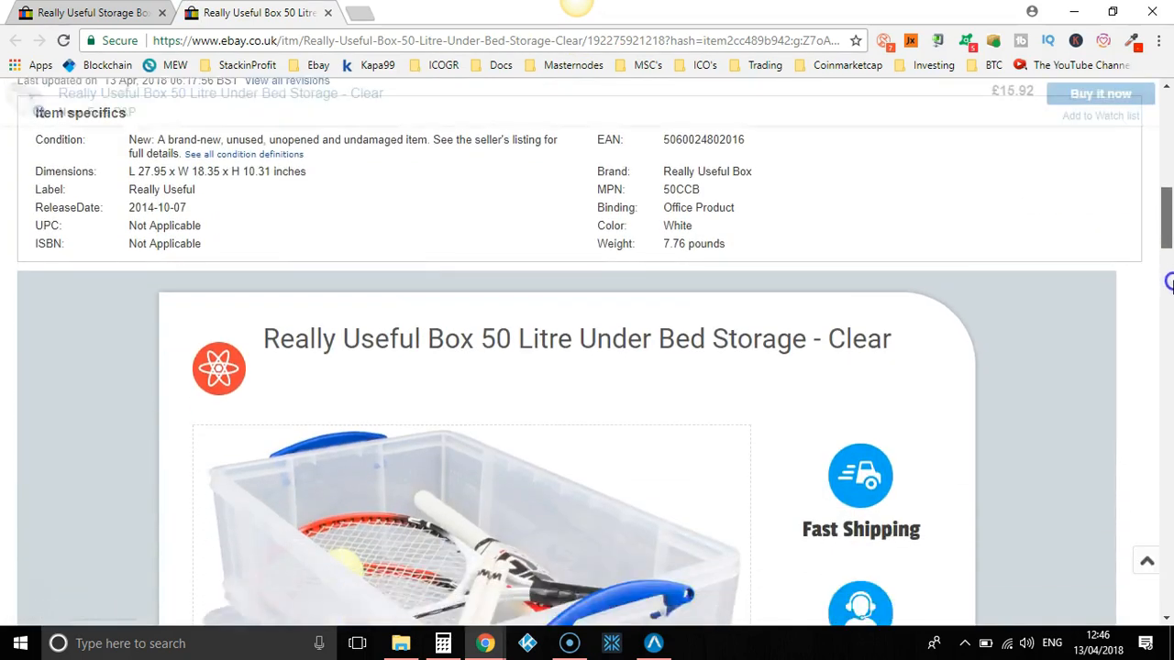
scroll("down", 3)
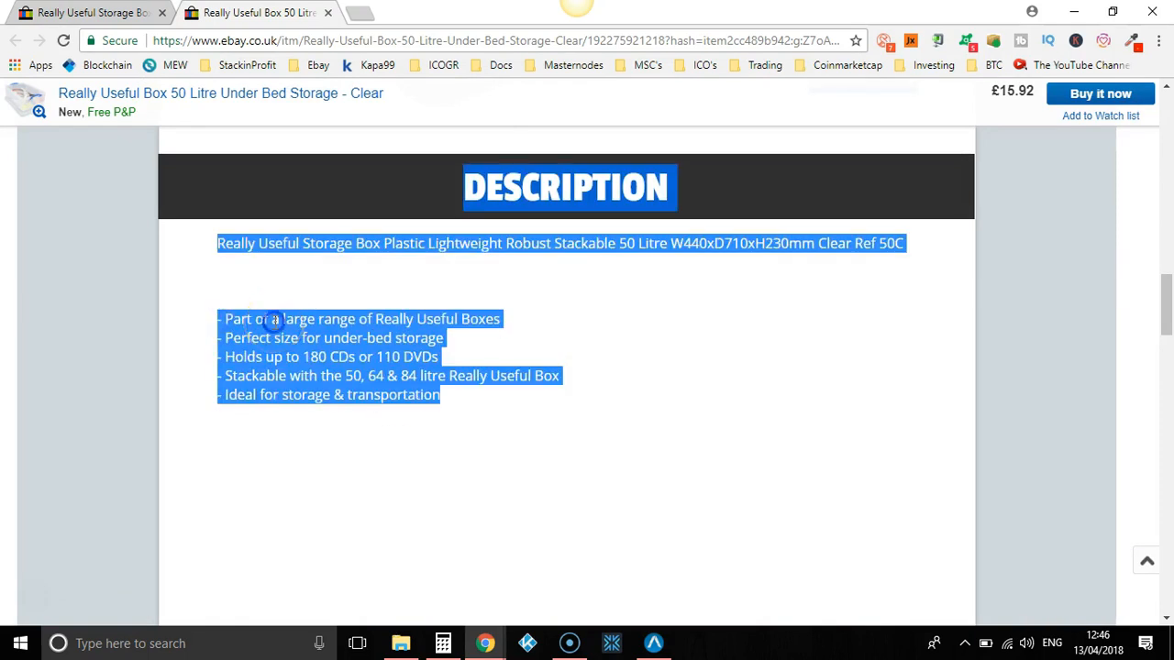
Step: Google the selected description bullets and open the Amazon 50 Litre in Card result
left_click(426, 394)
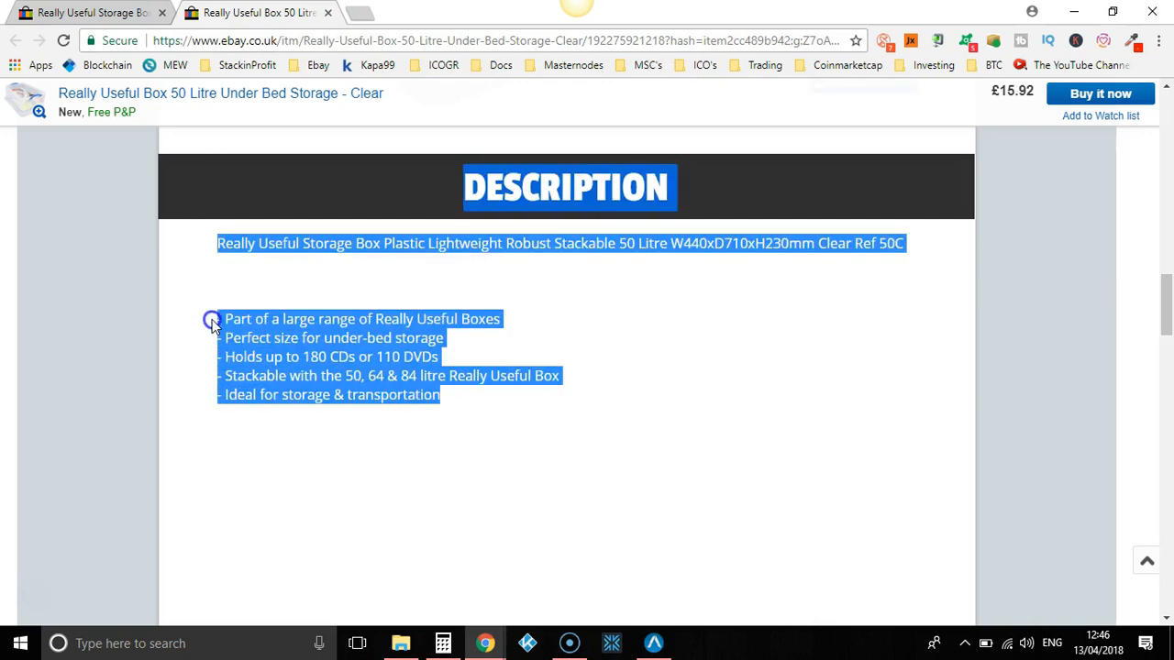
right_click(213, 321)
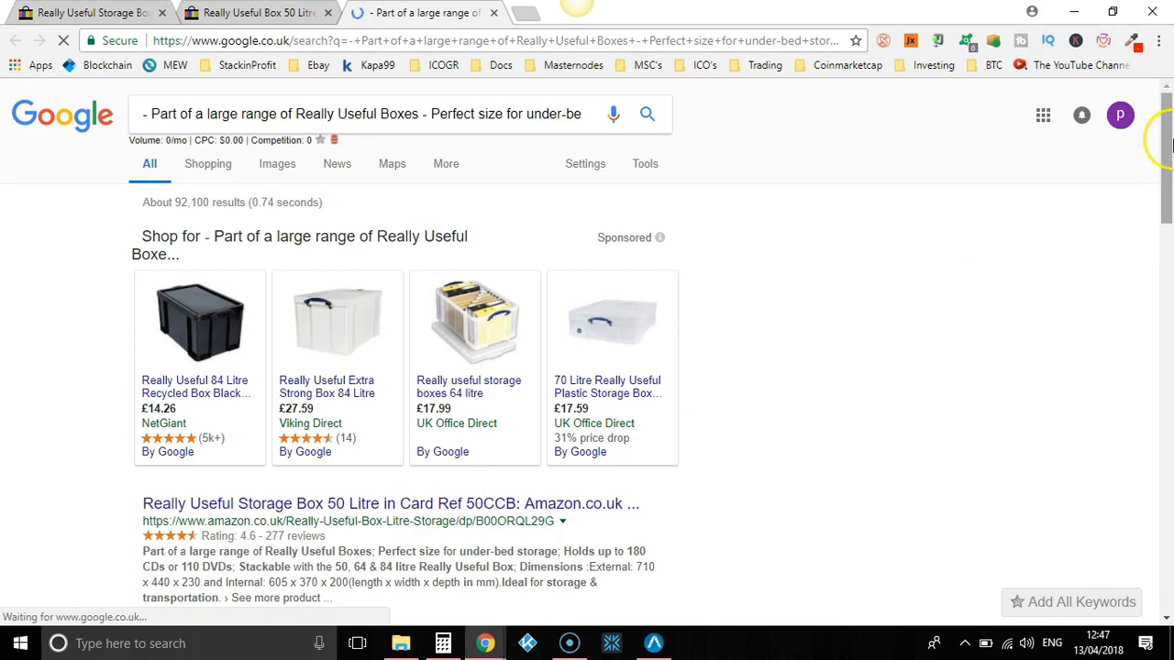
scroll("down", 3)
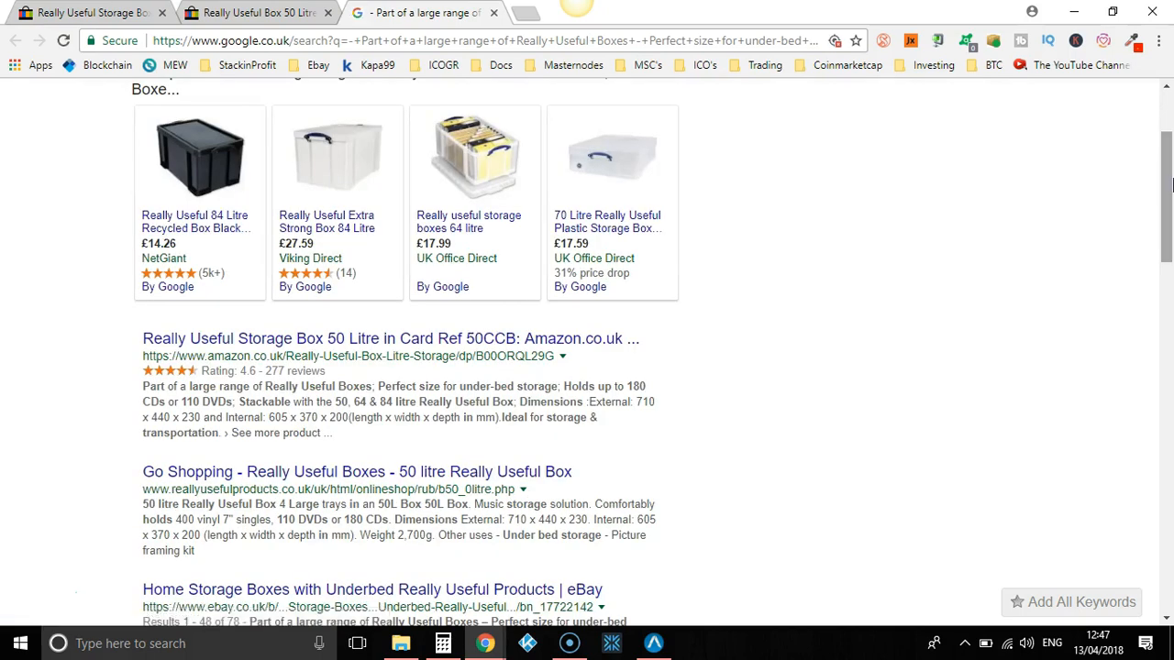
left_click(352, 338)
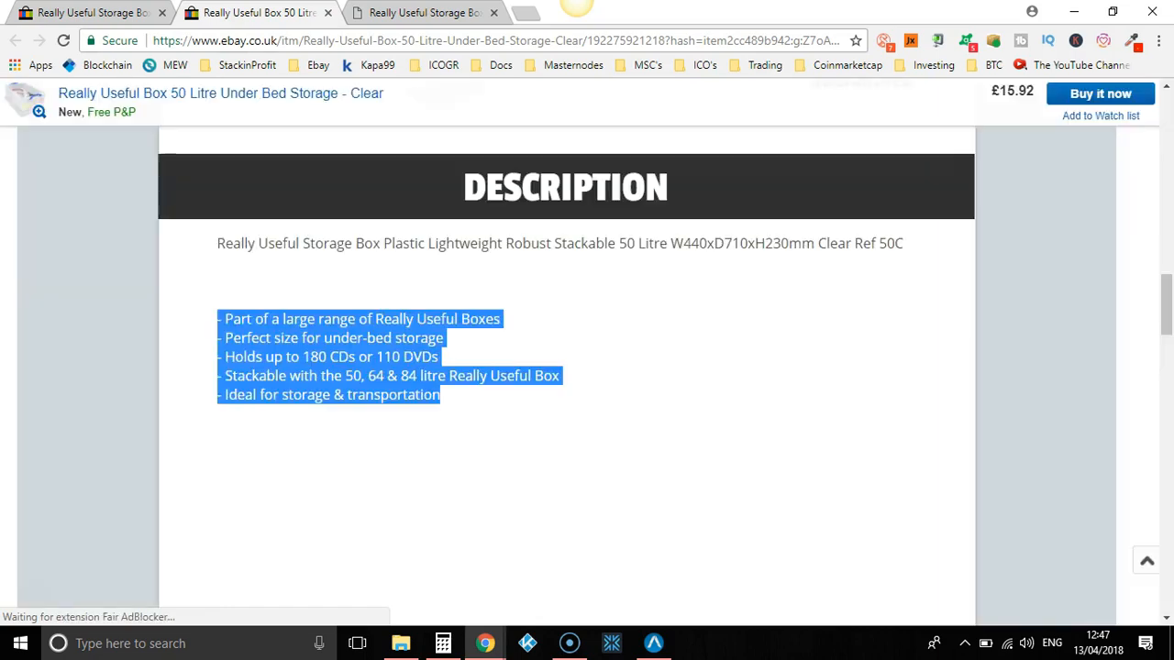
Step: Review Amazon's 50 Litre in Card 50CCB page at £13.49, then return to eBay
left_click(424, 11)
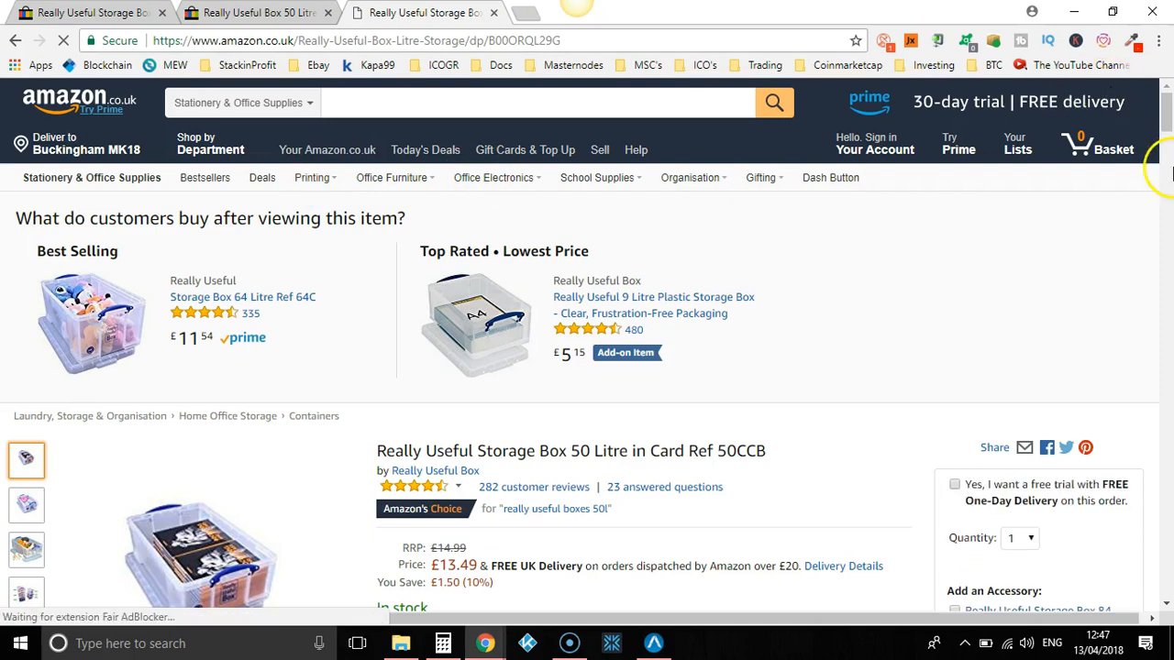
scroll("down", 3)
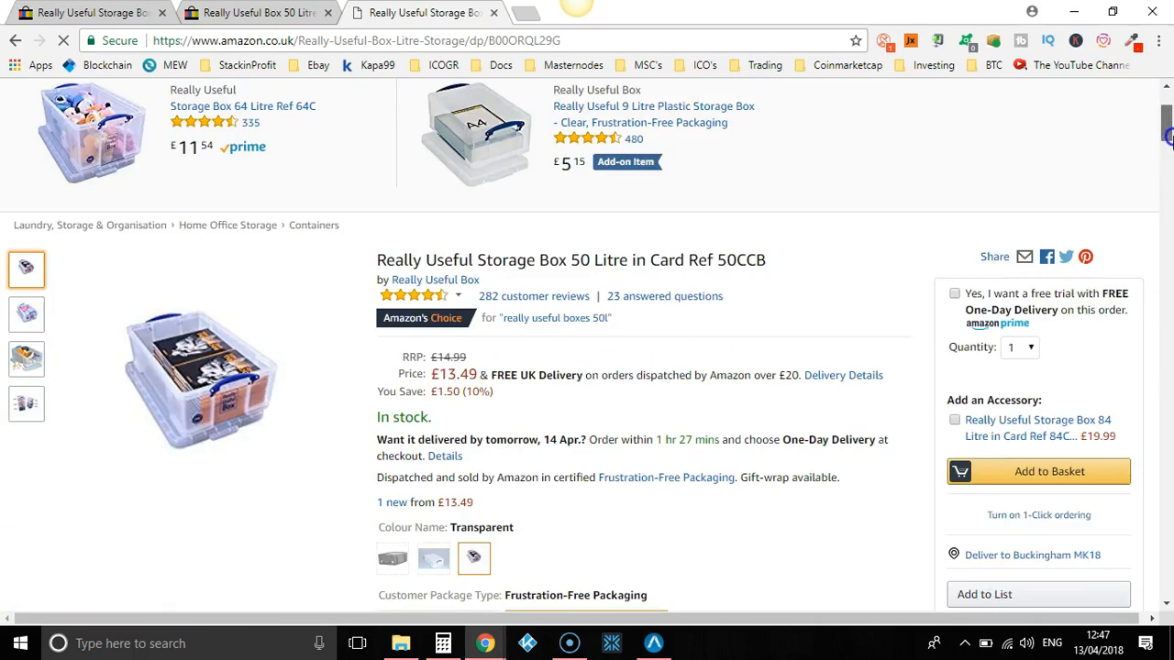
scroll("down", 3)
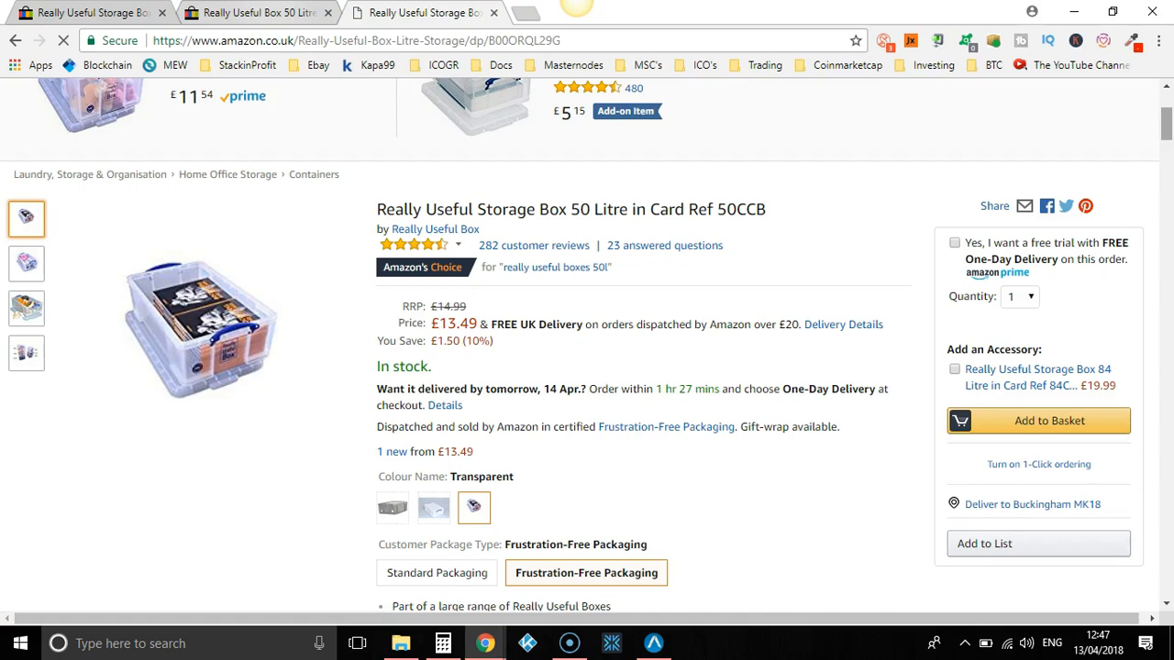
left_click(257, 11)
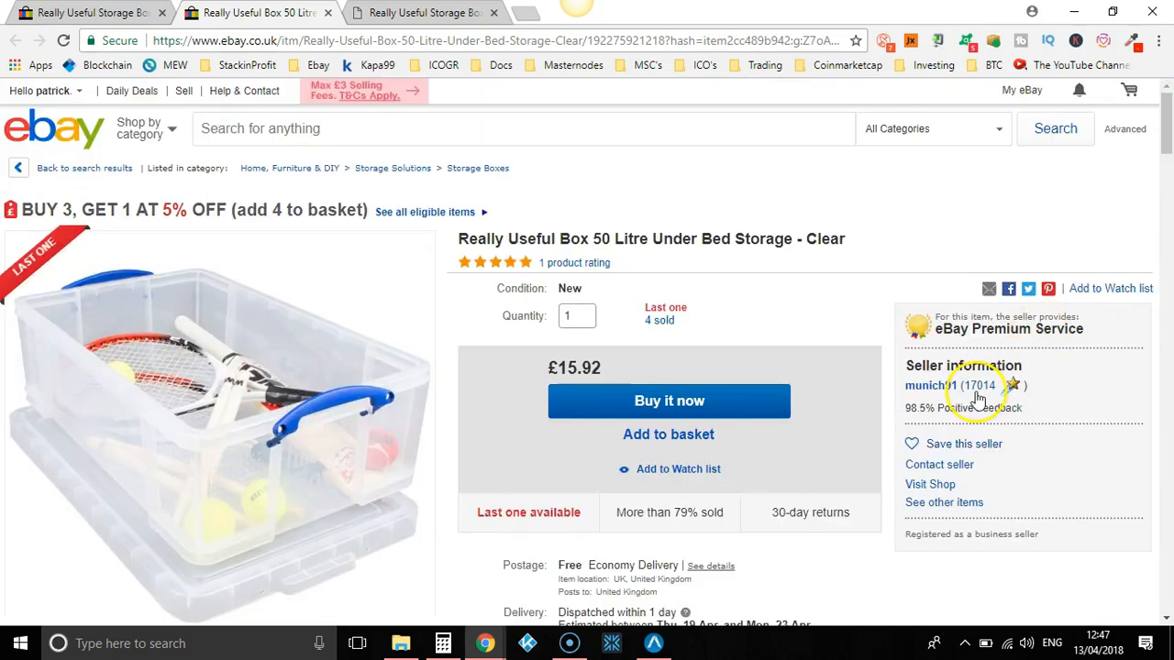
left_click(929, 385)
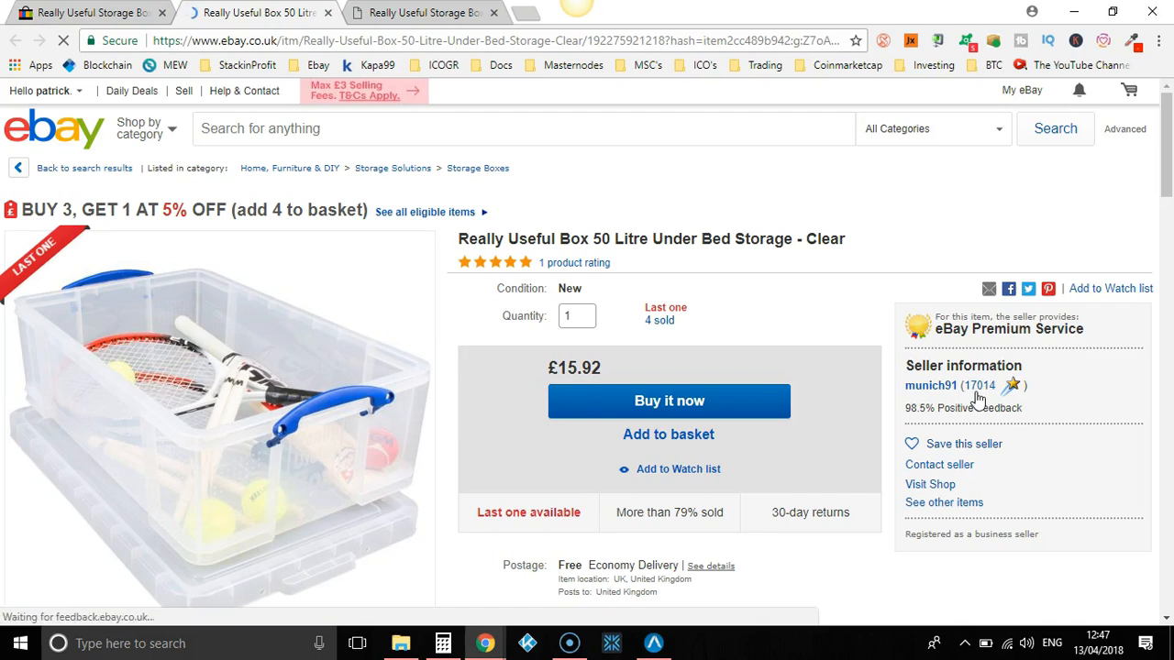
left_click(979, 385)
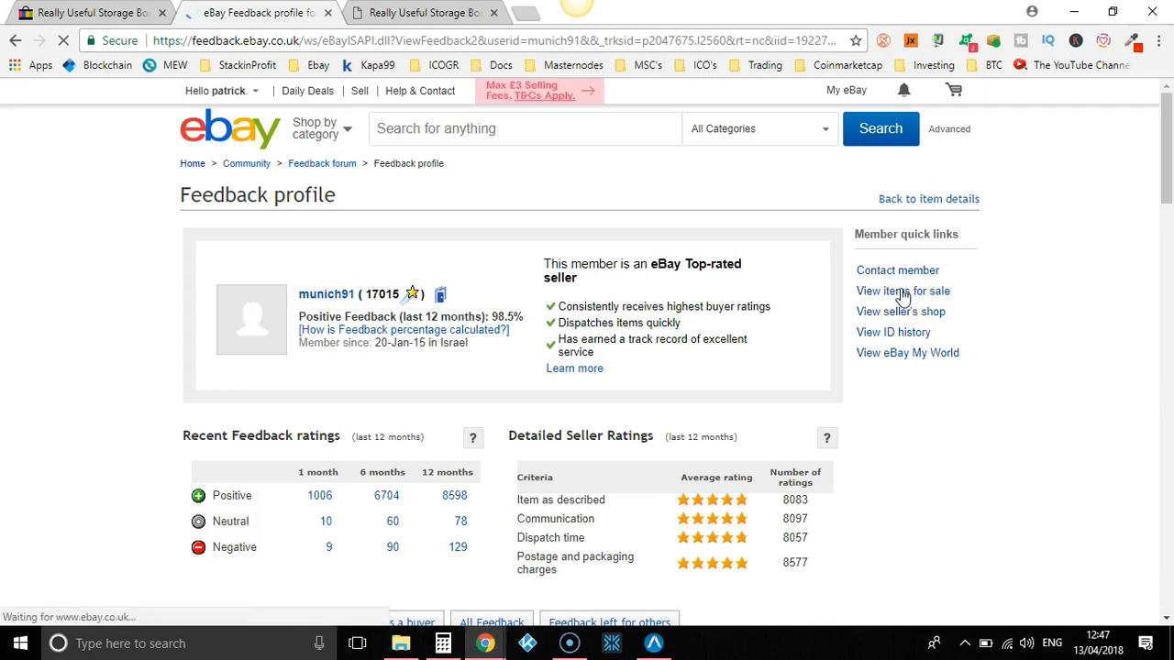
left_click(902, 290)
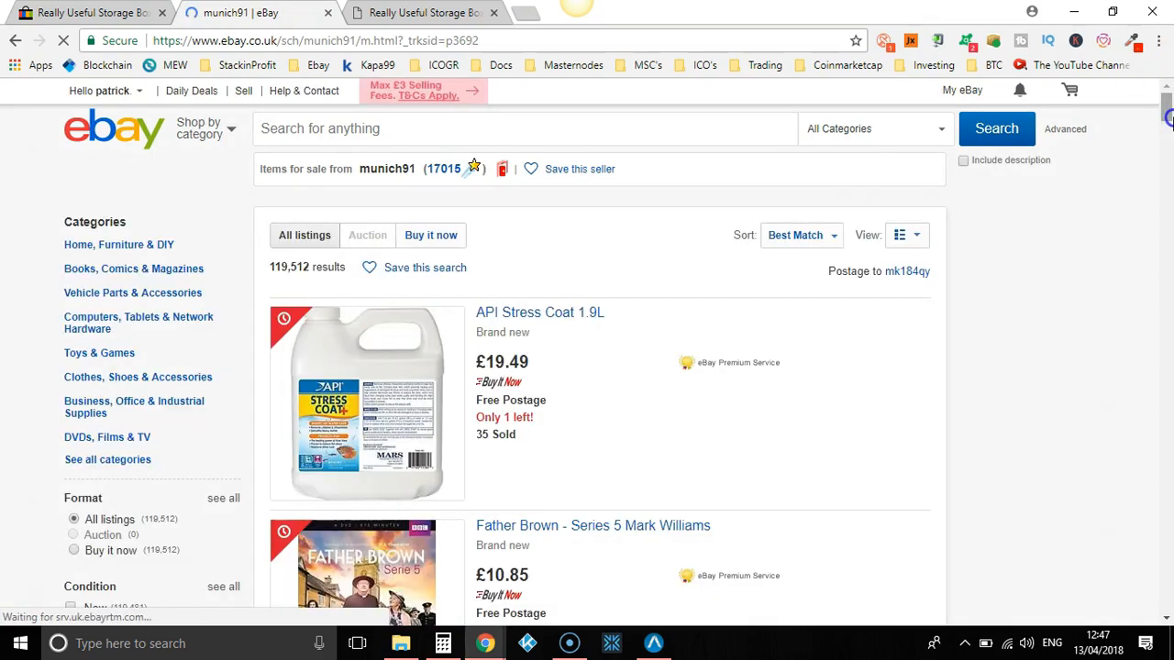
scroll("down", 3)
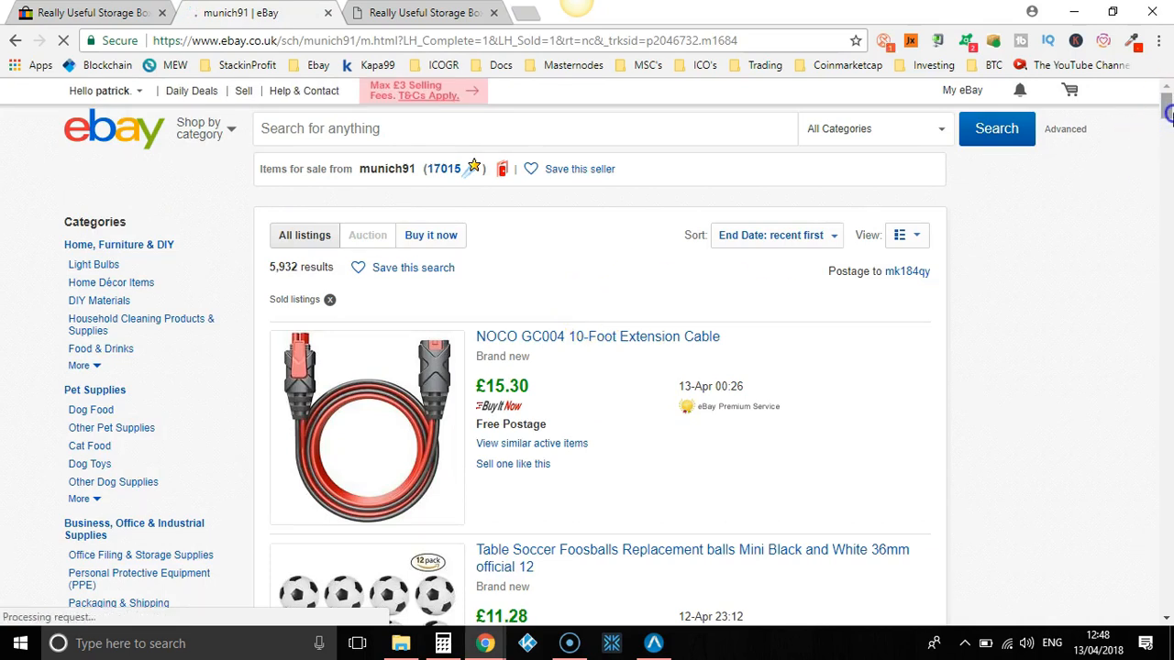
scroll("down", 3)
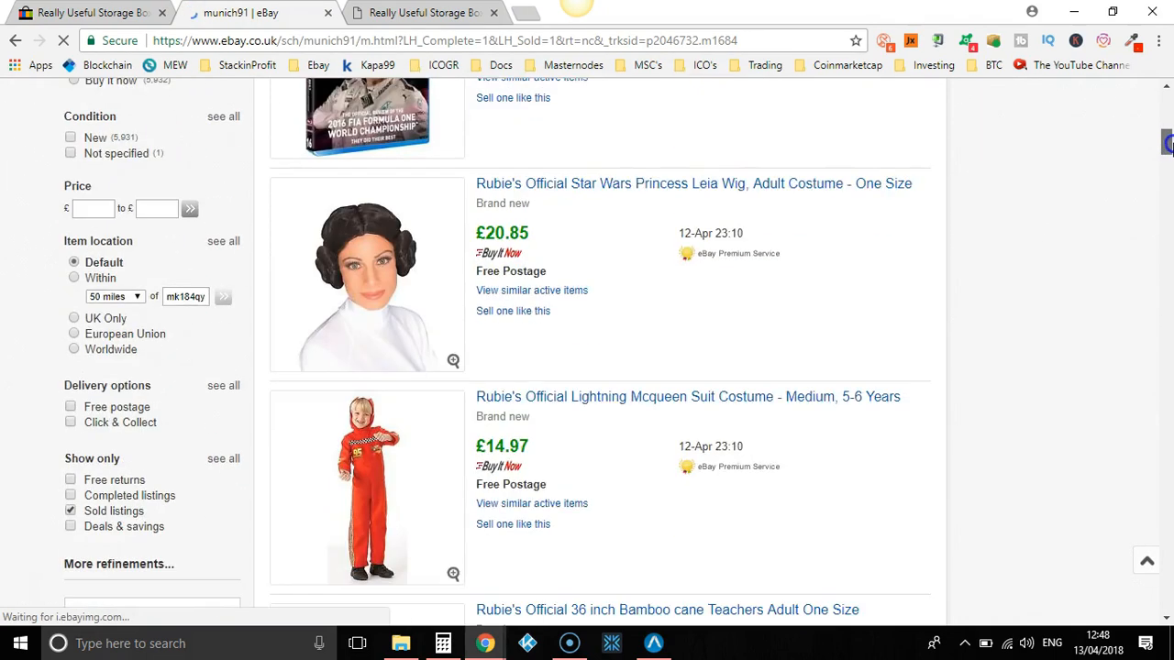
left_click(92, 209)
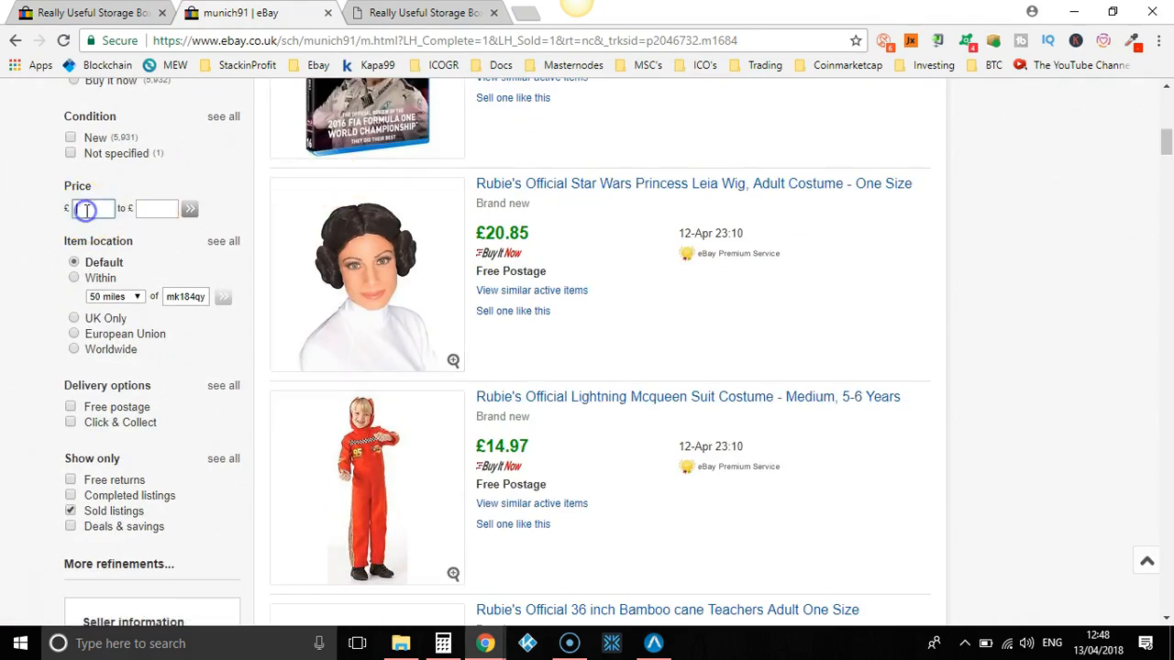
type("20")
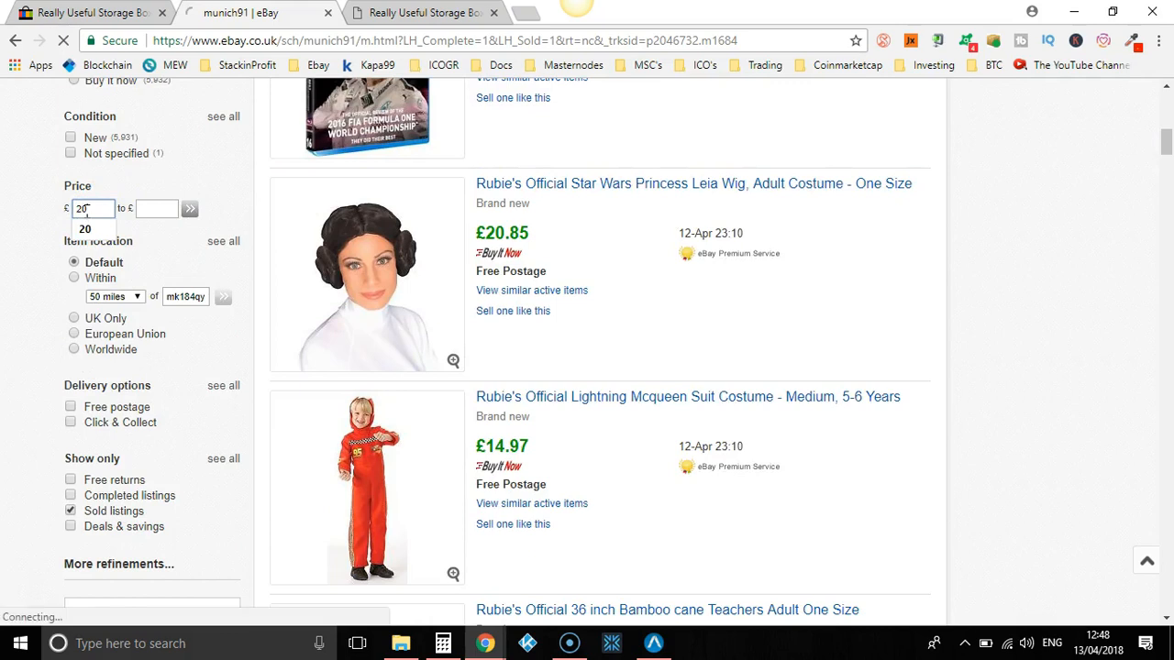
left_click(190, 209)
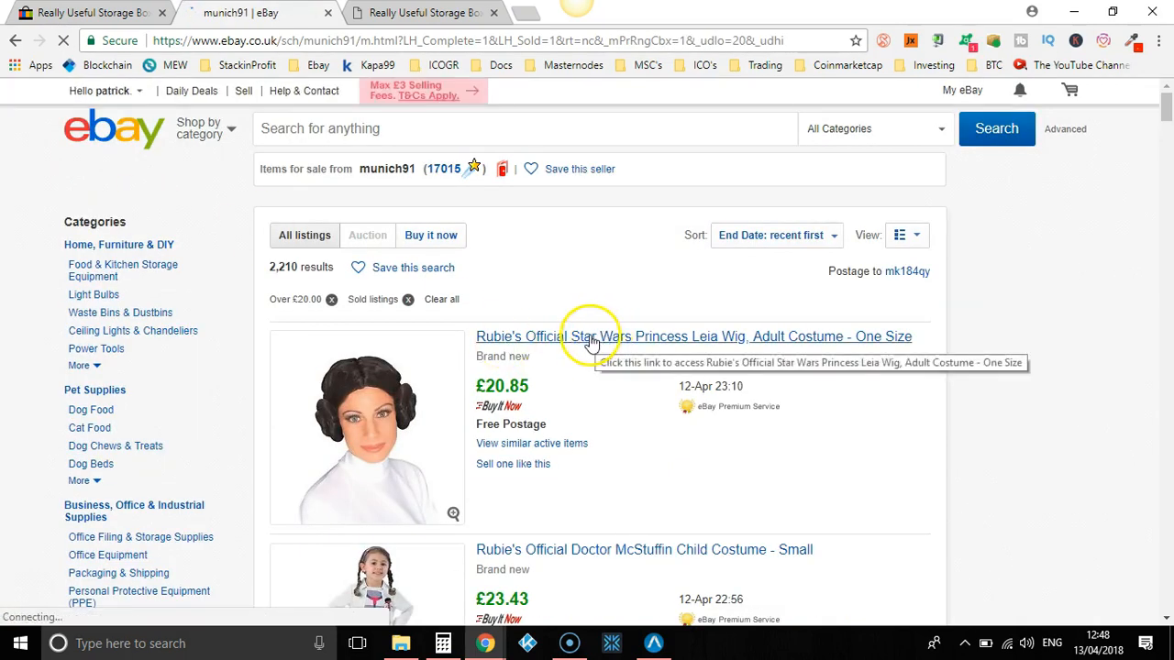
Step: Open the Star Wars Princess Leia wig listing in a new tab
right_click(592, 337)
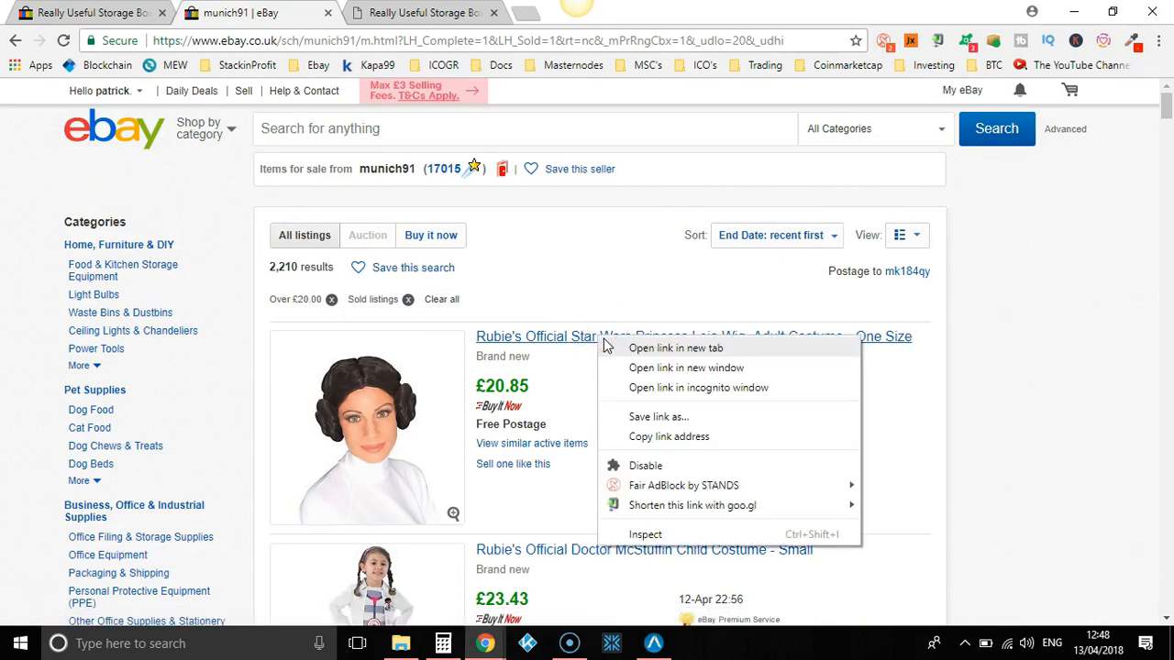
left_click(675, 348)
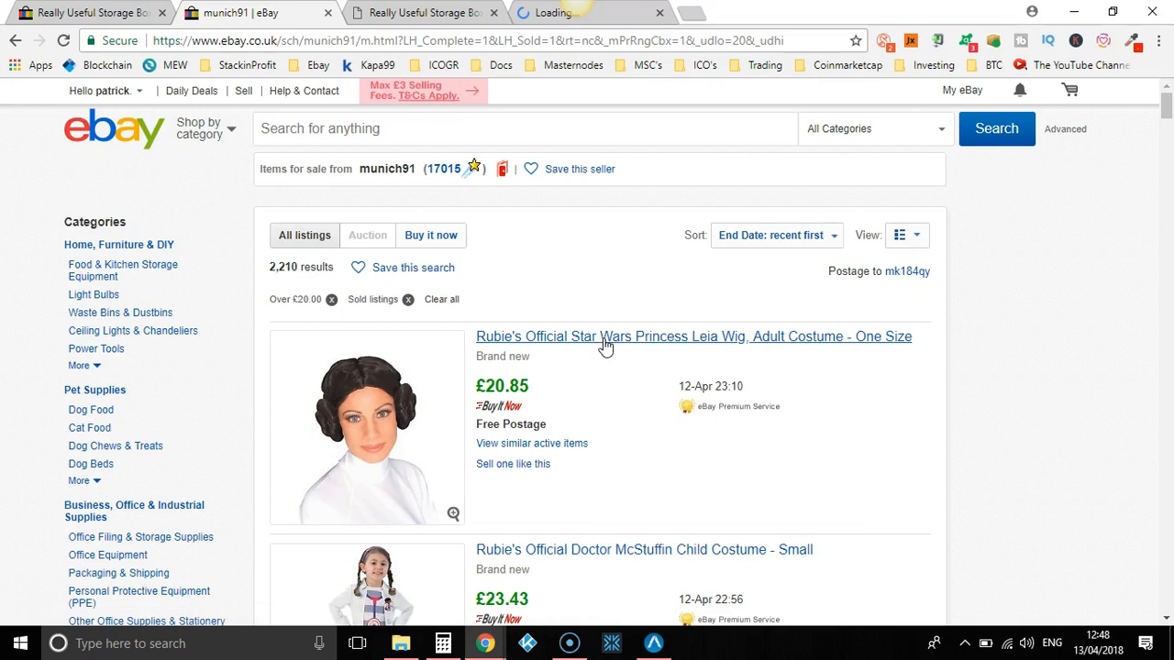
left_click(693, 338)
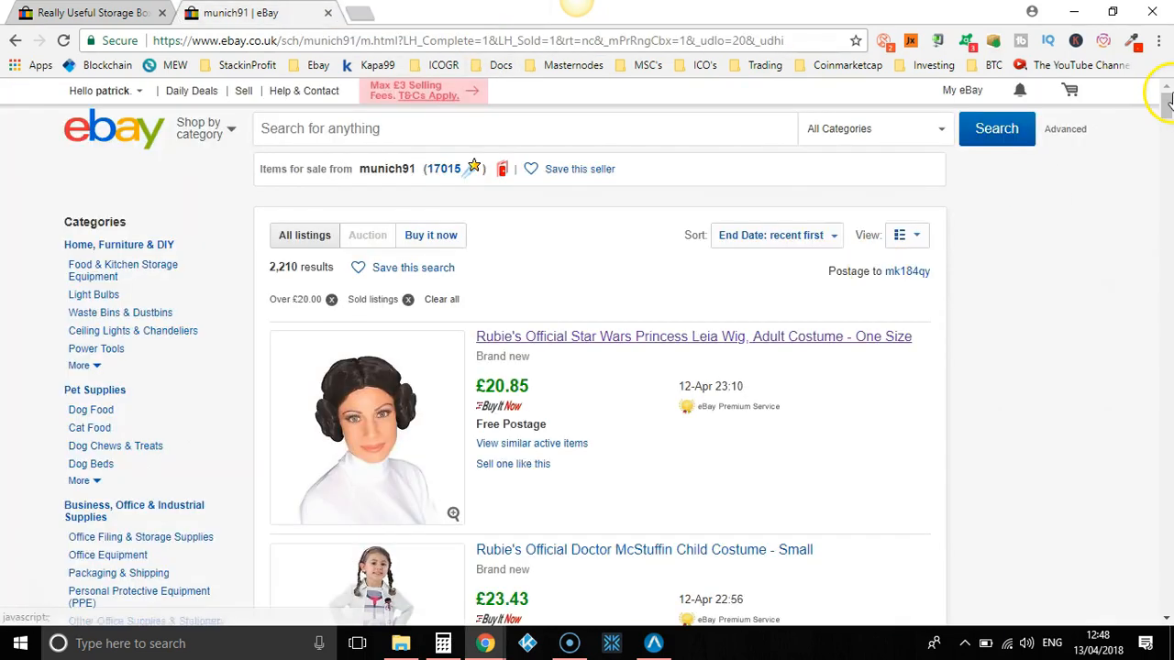
scroll("down", 3)
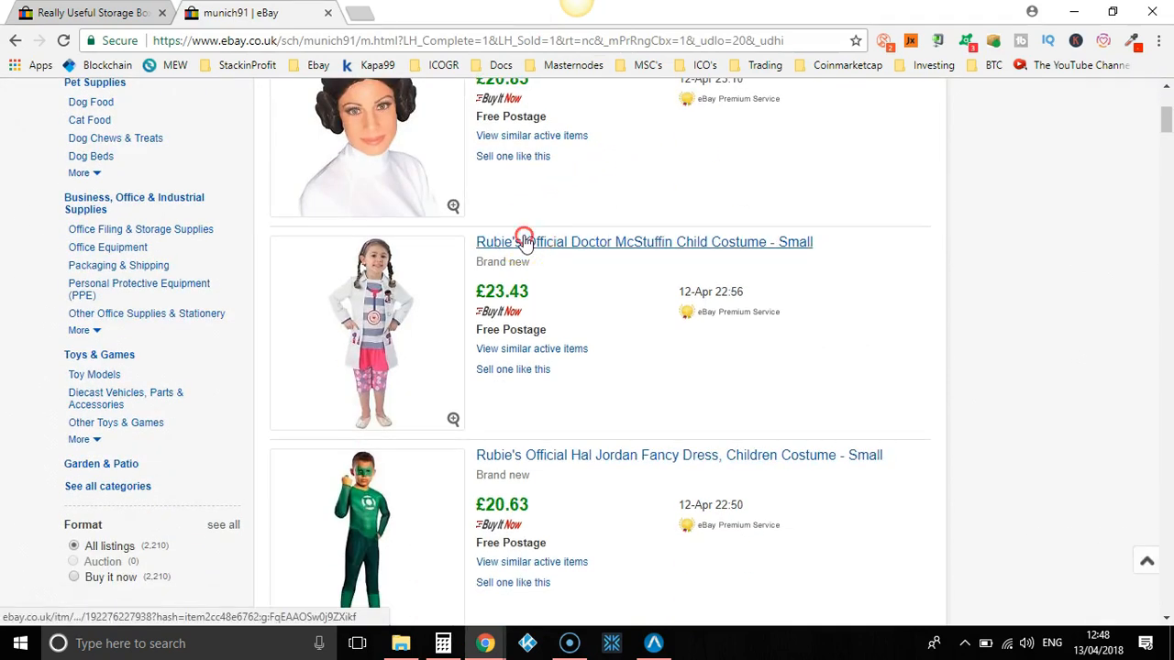
left_click(525, 242)
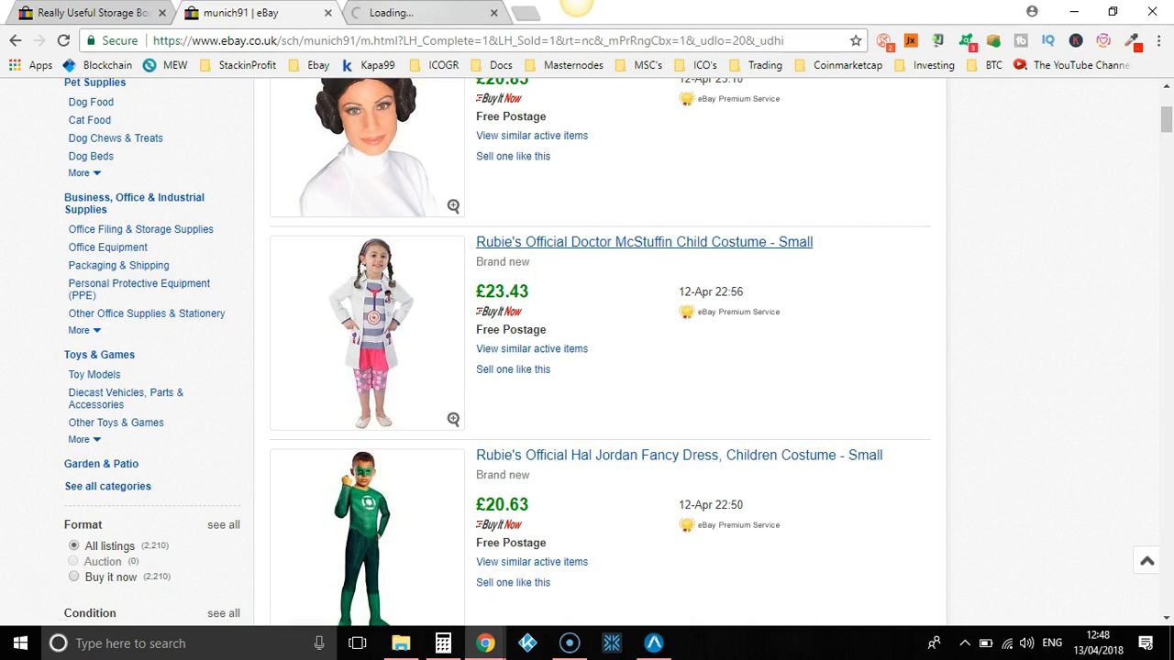
left_click(644, 242)
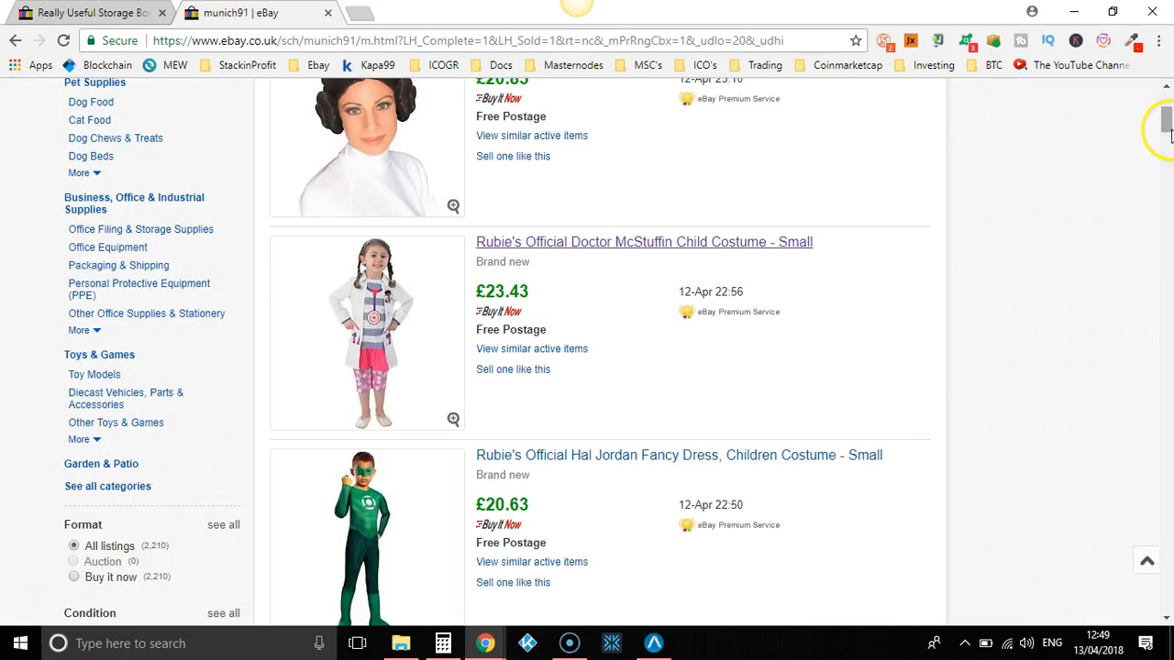
scroll("down", 3)
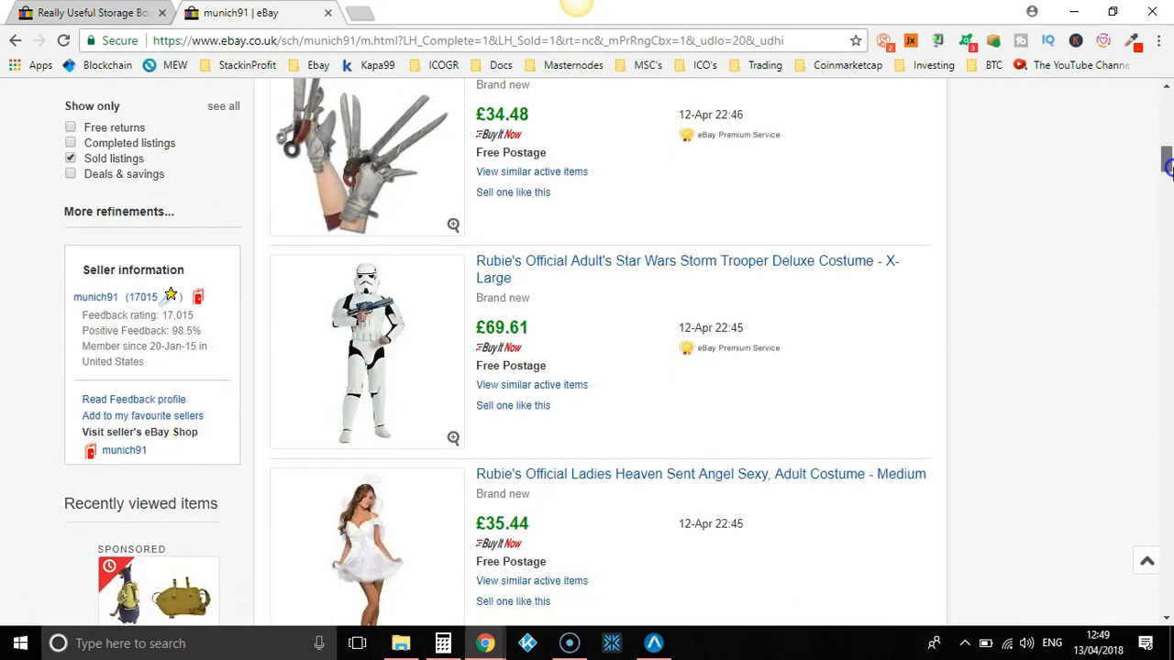
right_click(502, 119)
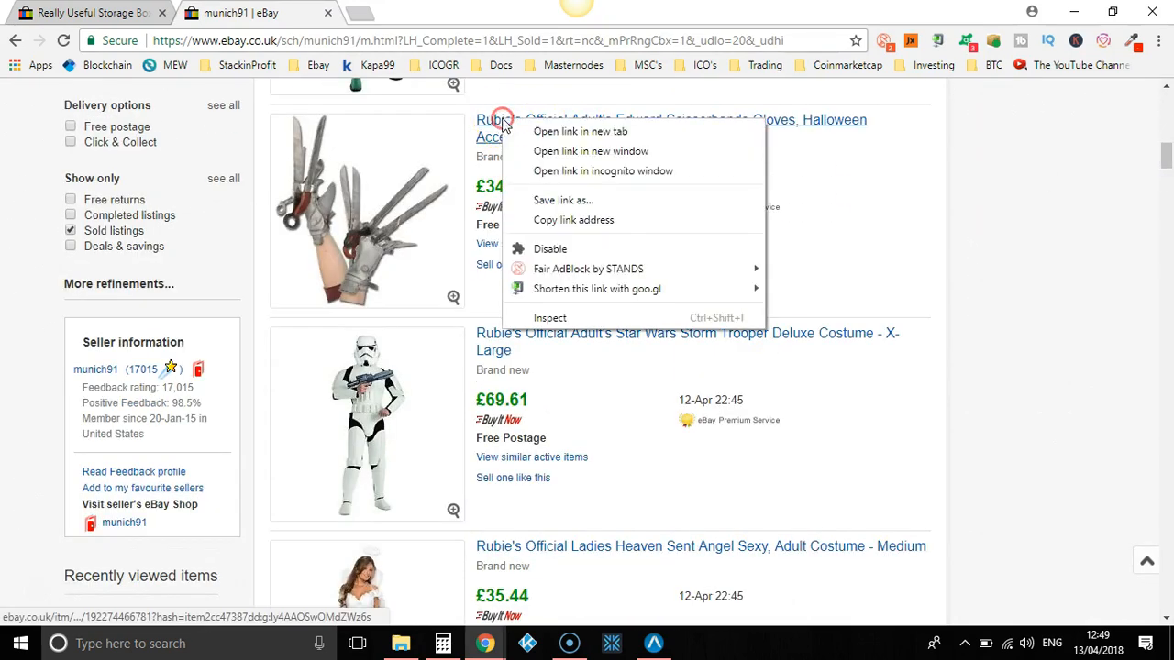
left_click(579, 132)
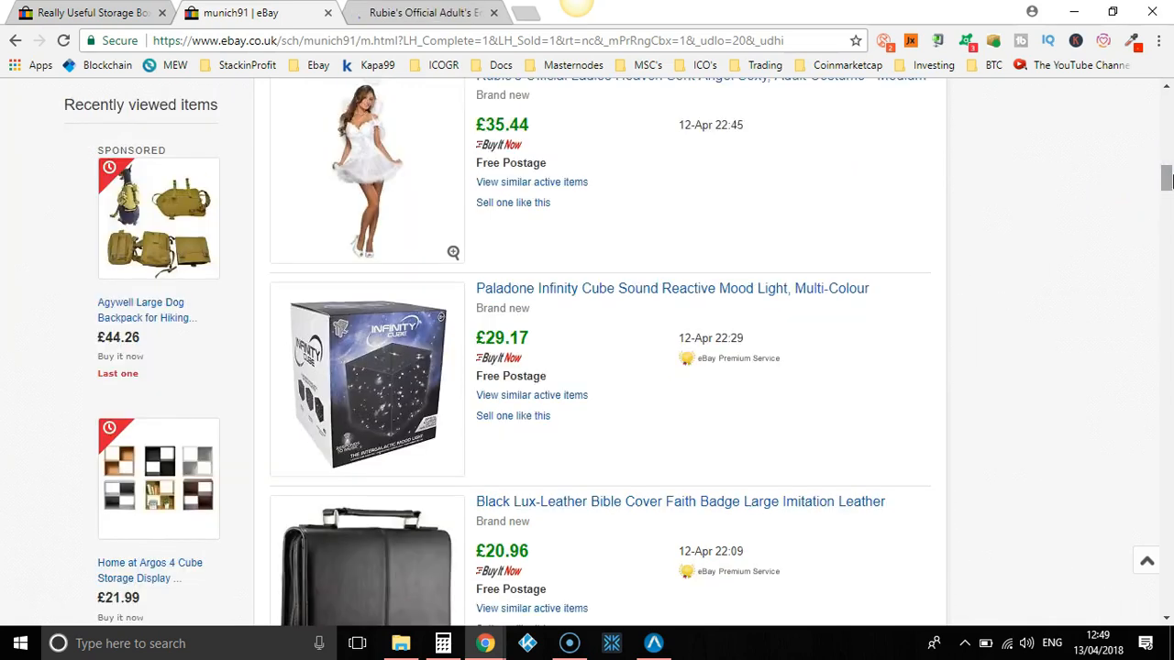
scroll("down", 3)
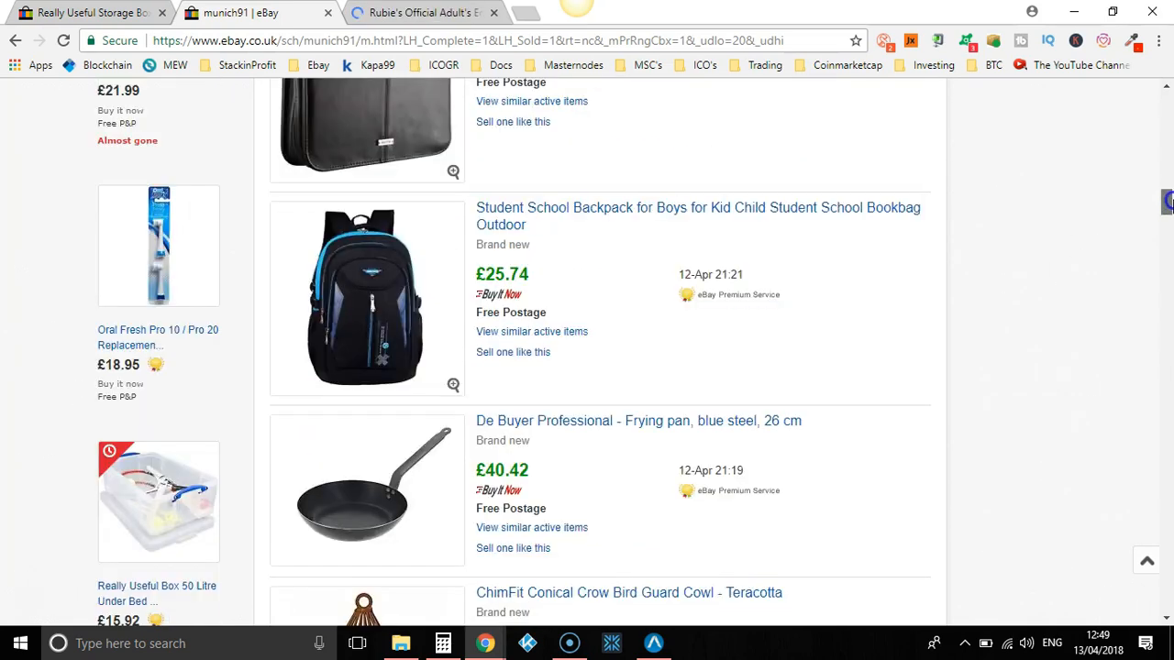
scroll("down", 3)
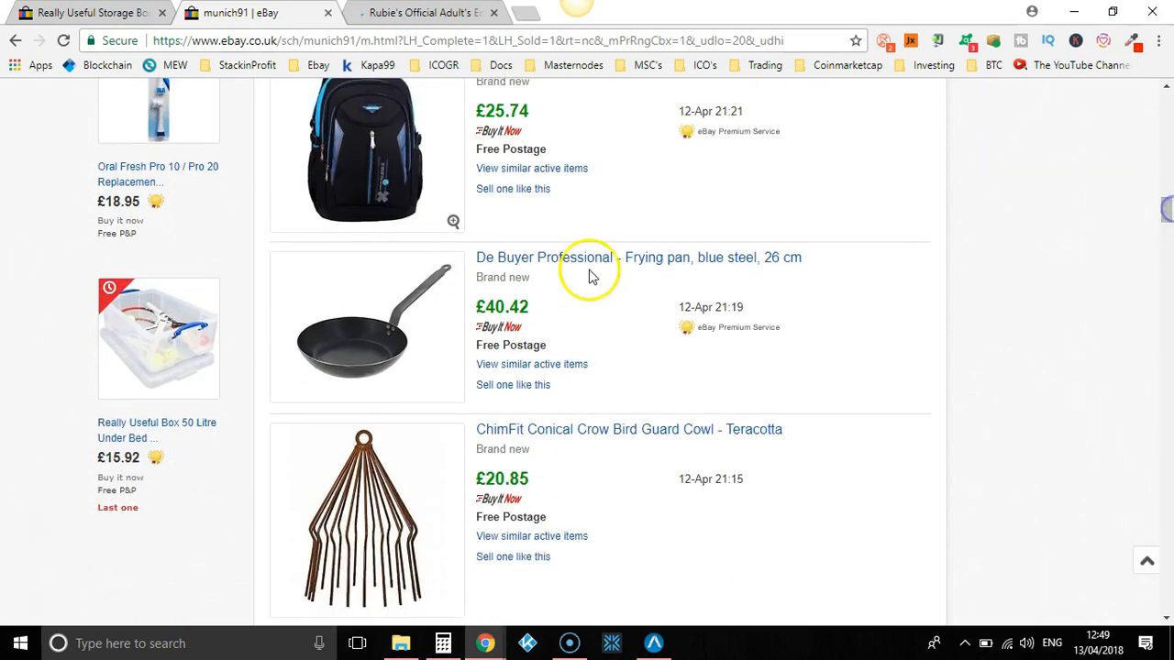
right_click(546, 257)
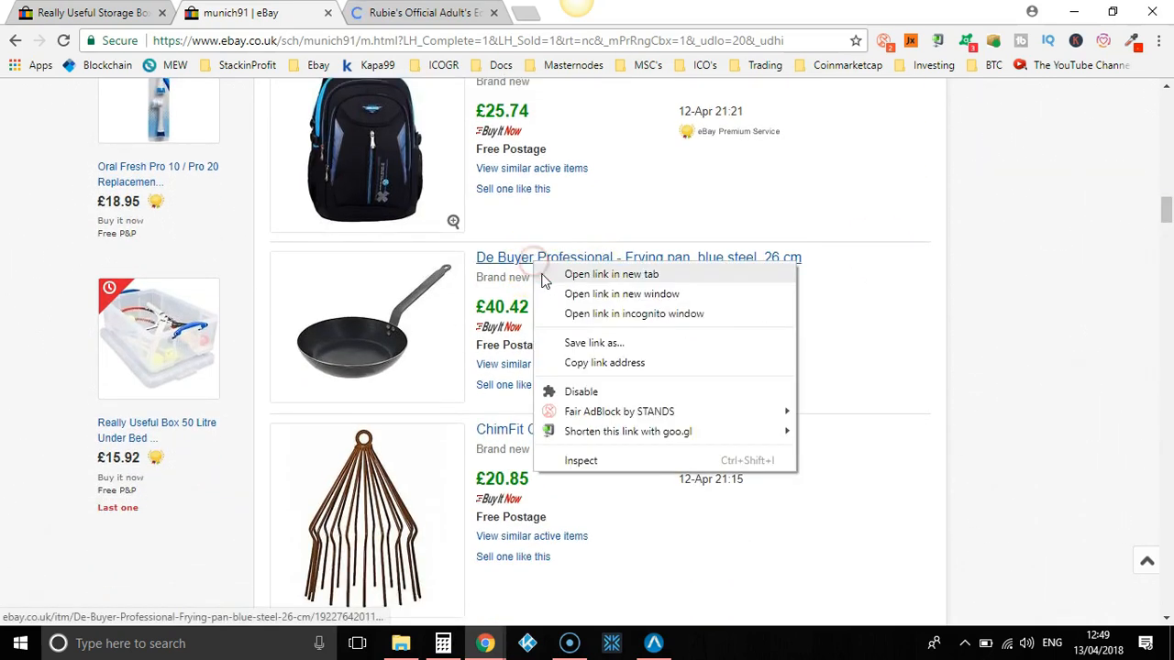
left_click(611, 275)
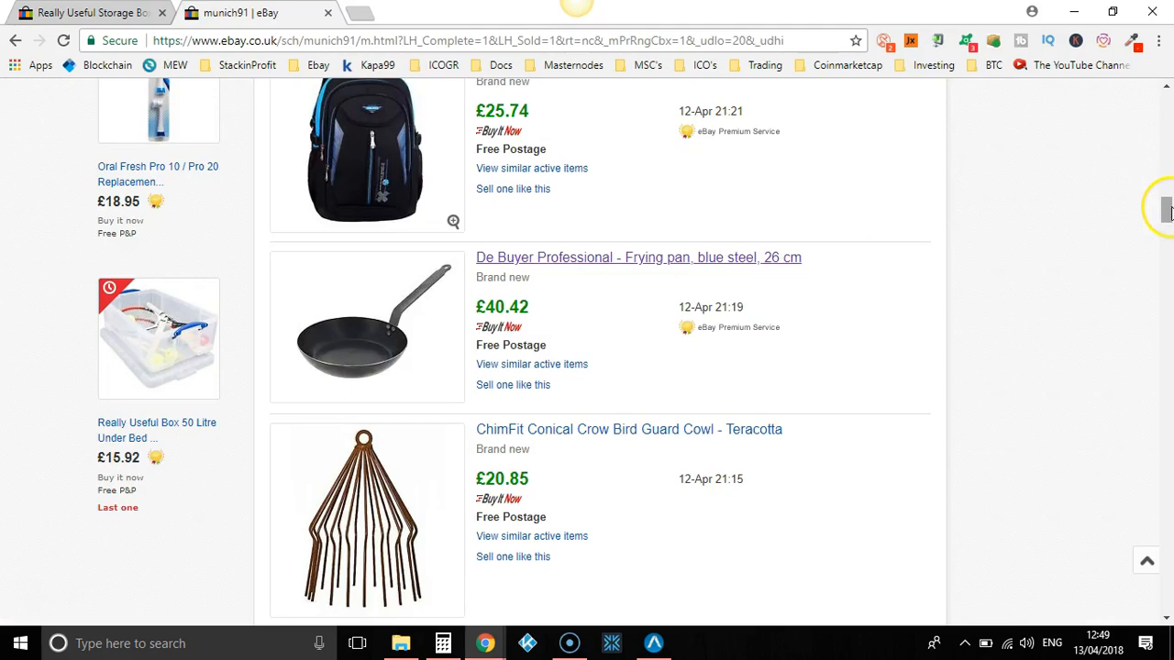
scroll("down", 3)
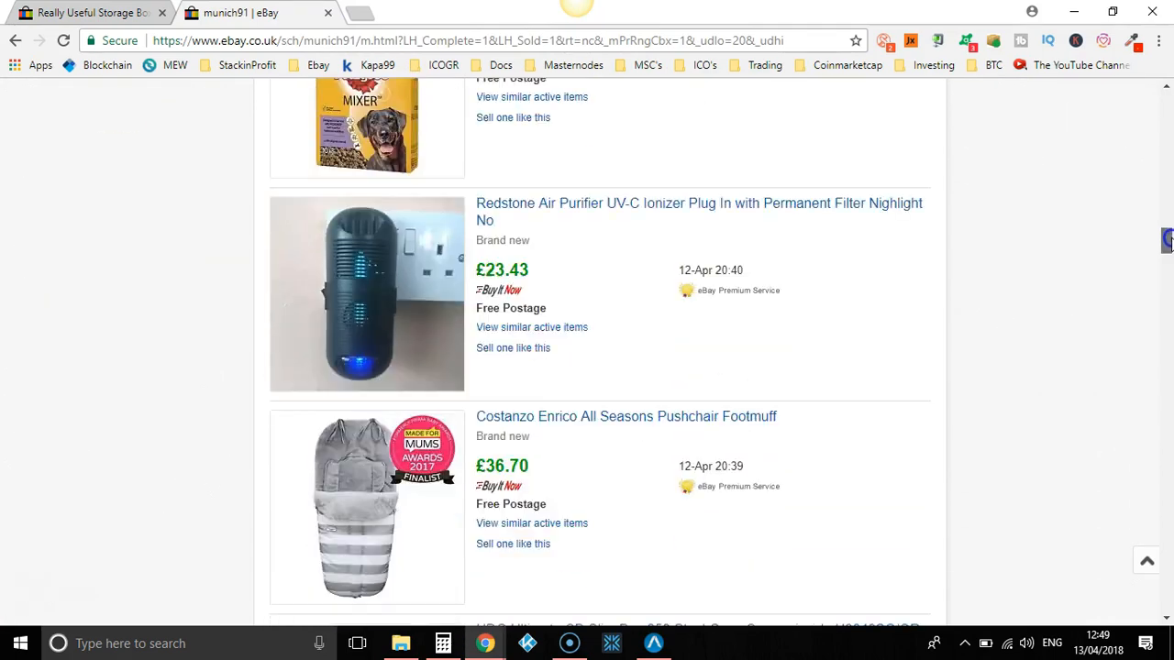
scroll("down", 3)
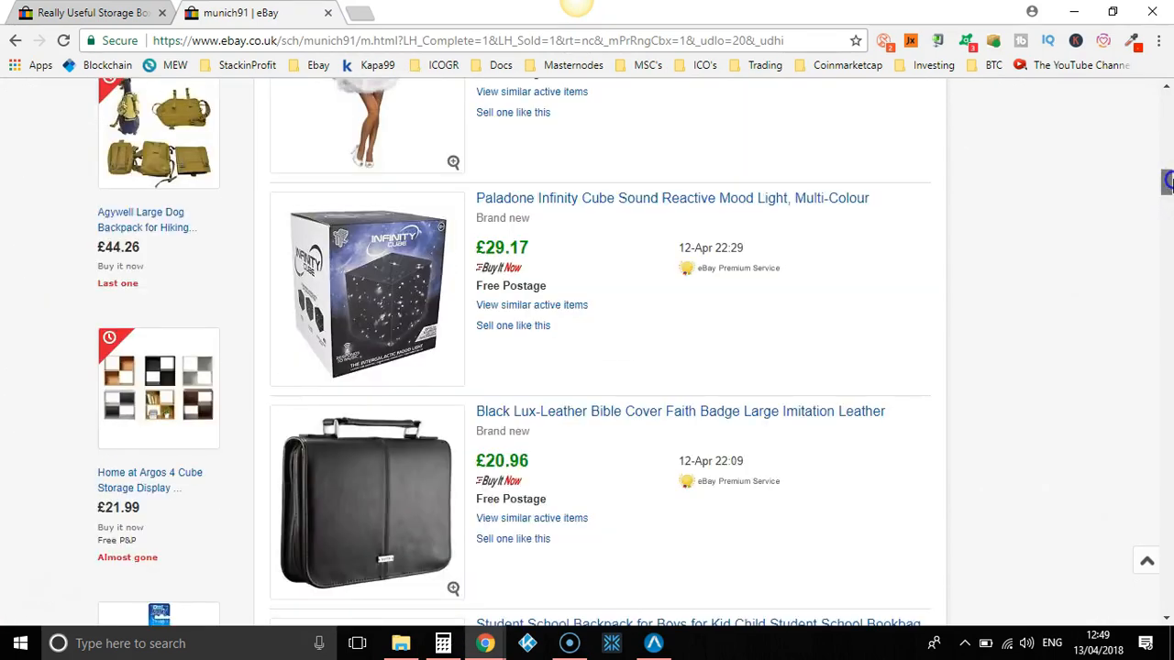
scroll("up", 3)
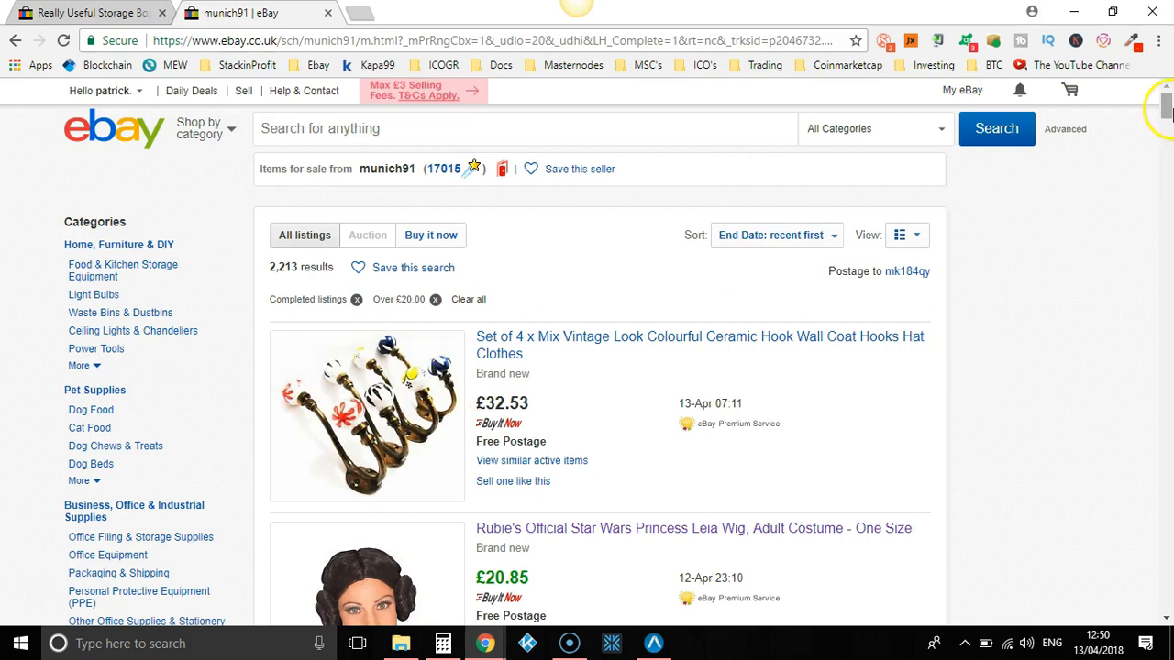
Step: Scroll the sold items, briefly opening and closing the coat hooks and Storm Trooper listings
scroll("down", 3)
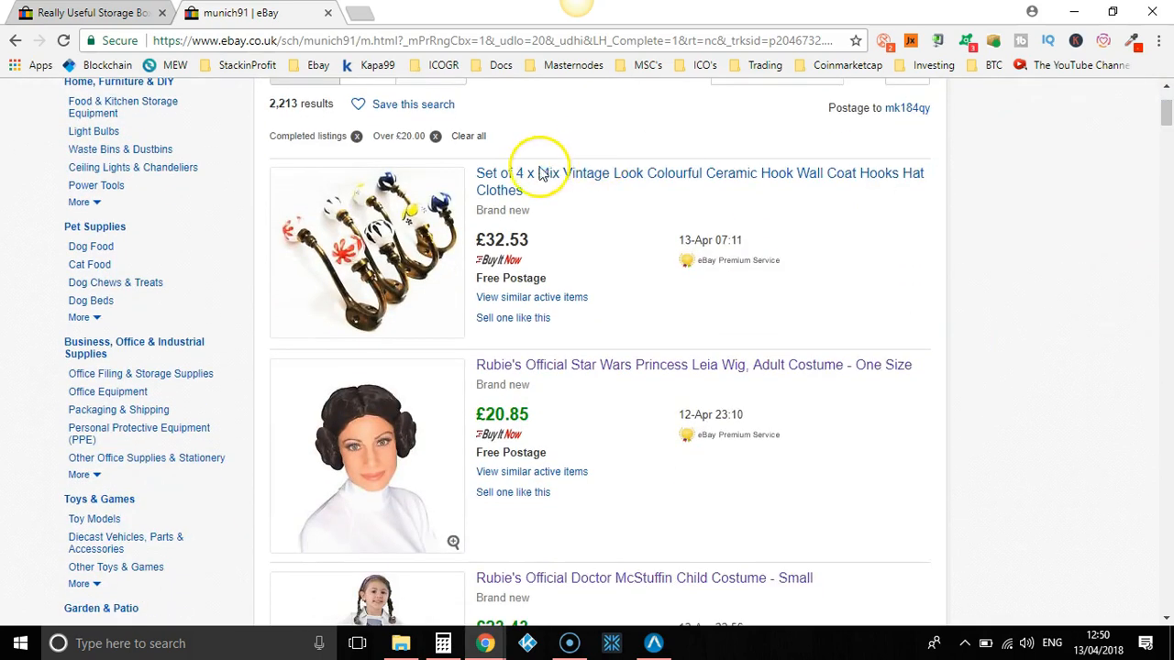
left_click(699, 172)
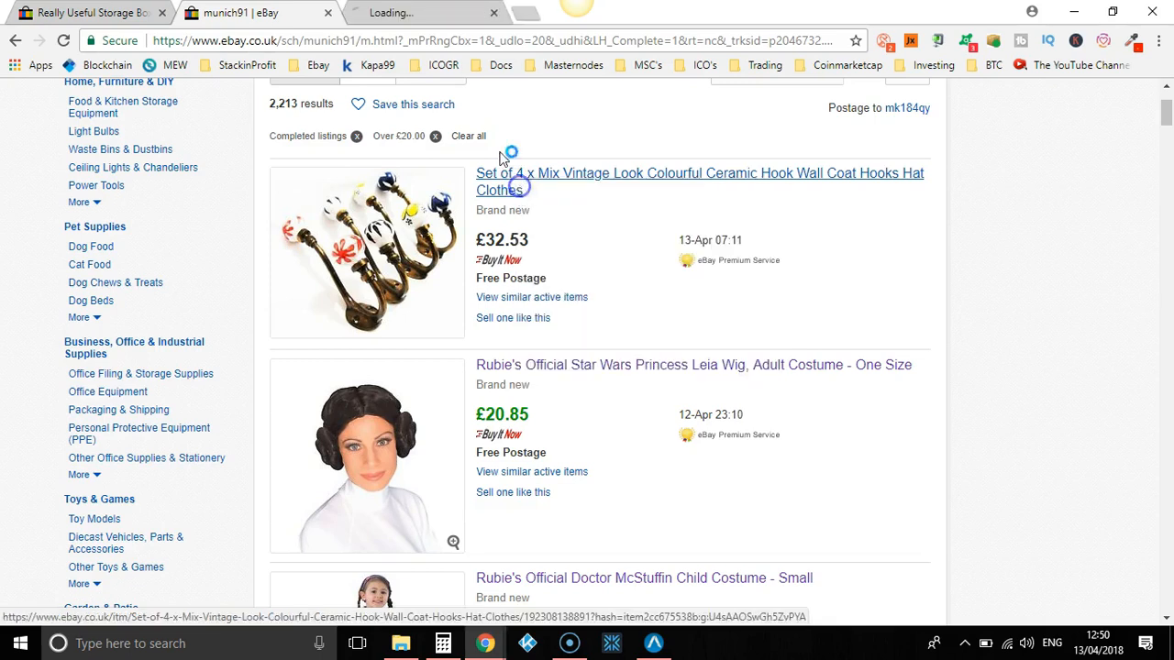
left_click(699, 173)
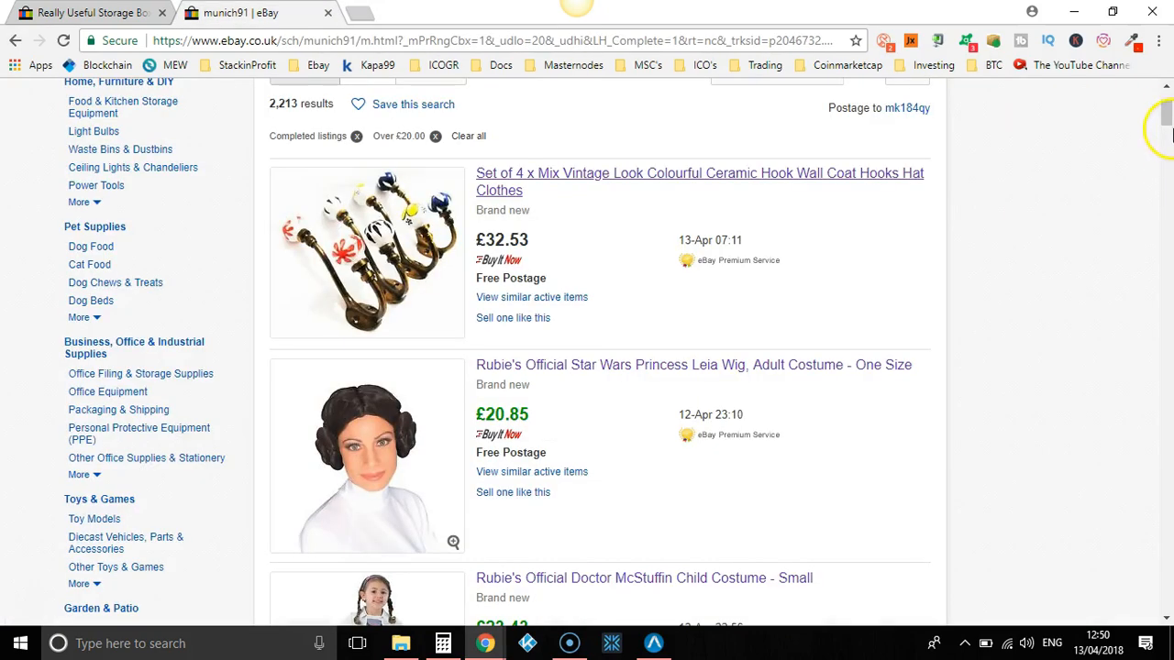
scroll("down", 3)
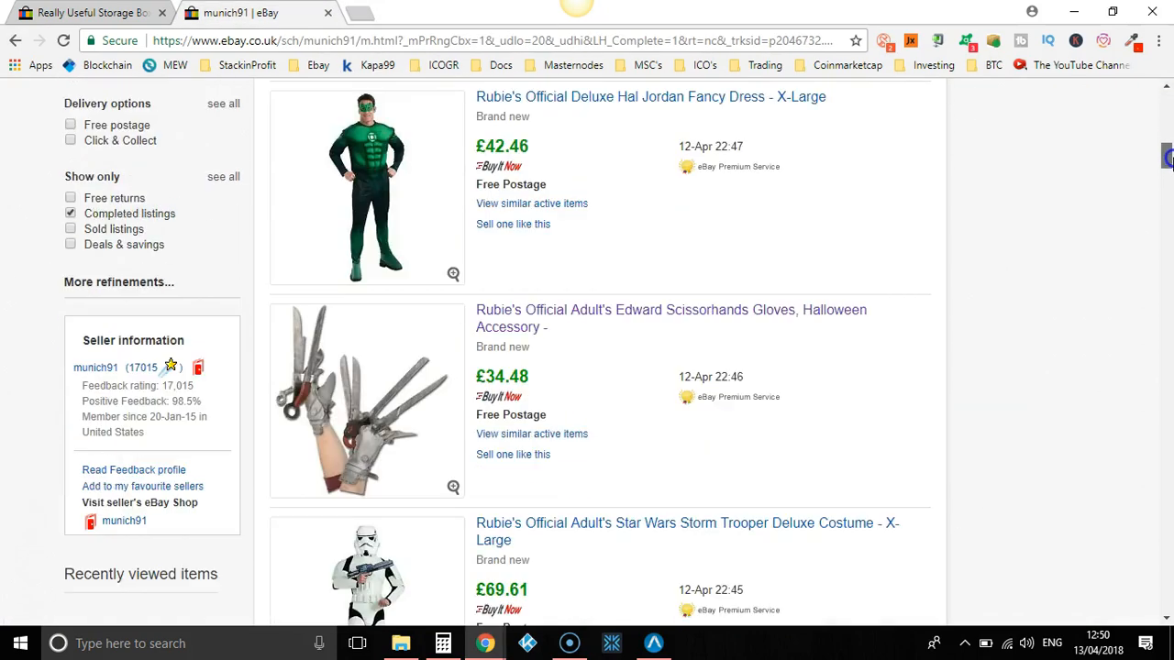
scroll("down", 3)
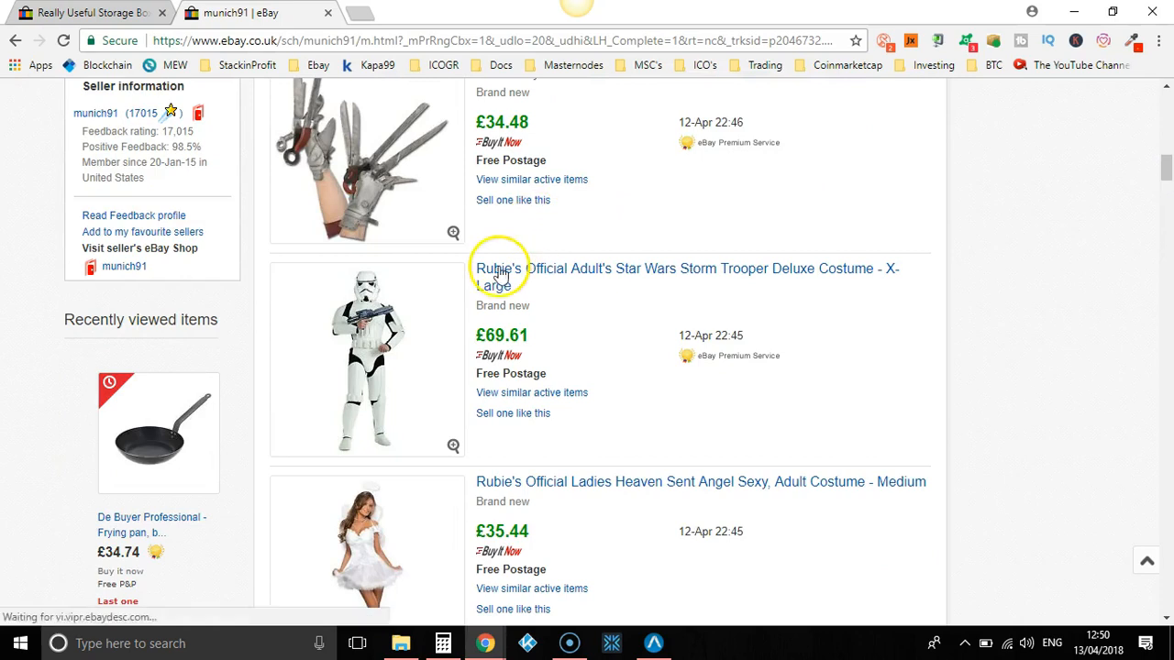
left_click(498, 268)
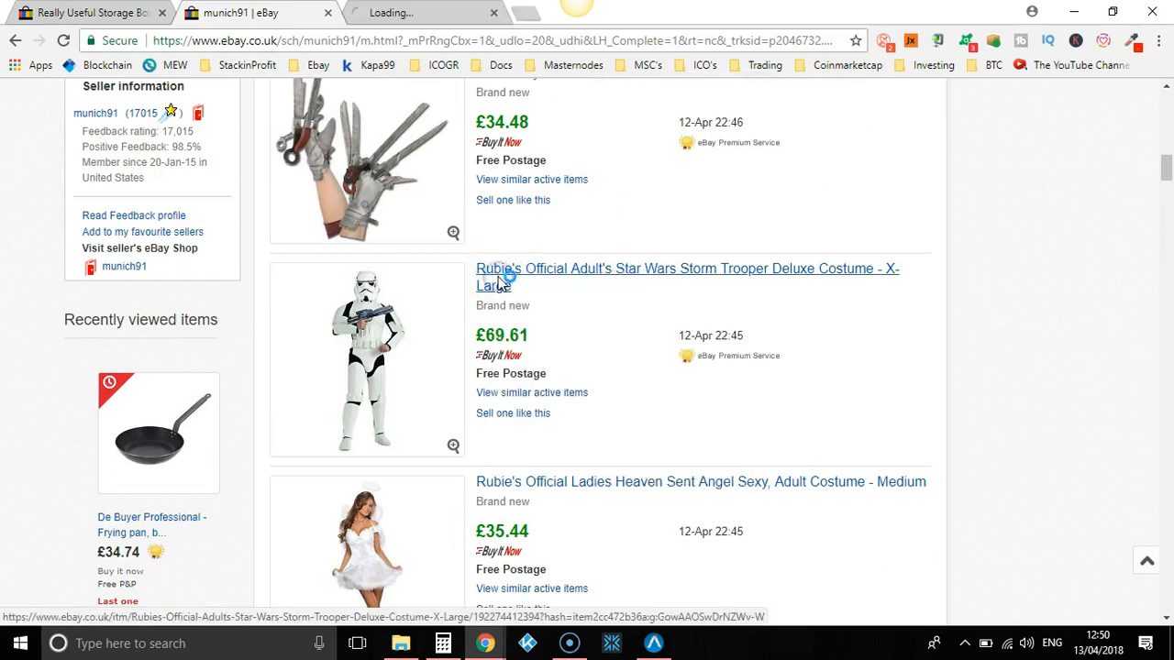
left_click(686, 267)
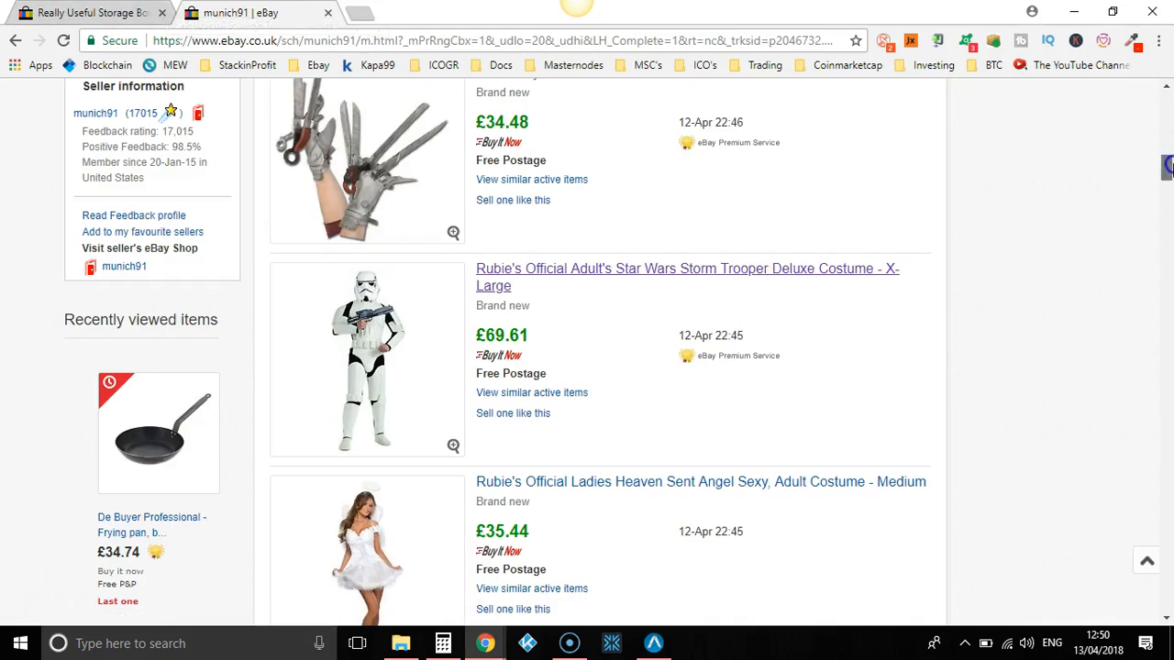
Step: Open the school backpack and Pedigree Mixer Original 10 kg listings in new tabs
scroll("down", 3)
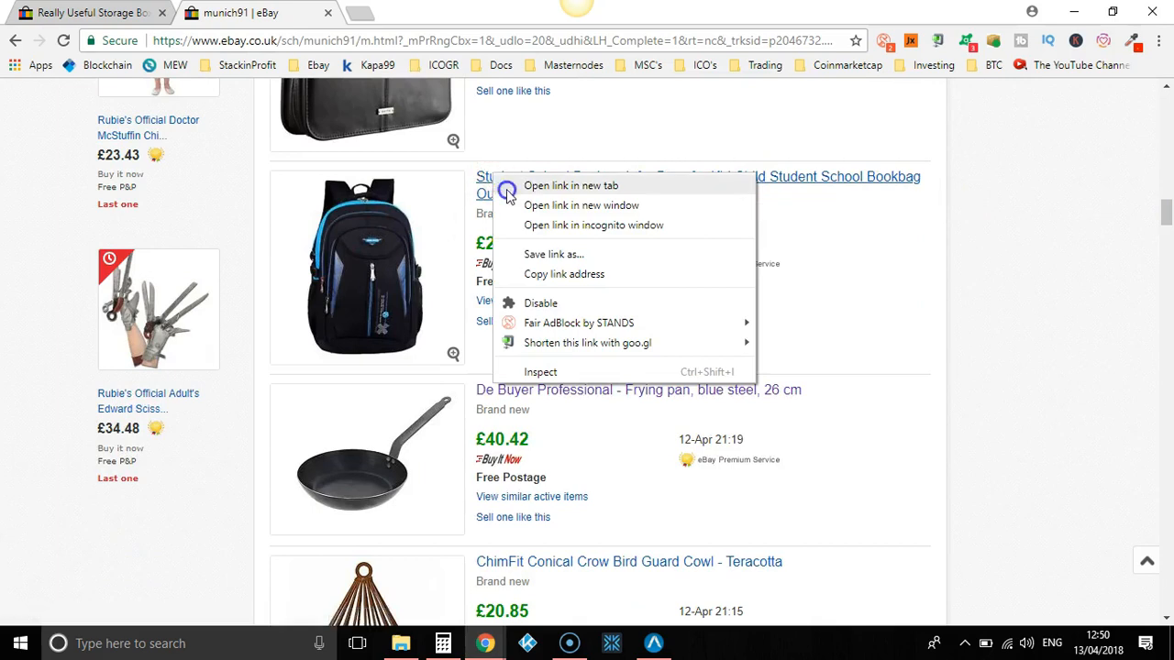
left_click(571, 185)
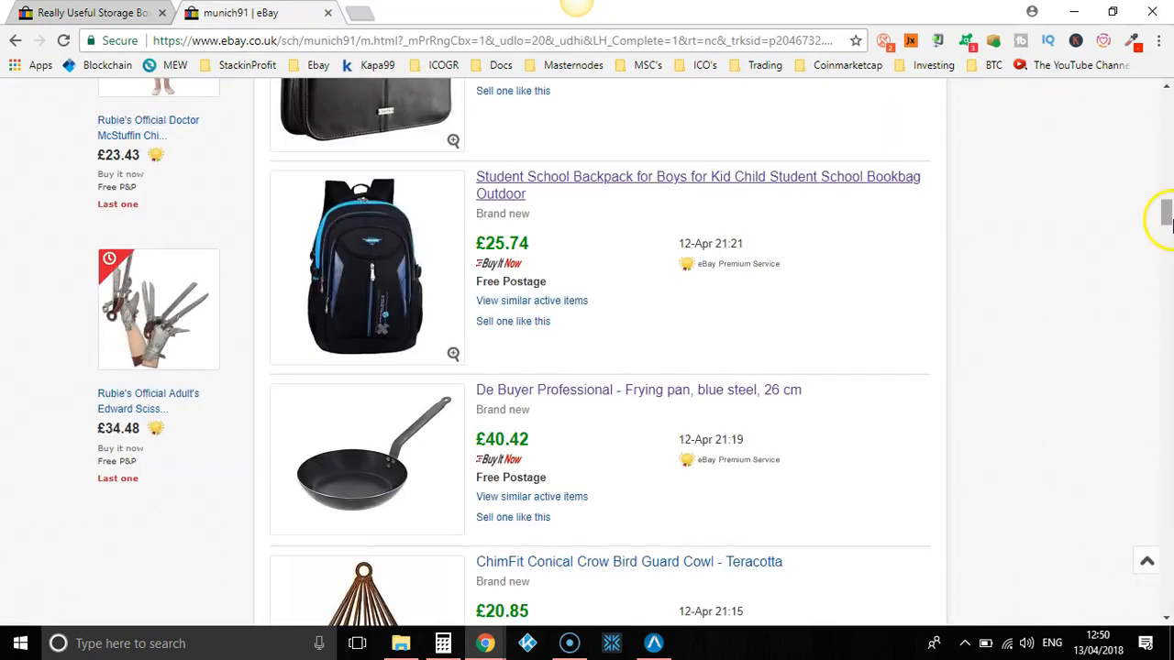
scroll("down", 3)
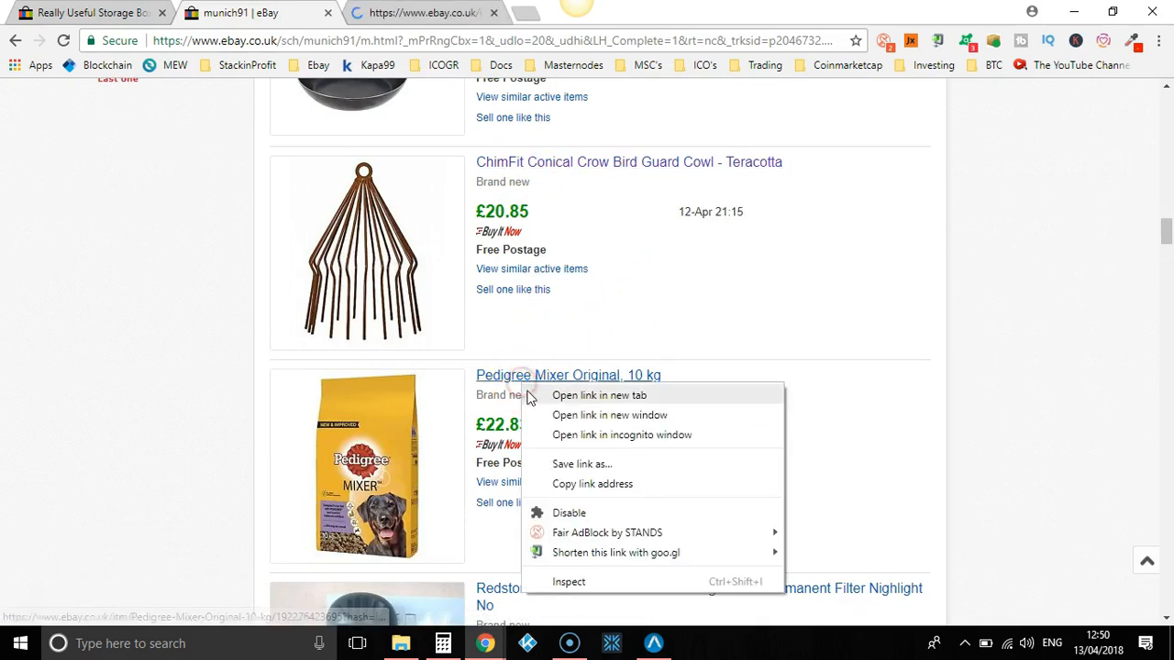
left_click(598, 396)
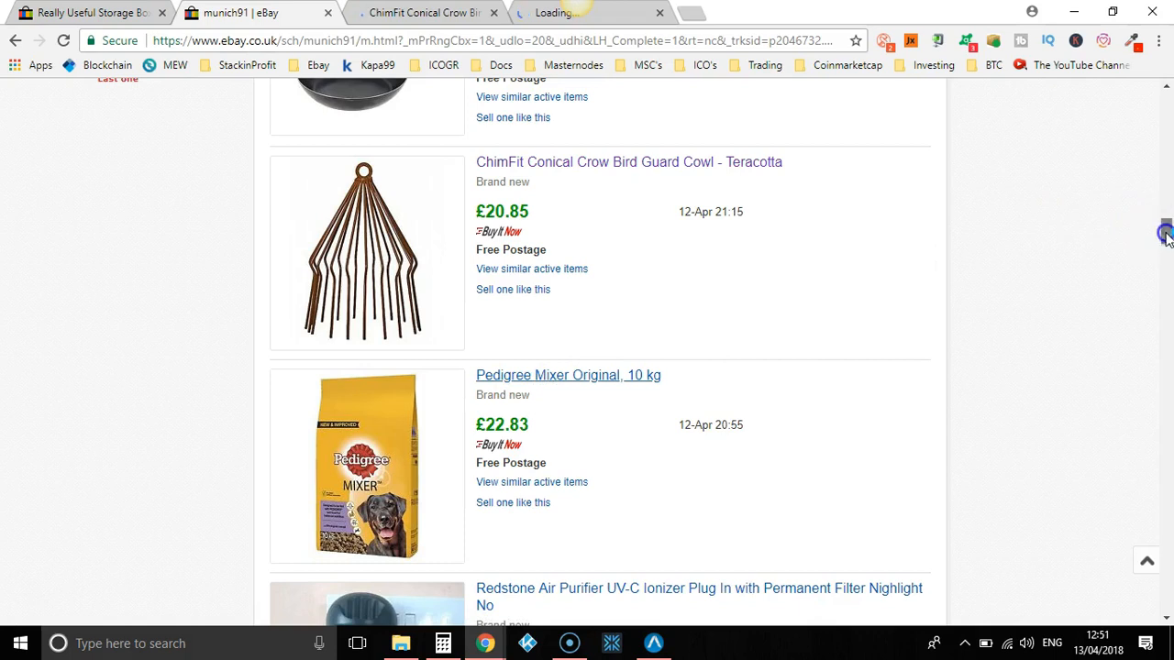
scroll("down", 3)
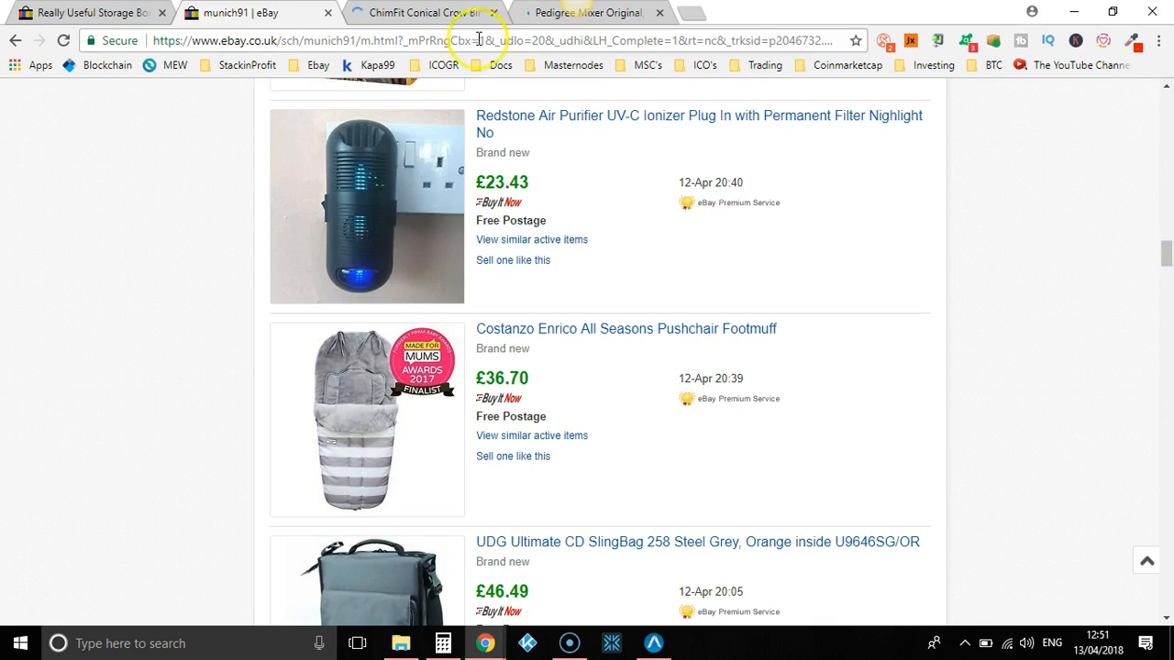
Step: Review the ChimFit Conical Crow Bird Guard Cowl listing (£20.85, 1 sold) before the Pedigree Mixer 10 kg page
left_click(421, 11)
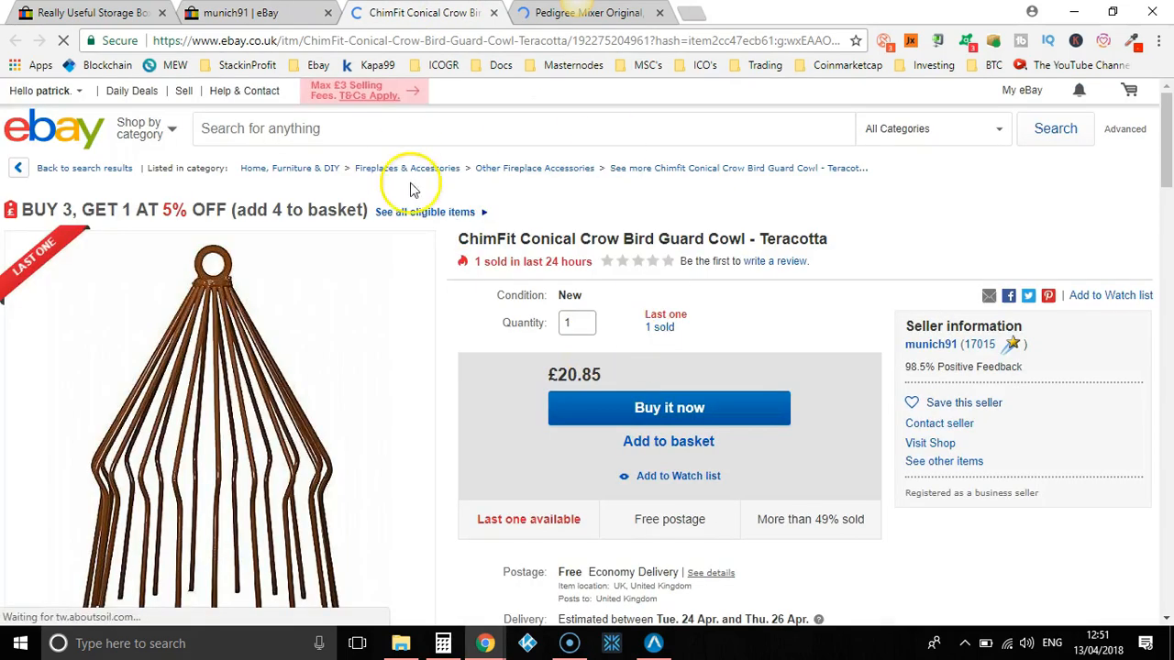
mouse_move(633, 330)
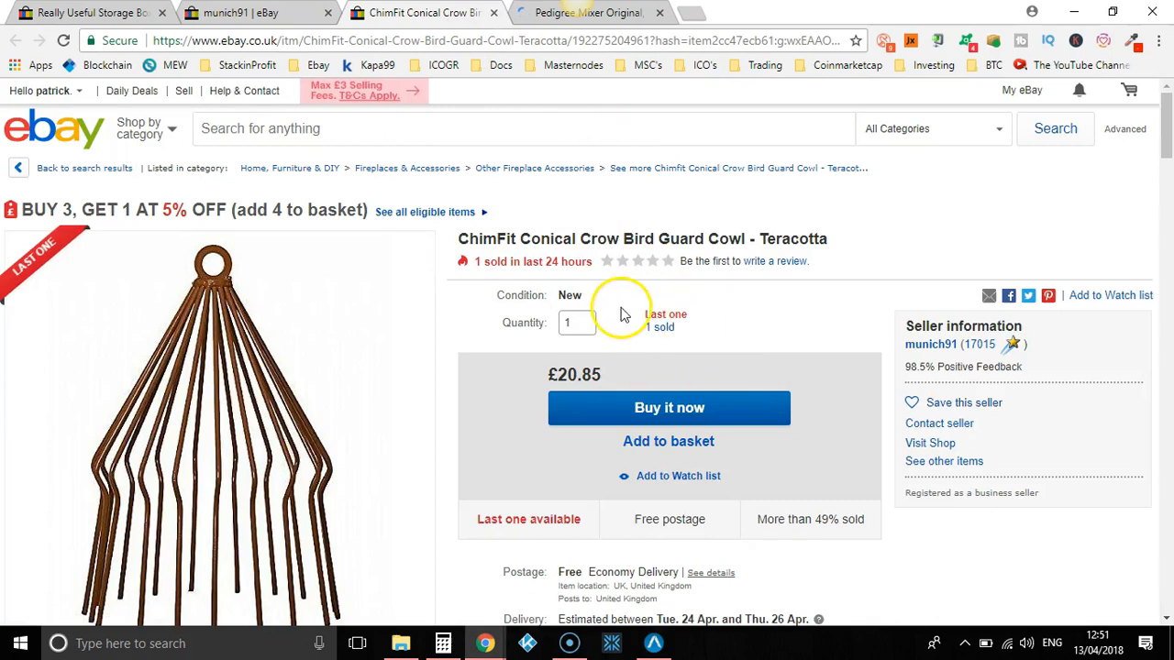
scroll("down", 3)
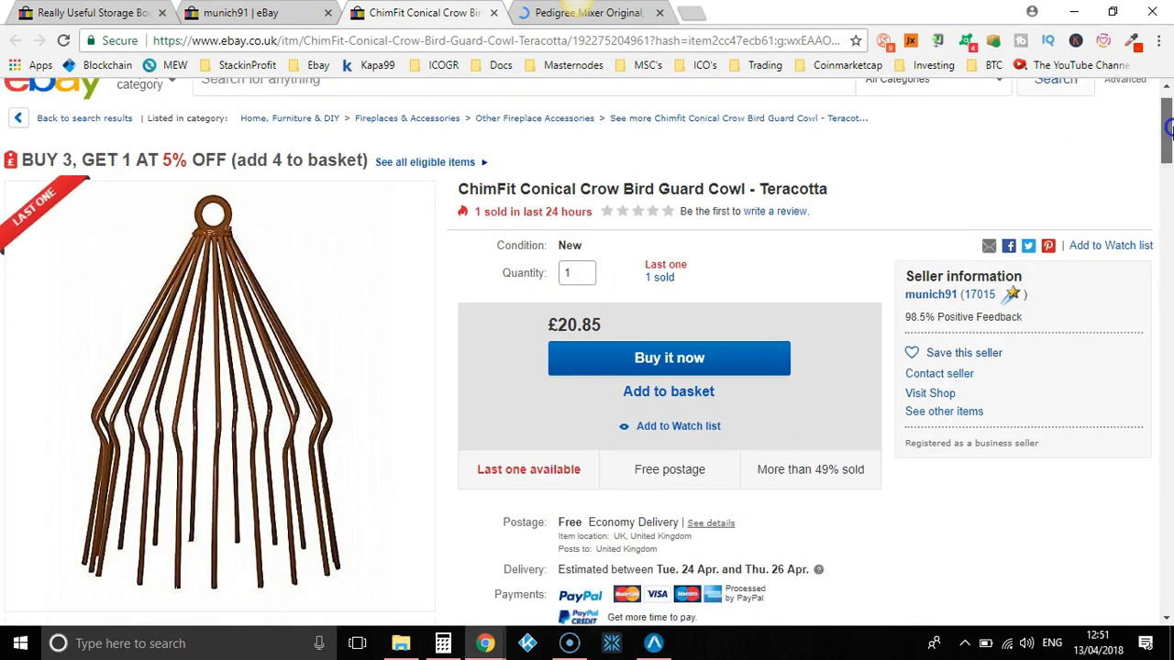
scroll("down", 3)
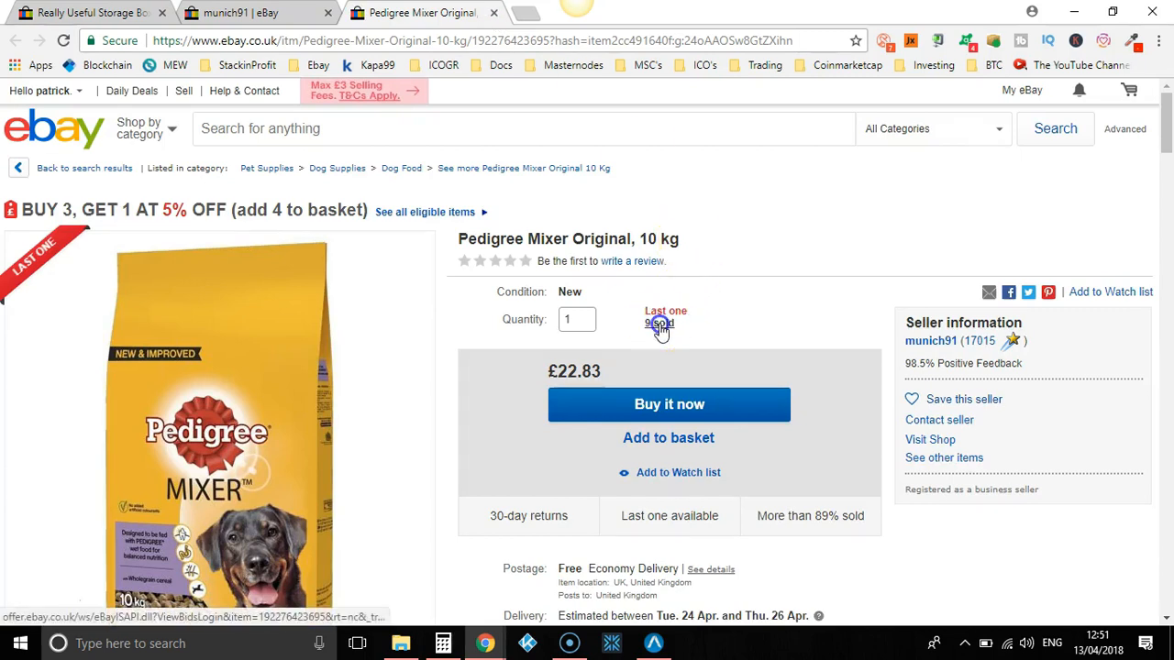
Step: Check the 9 sold figure, then highlight the description's three health-benefit bullet points
left_click(658, 323)
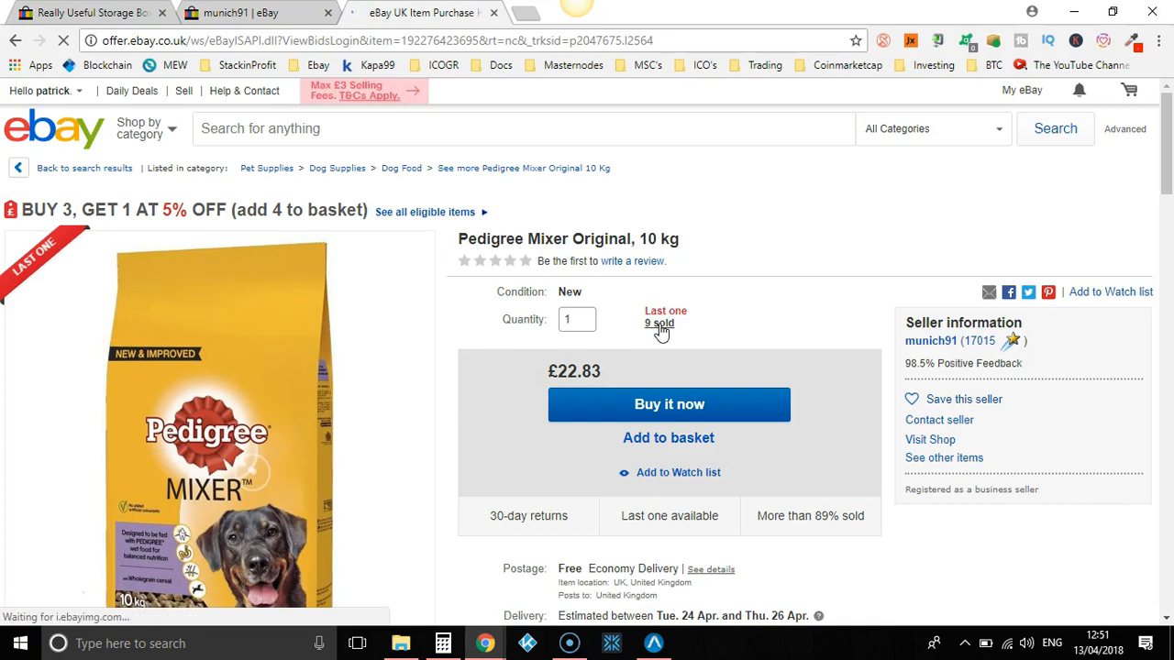
left_click(658, 323)
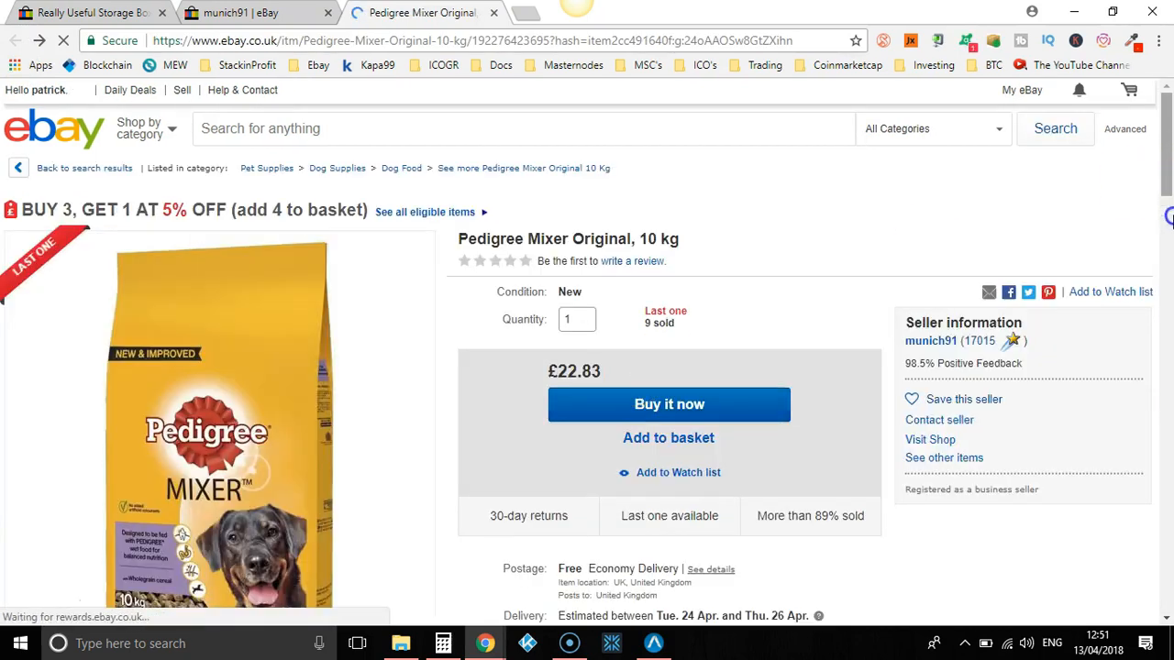
scroll("down", 3)
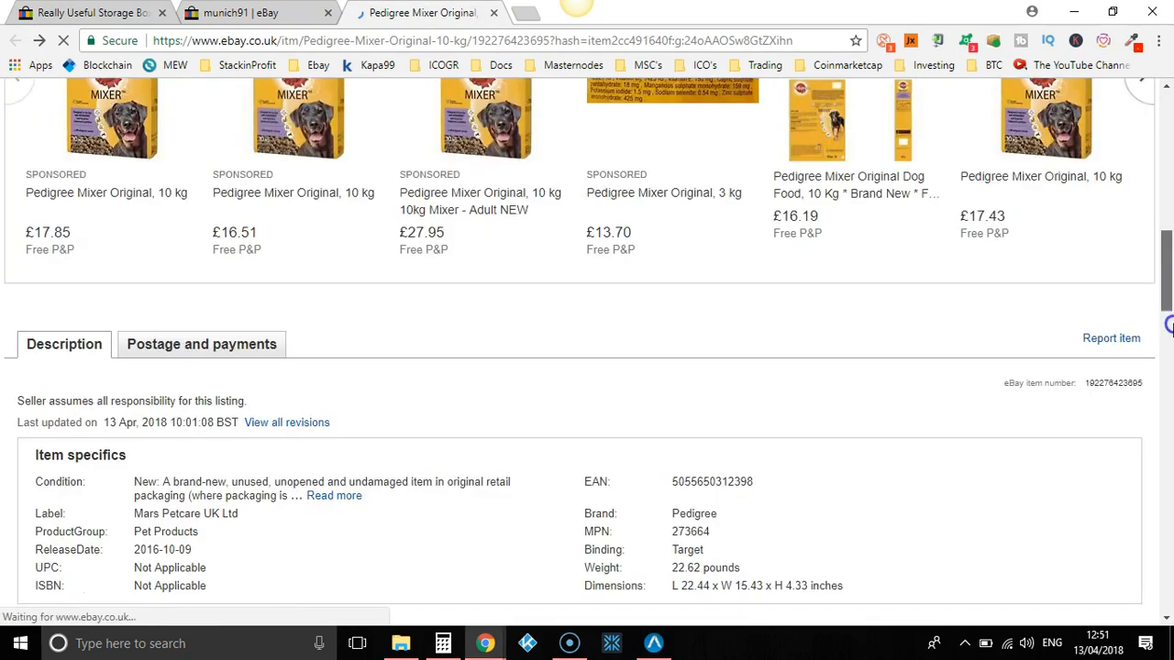
scroll("down", 3)
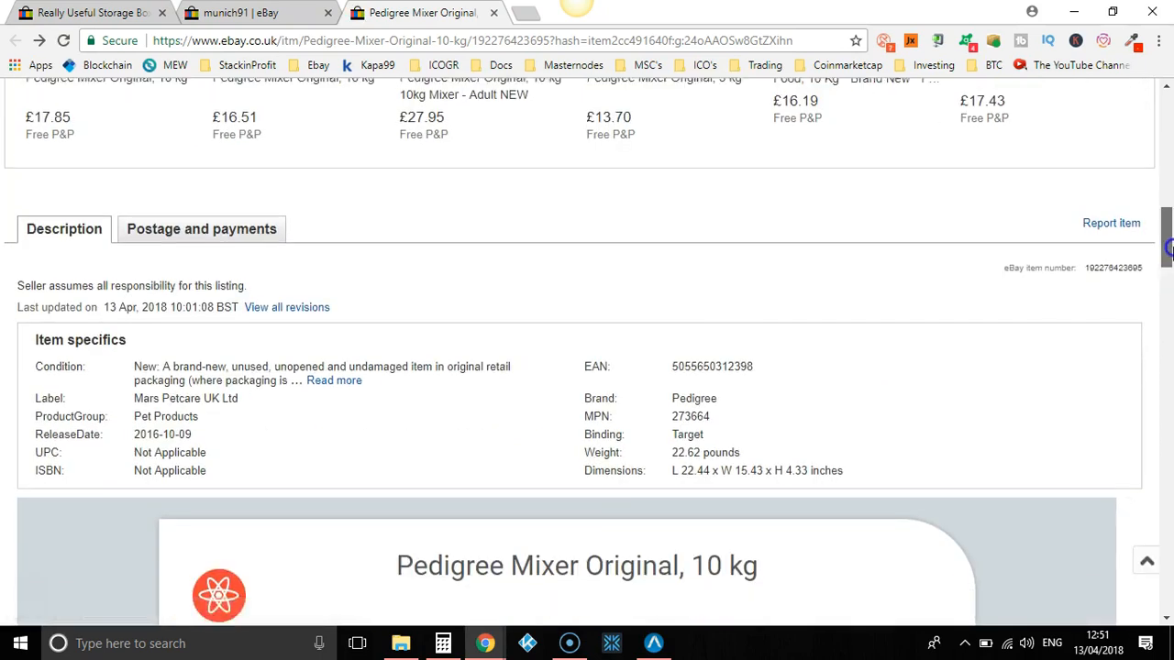
scroll("down", 3)
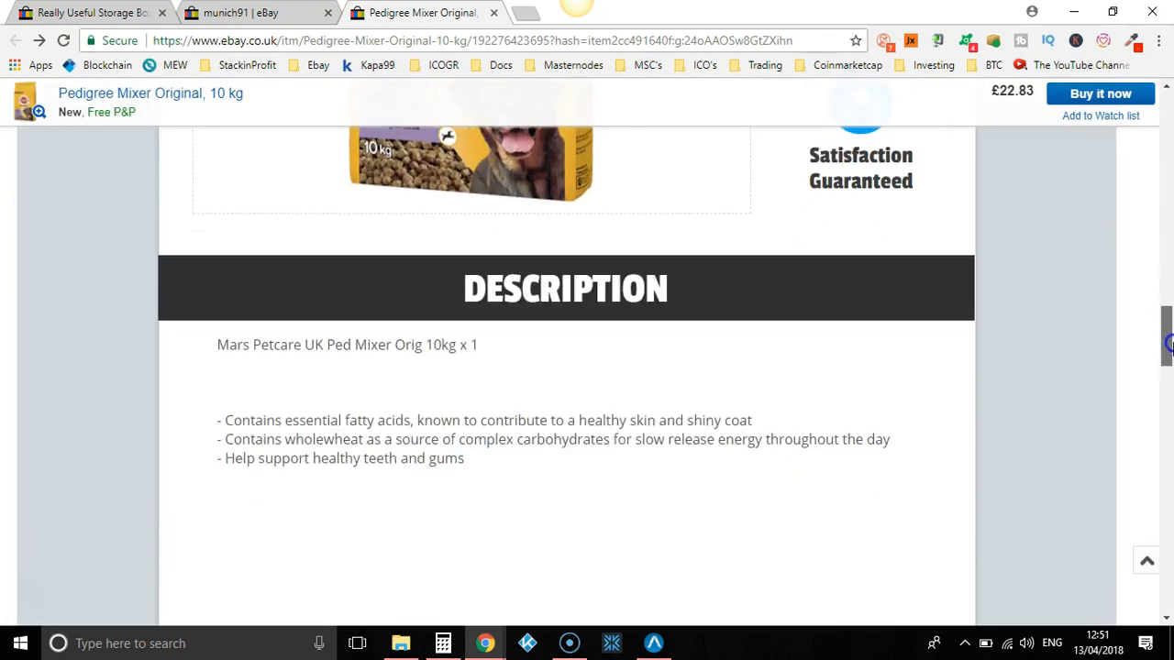
left_click(367, 449)
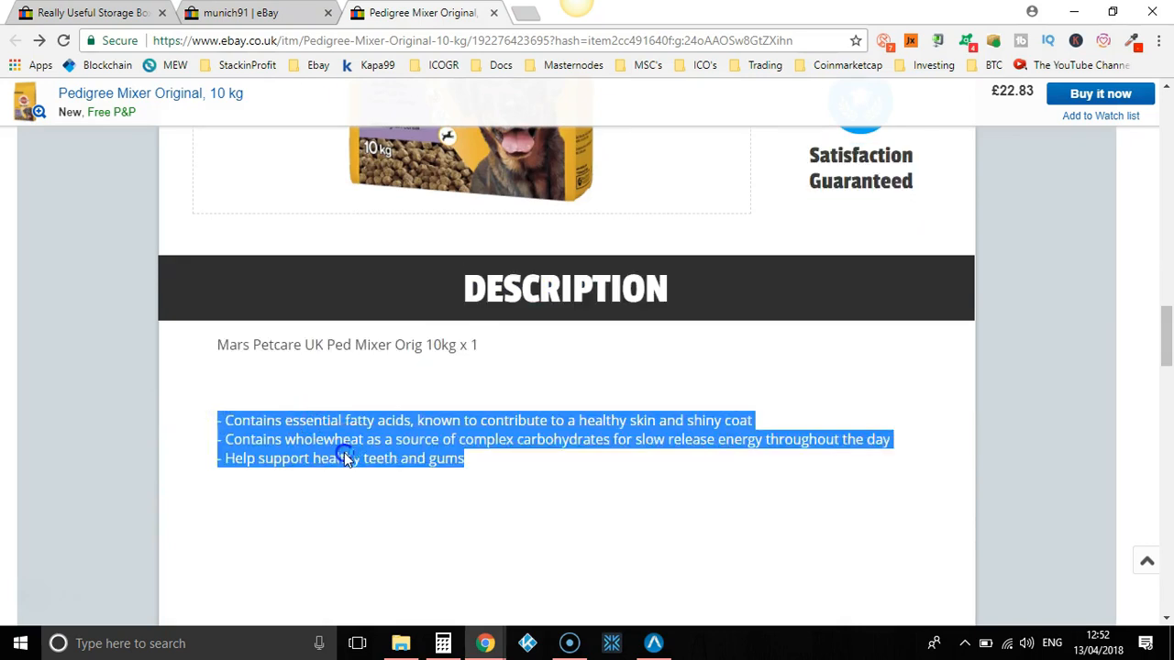
Step: Search Google for the selected bullet text and scan the Amazon, Dogly and other Pedigree Mixer results
right_click(349, 440)
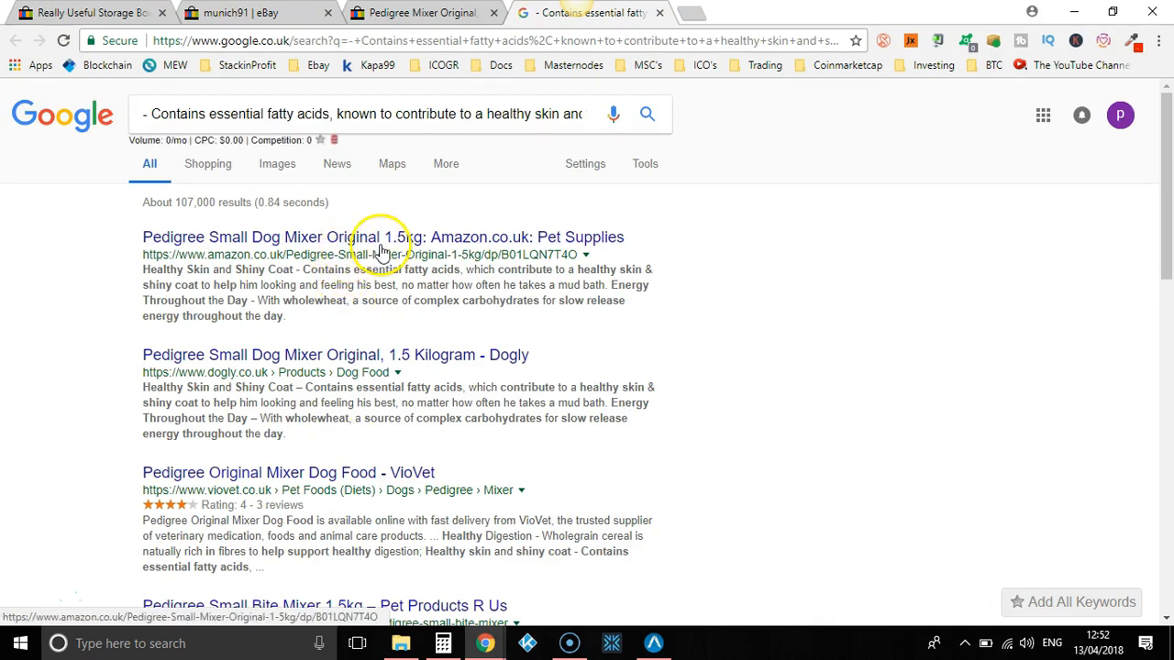
mouse_move(603, 205)
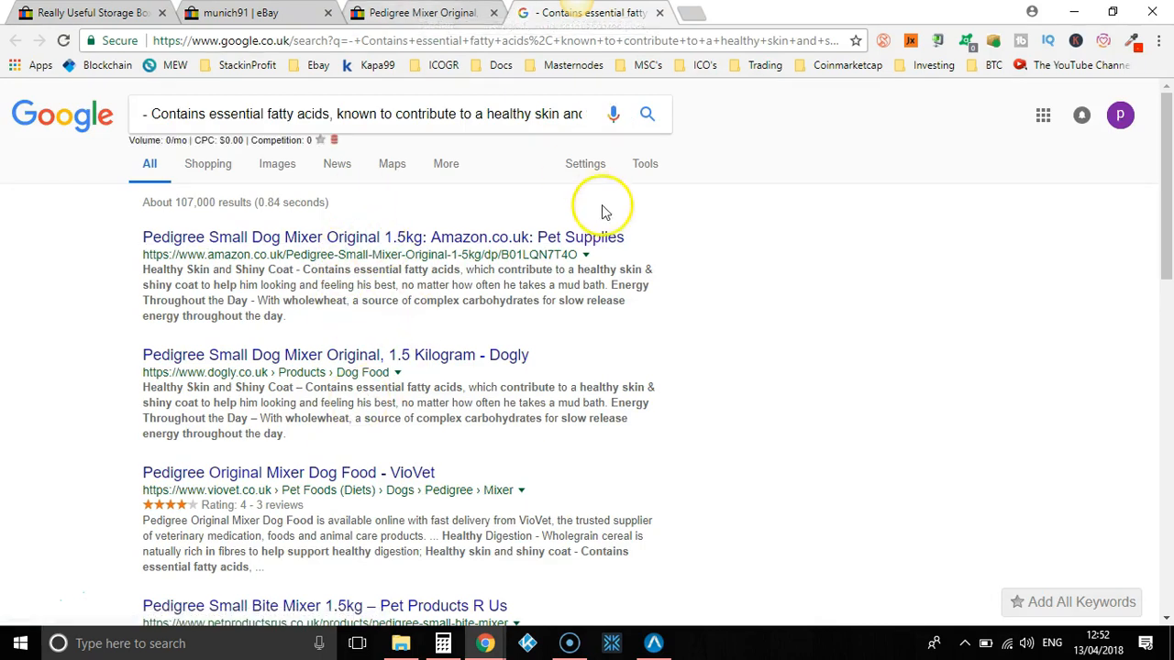
left_click(421, 11)
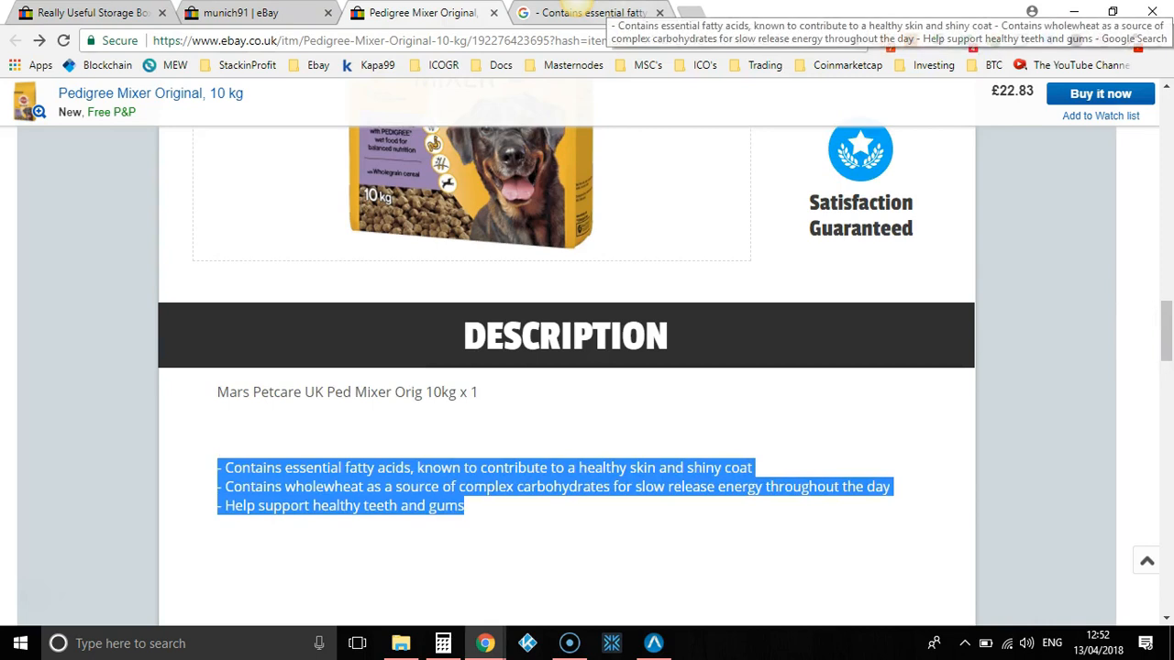
left_click(590, 11)
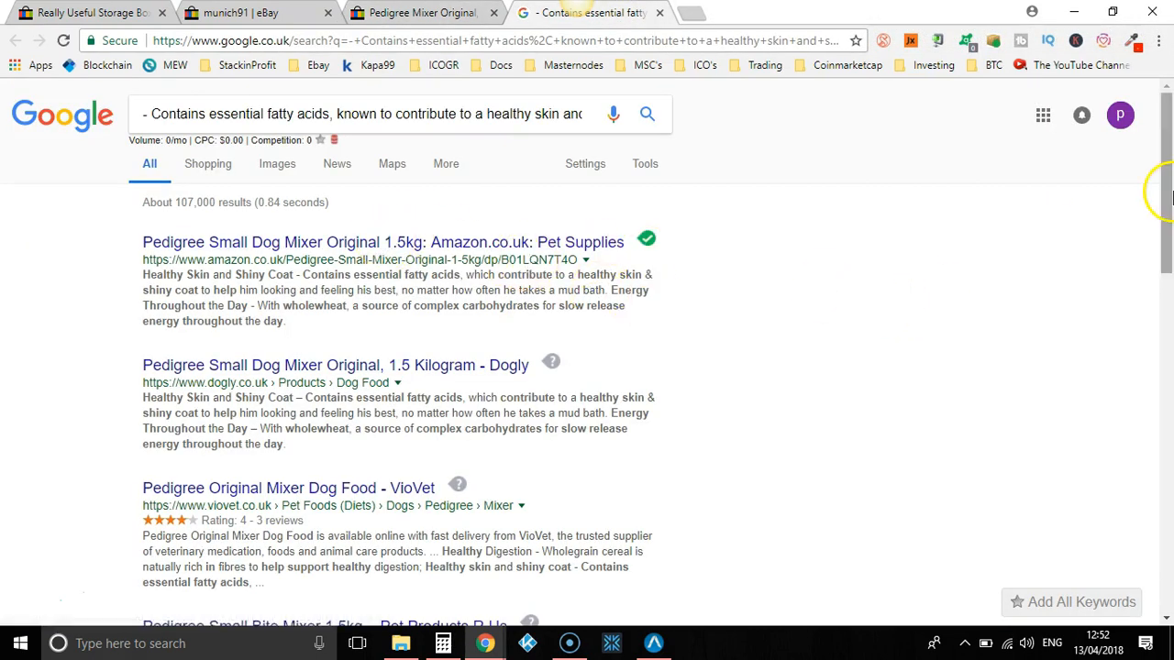
scroll("down", 3)
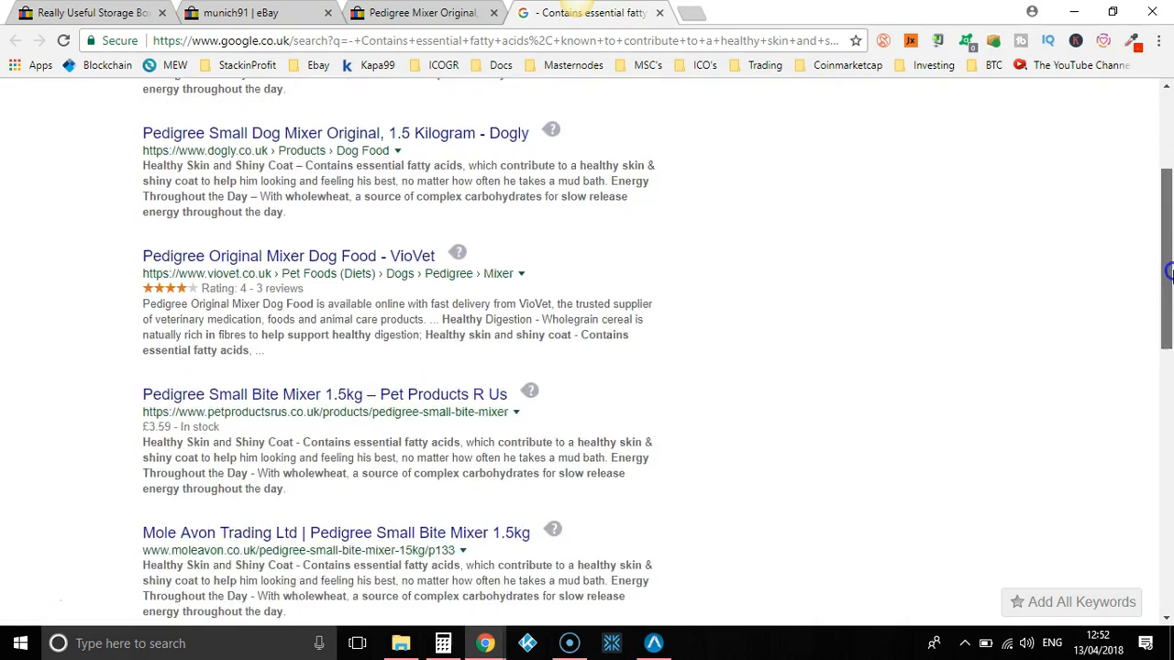
scroll("down", 3)
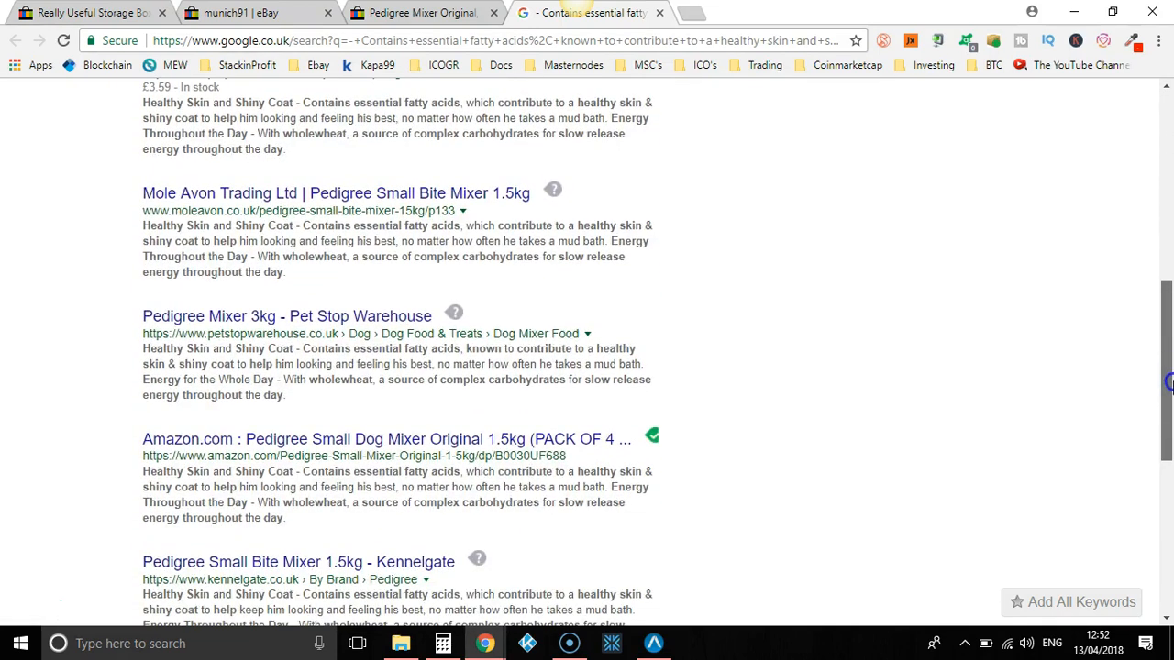
scroll("down", 3)
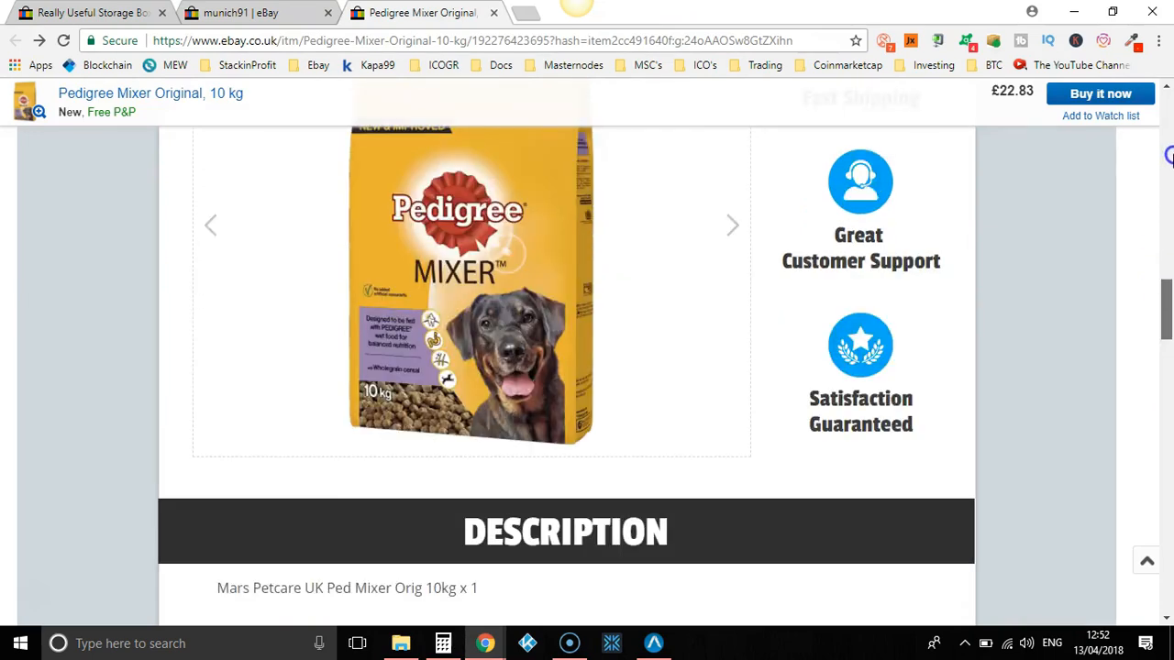
Step: Reverse image search the Pedigree Mixer photo and land on Pedigree UK's page showing a server error
scroll("up", 3)
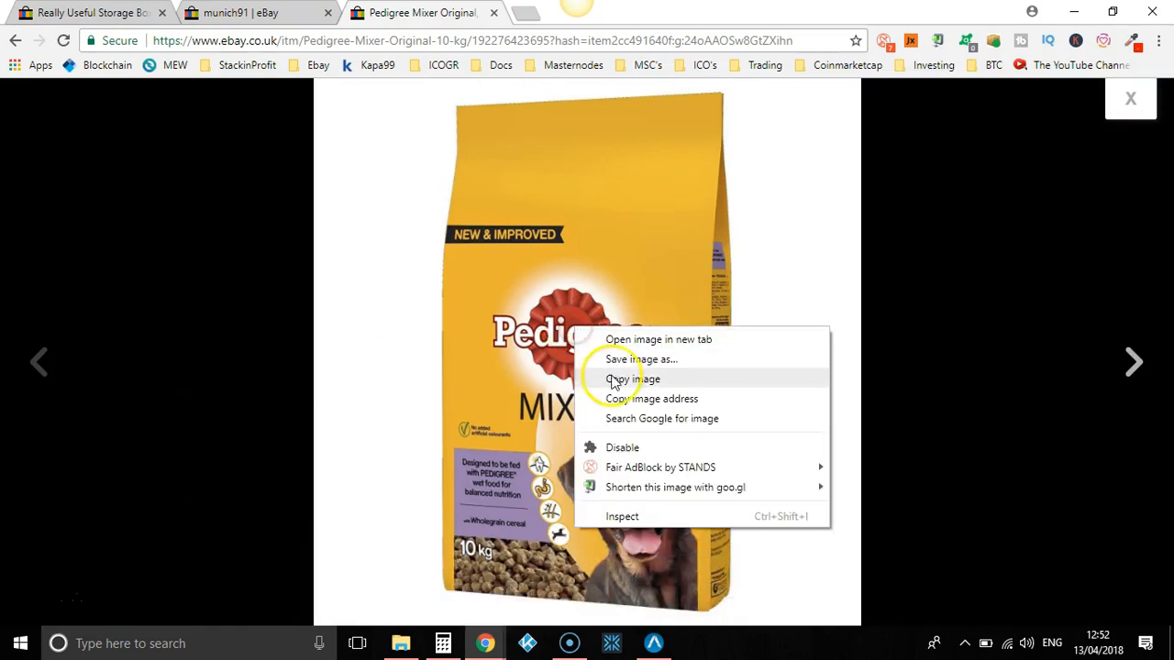
mouse_move(614, 422)
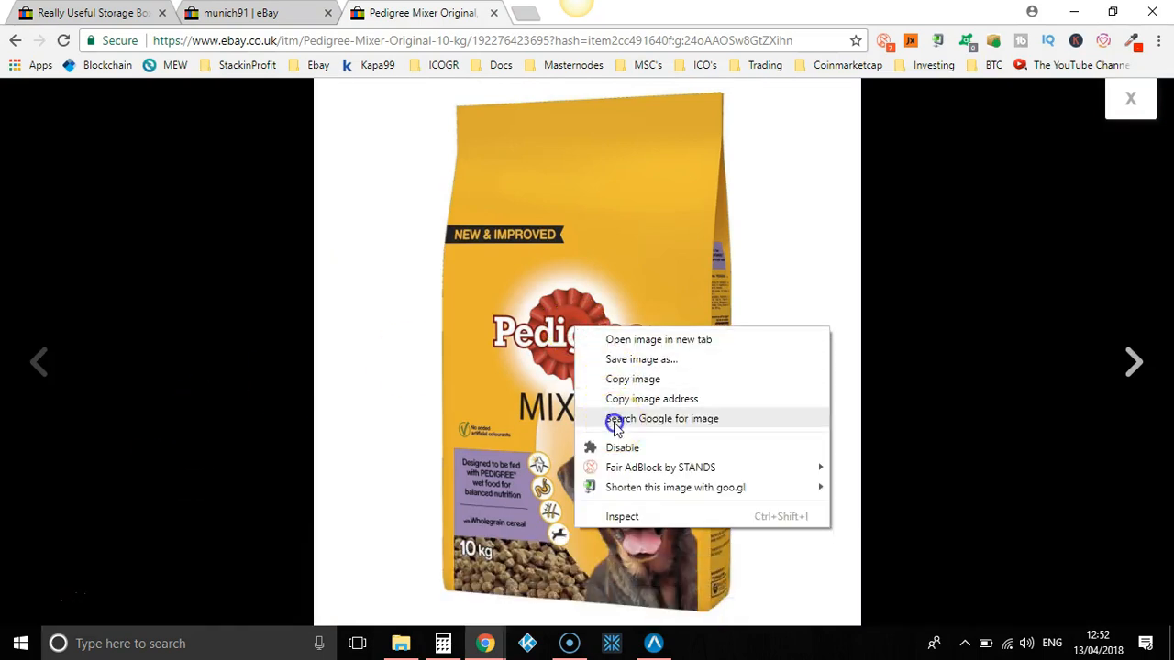
left_click(660, 418)
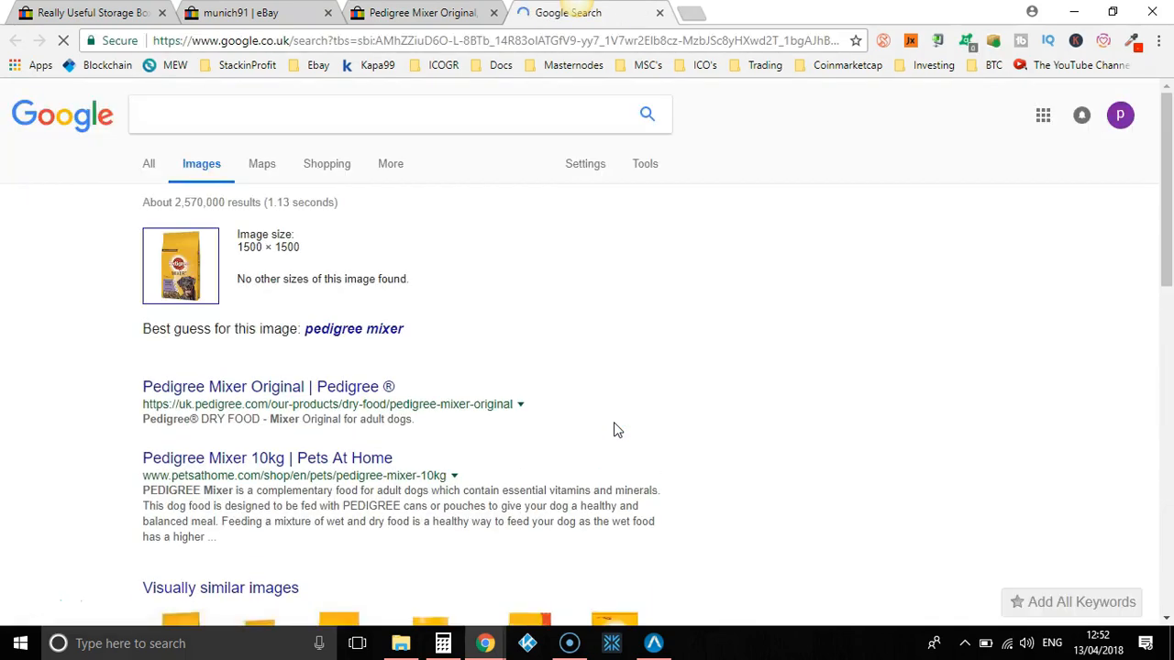
scroll("down", 3)
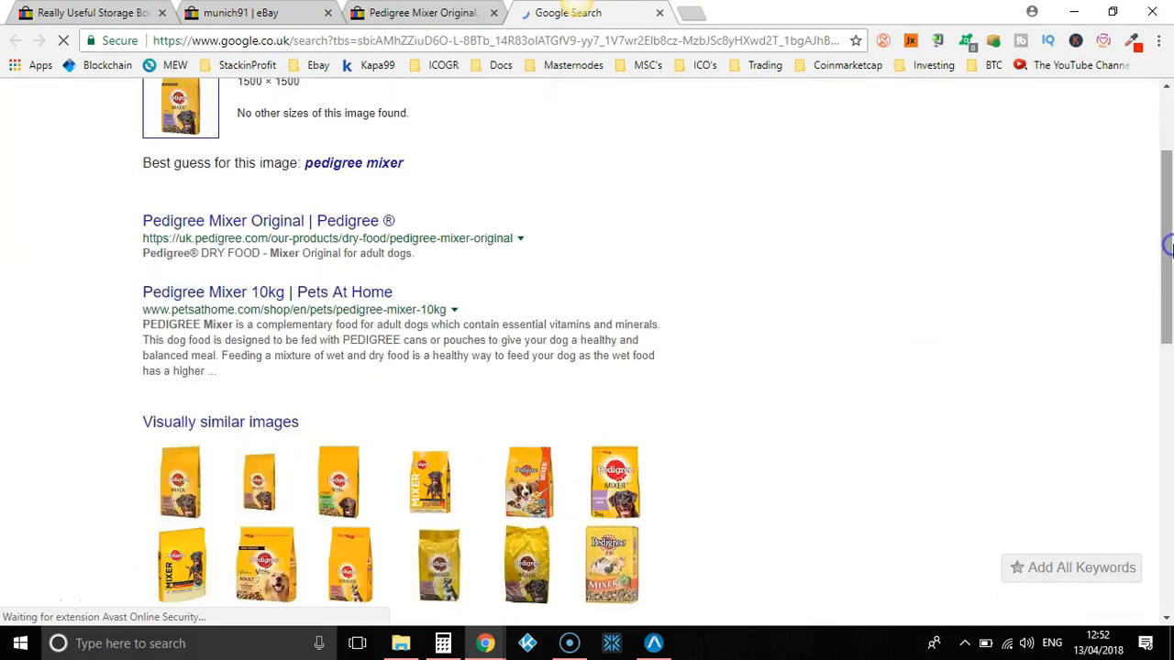
scroll("up", 3)
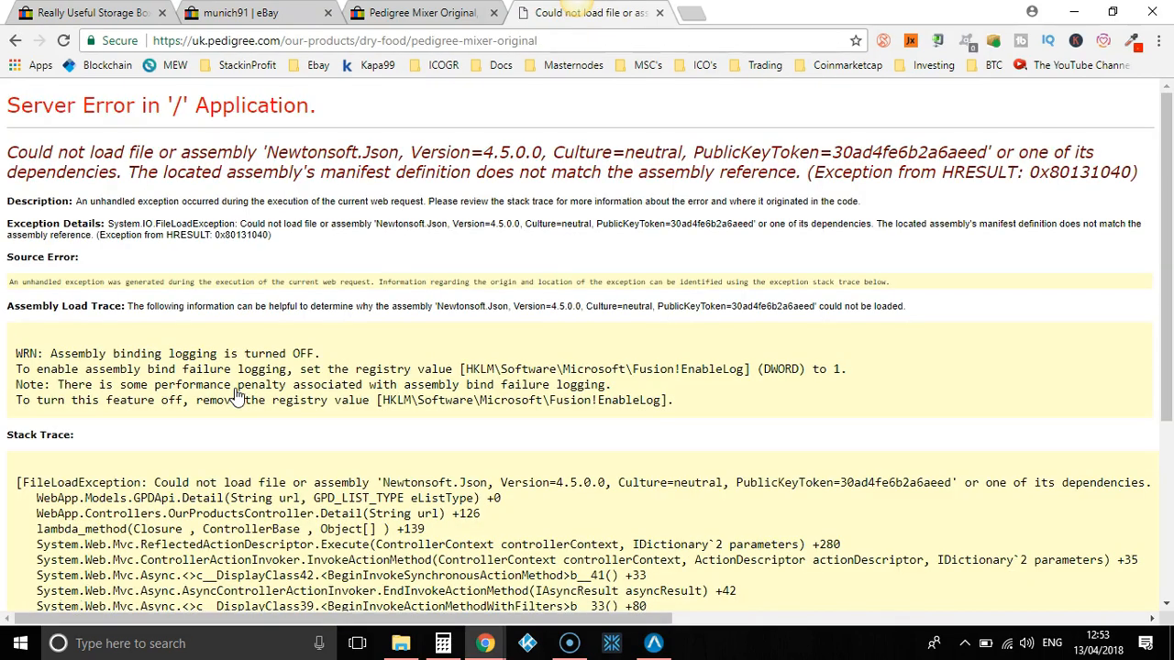
Step: Return to the eBay Pedigree Mixer 10 kg listing and close the enlarged product photo
left_click(15, 41)
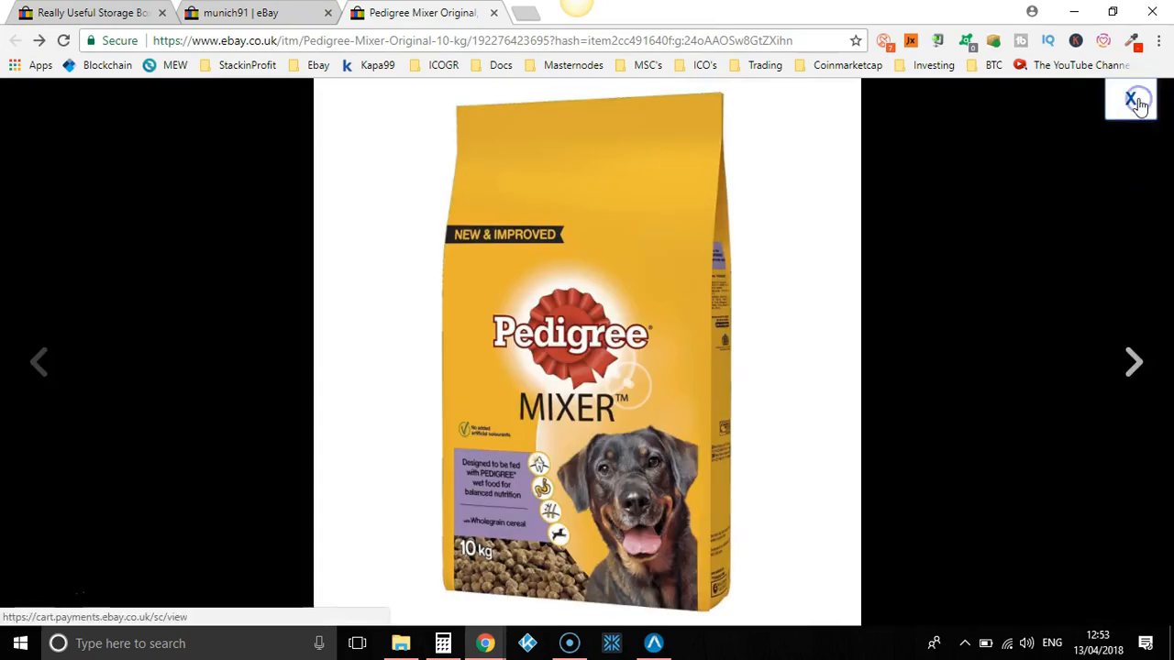
left_click(1135, 99)
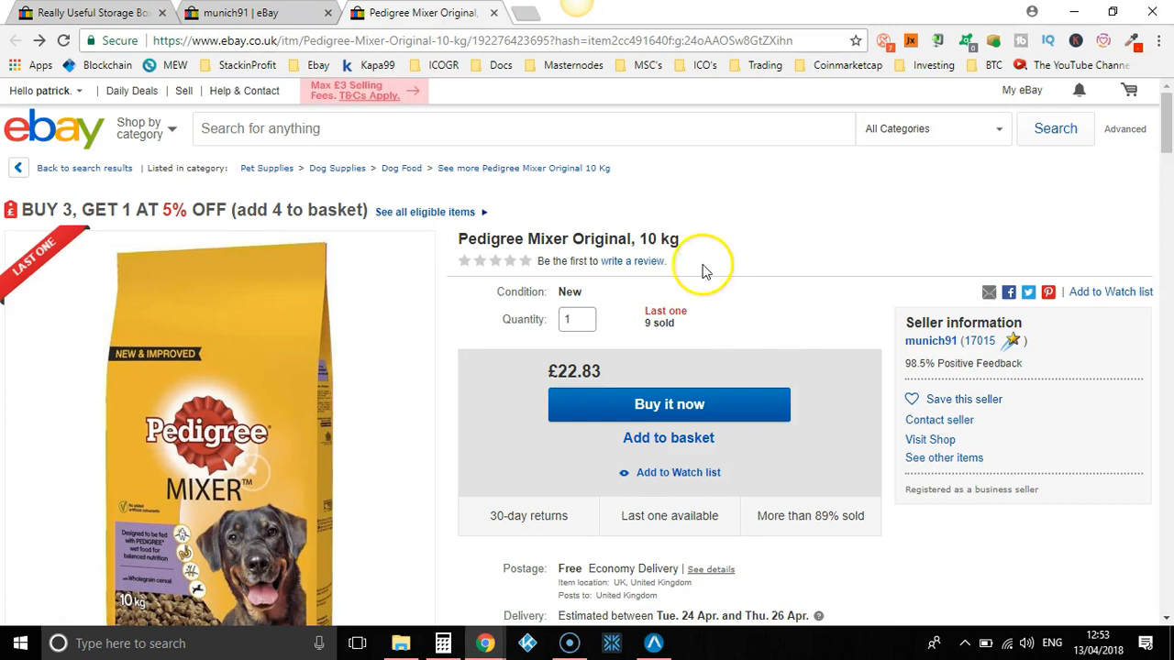
mouse_move(759, 189)
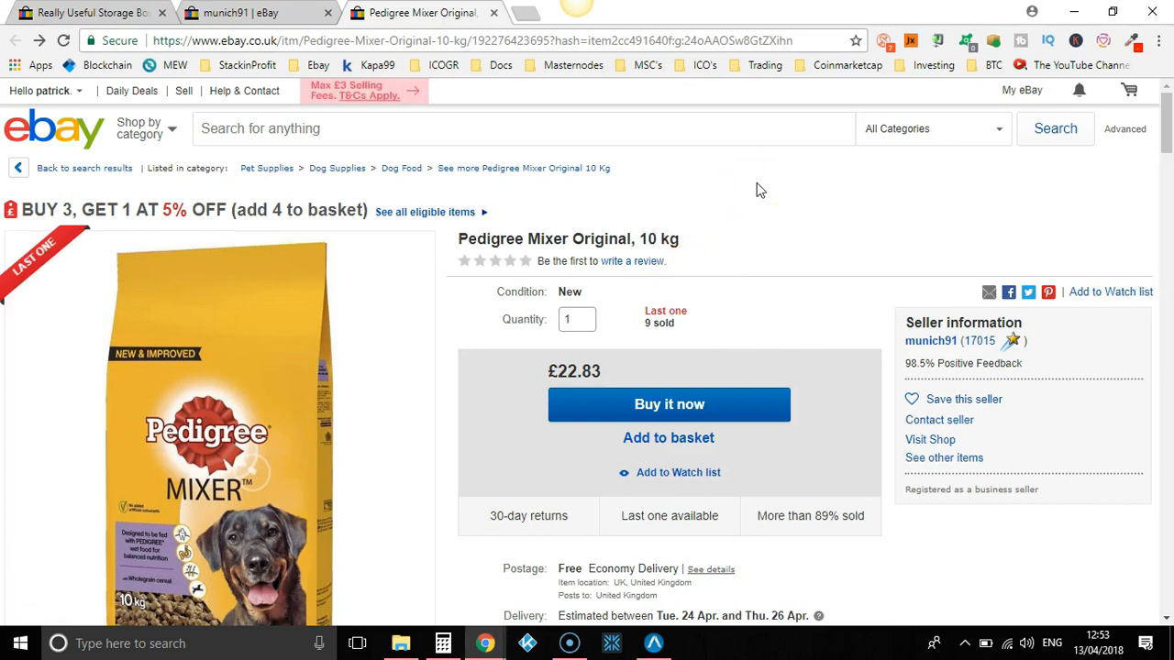